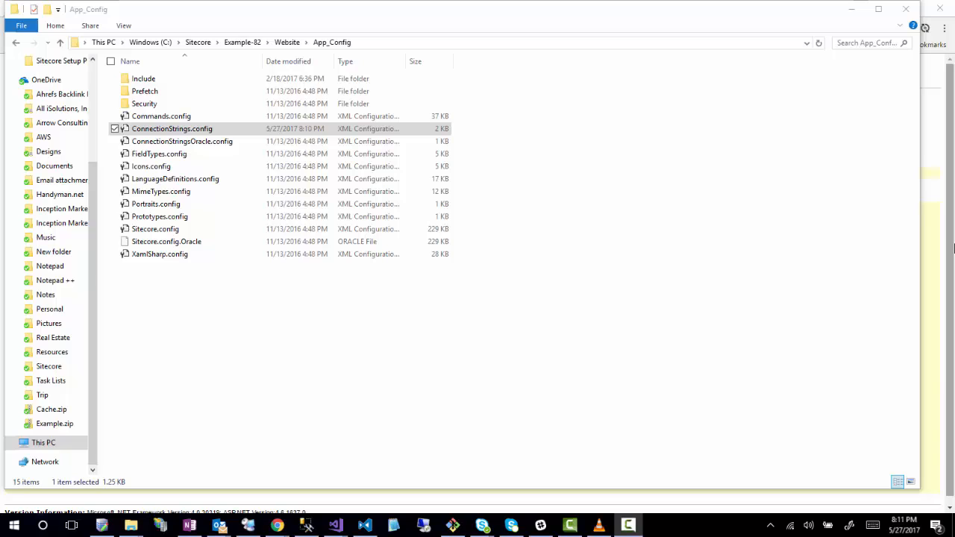
mouse_move(950, 250)
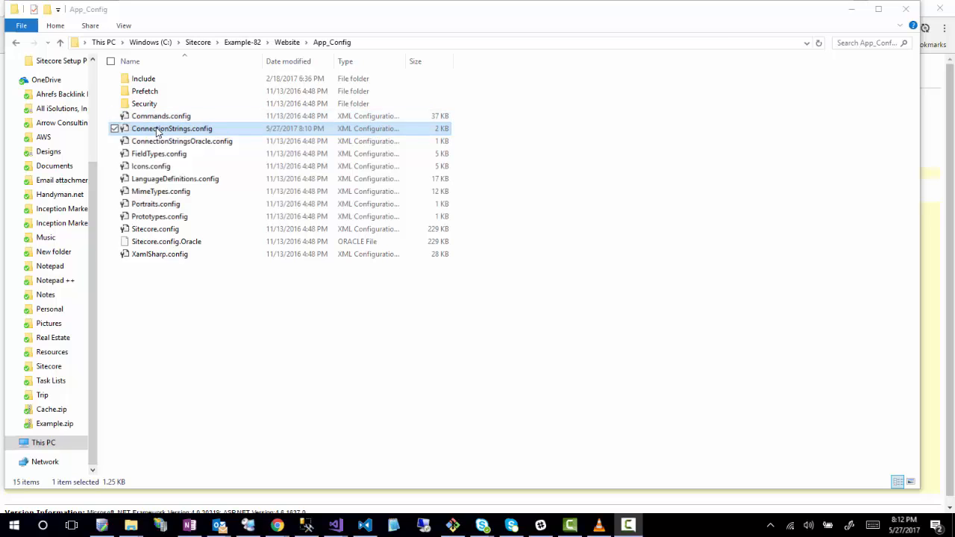
Step: Show the Open with program list for ConnectionStrings.config in File Explorer
right_click(173, 128)
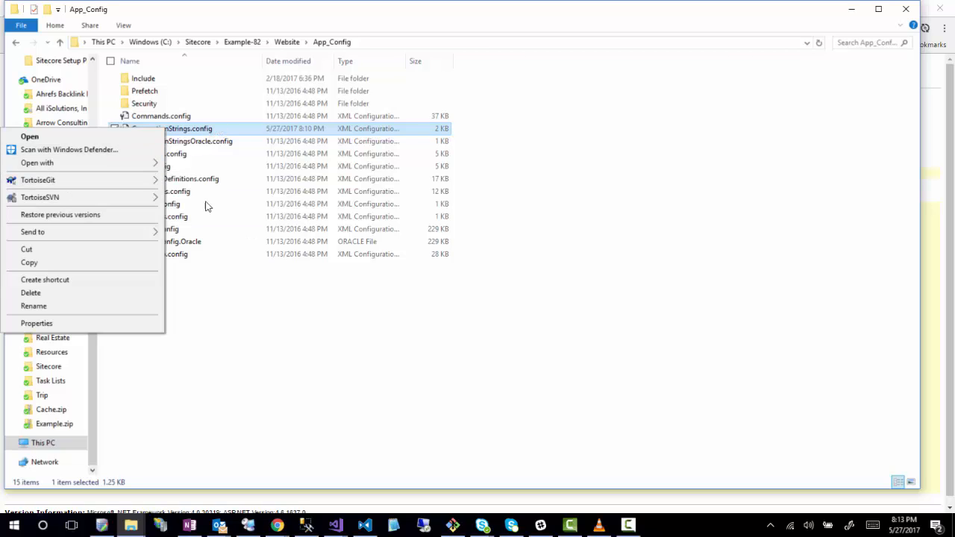
mouse_move(274, 221)
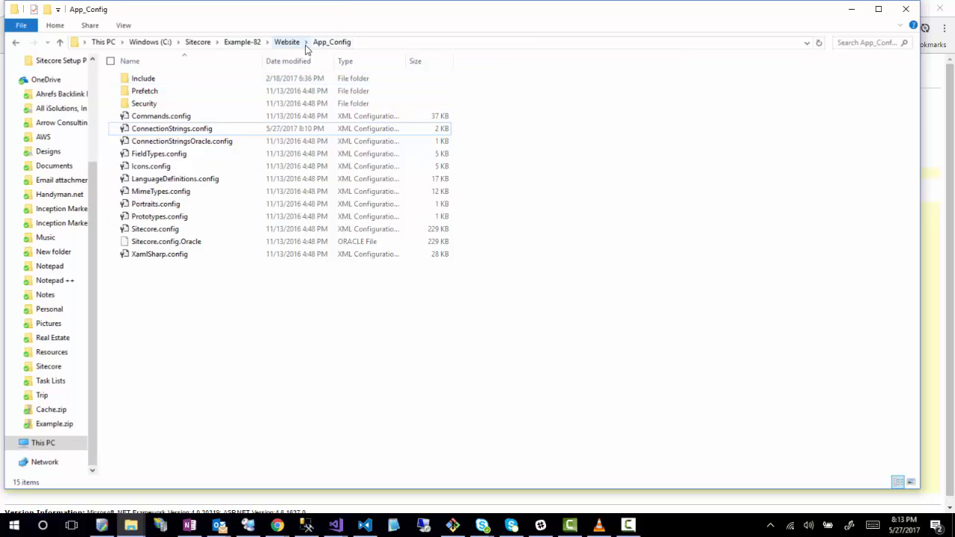
left_click(172, 128)
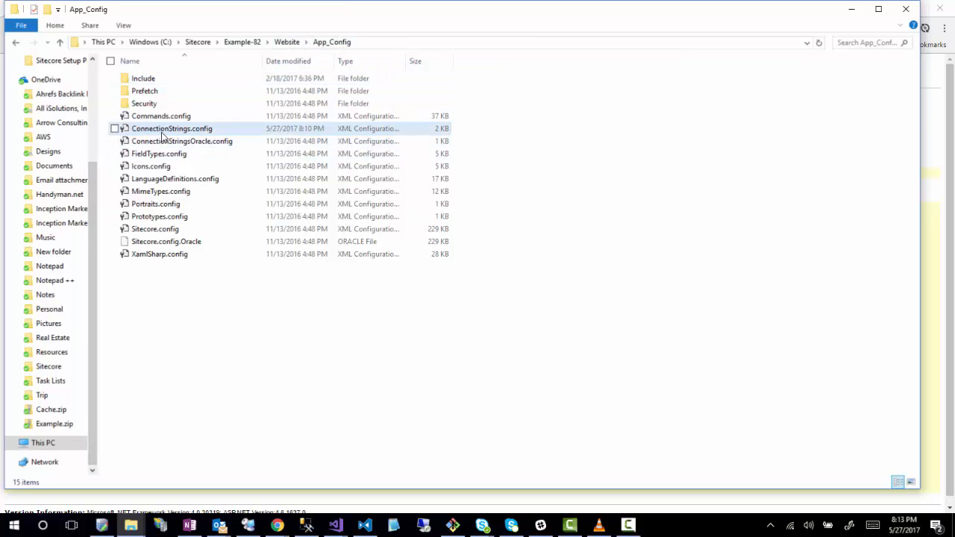
mouse_move(171, 128)
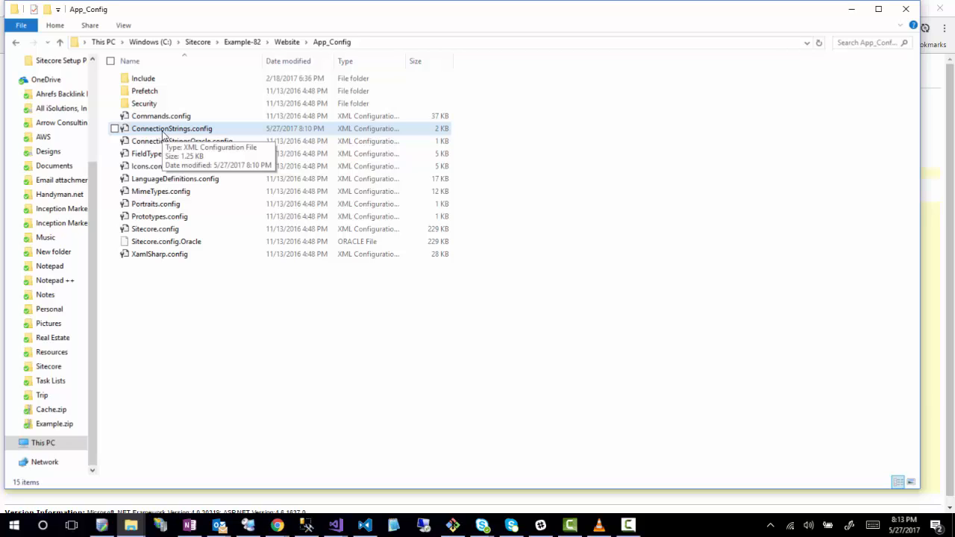
mouse_move(461, 246)
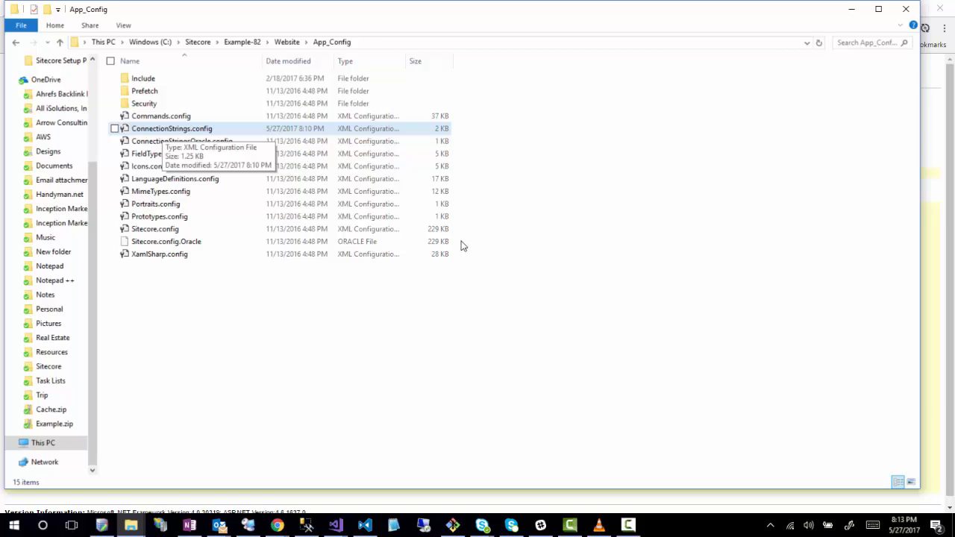
mouse_move(164, 140)
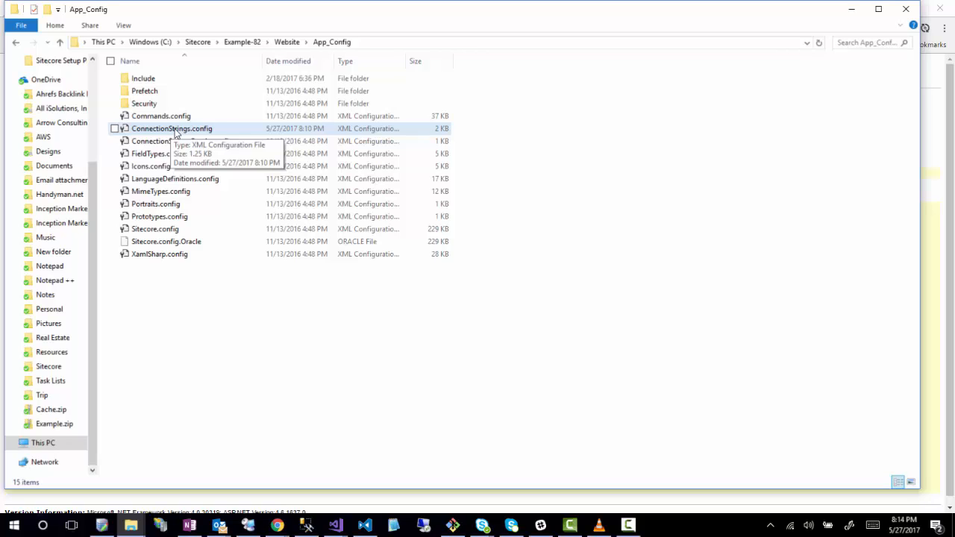
right_click(172, 128)
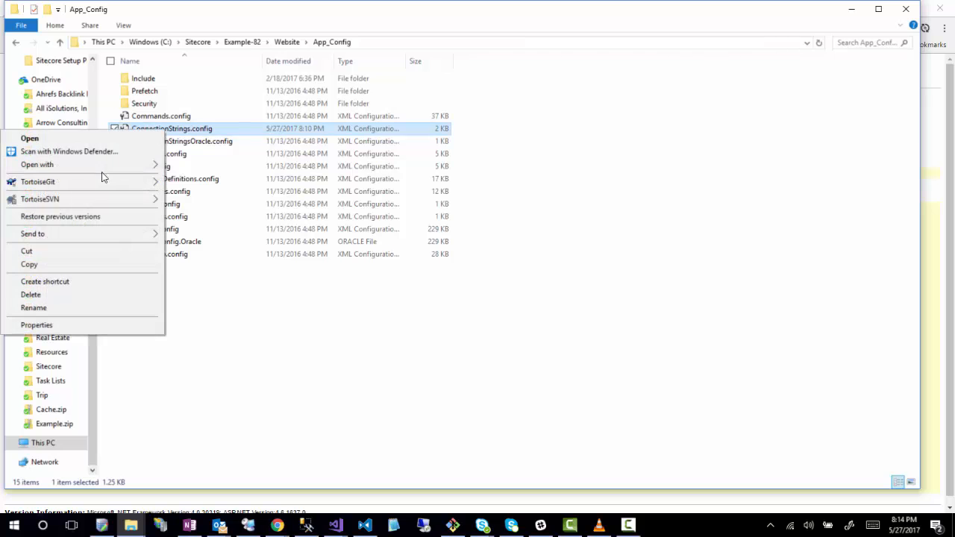
left_click(36, 165)
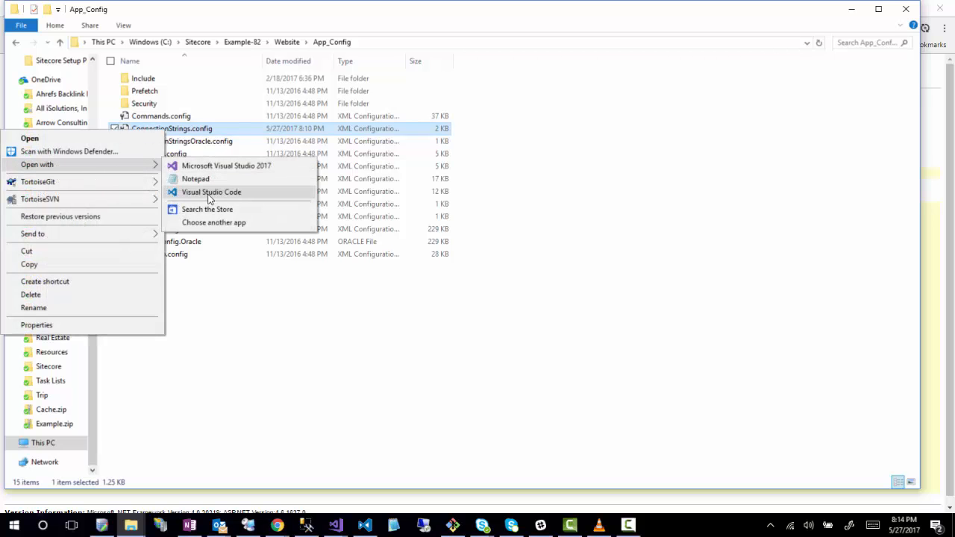
Step: In VS Code, start a new <add name="production" connectionString=" entry below web
left_click(212, 191)
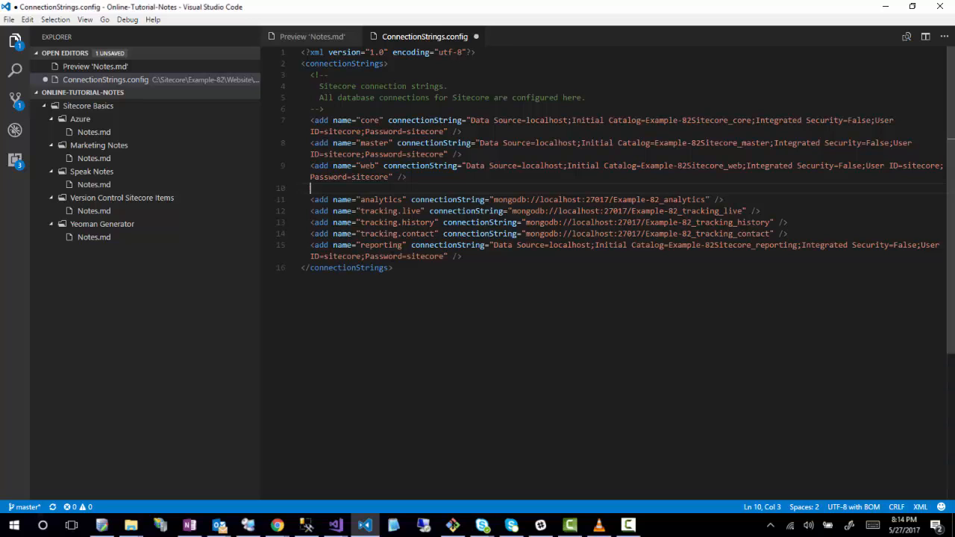
type("h")
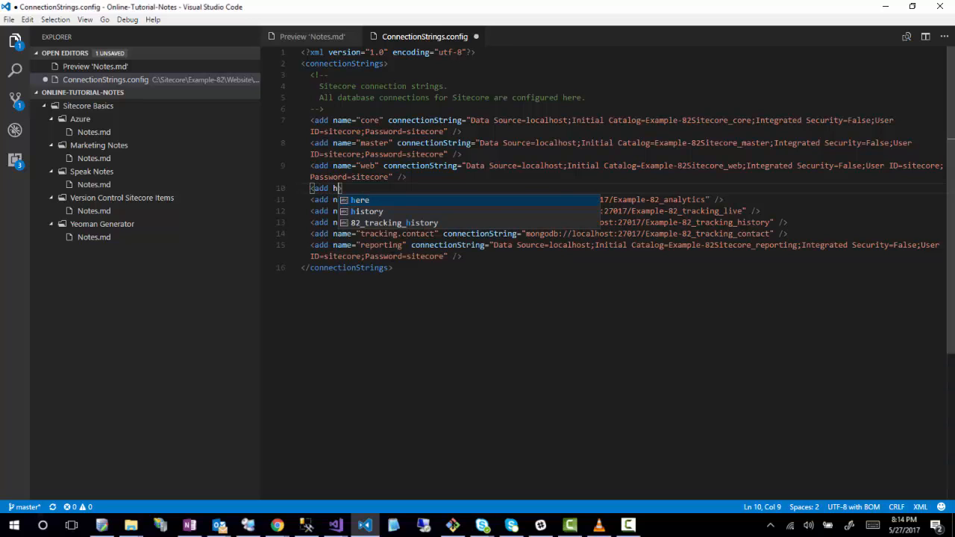
type("name=")
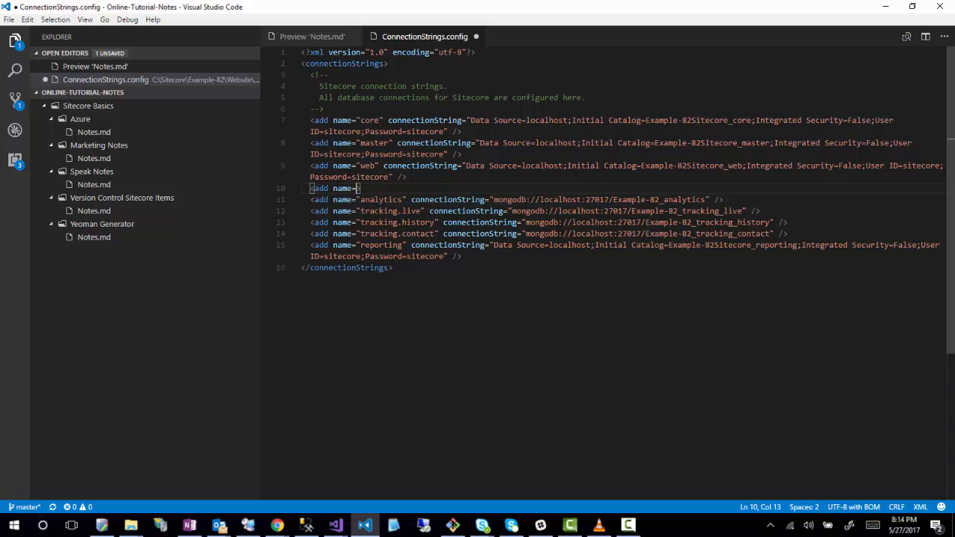
type("pr\"")
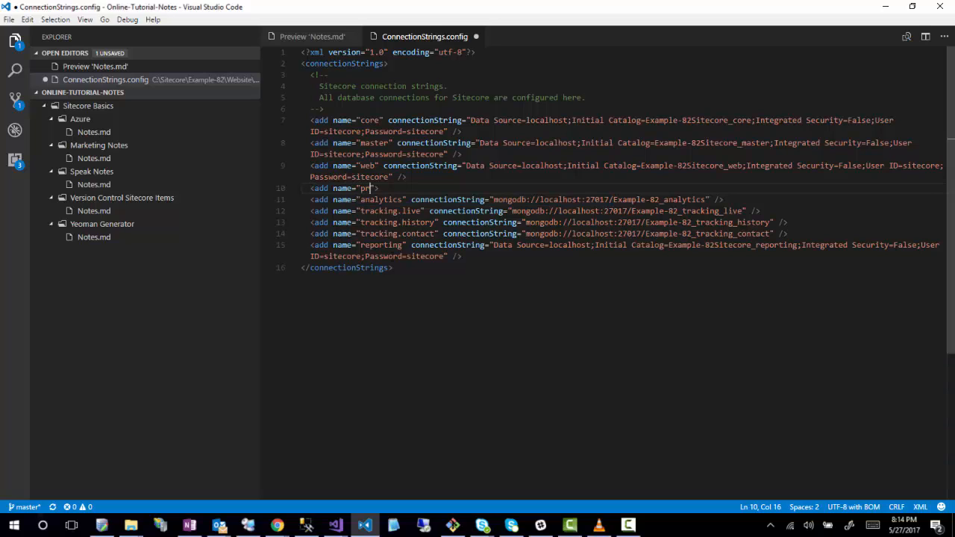
type("oduction")
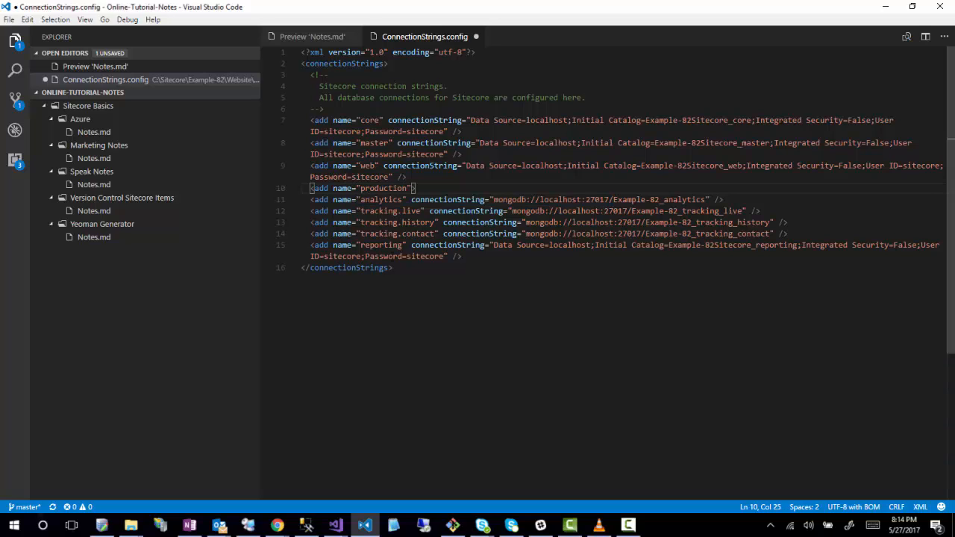
type("connectionString=")
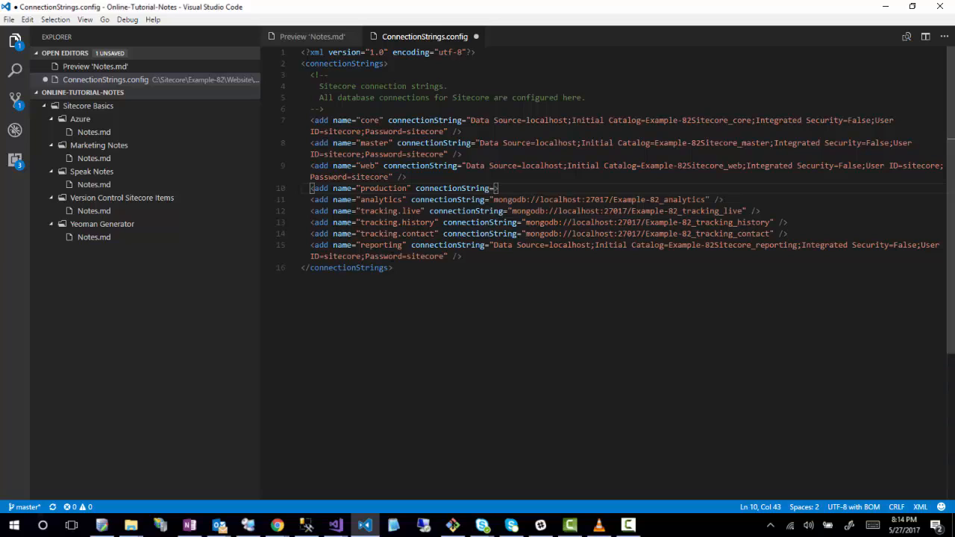
type("\"")
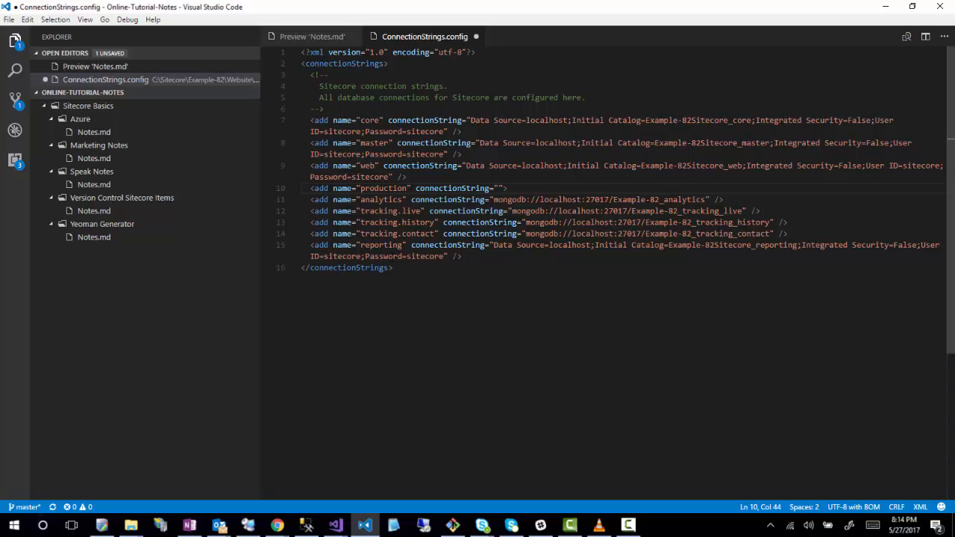
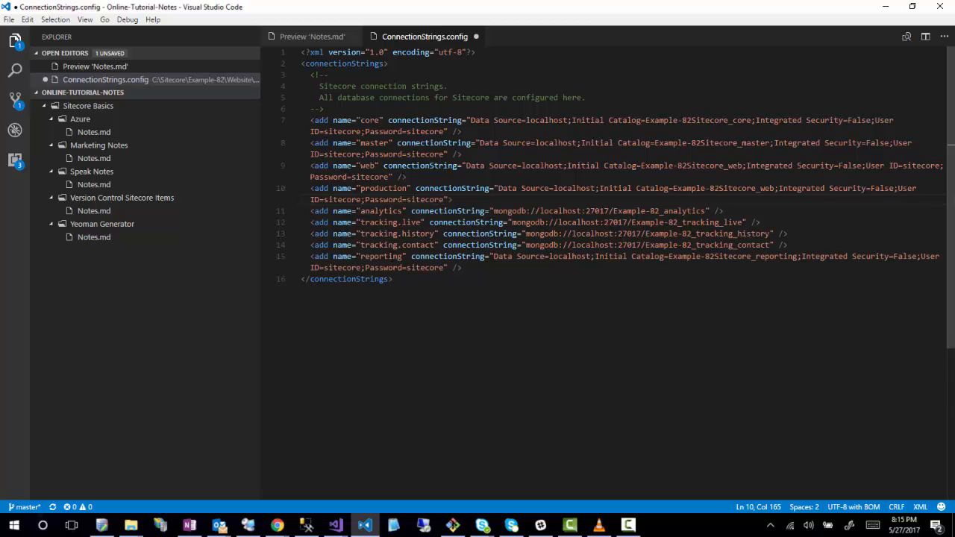
Step: Browse the Include folder inside App_Config and look through its files
left_click(457, 200)
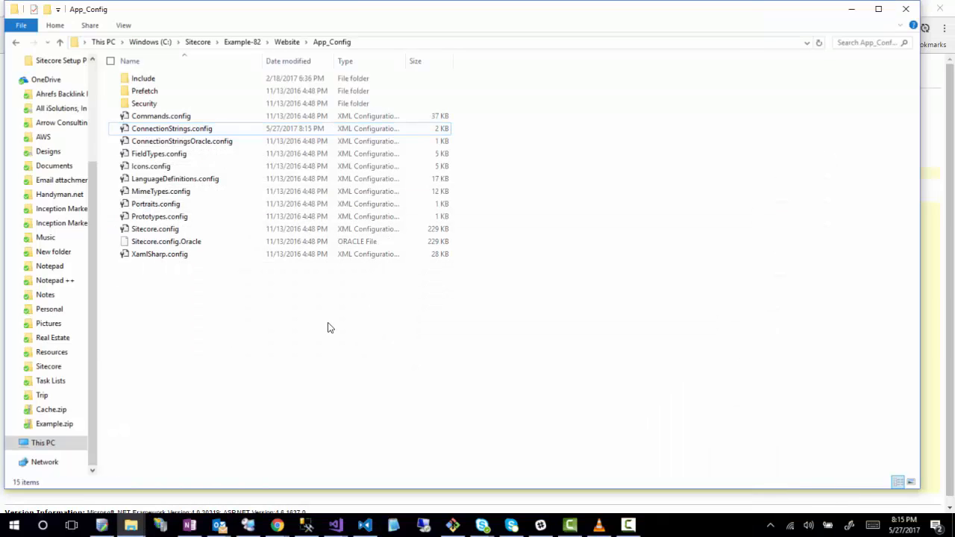
mouse_move(325, 331)
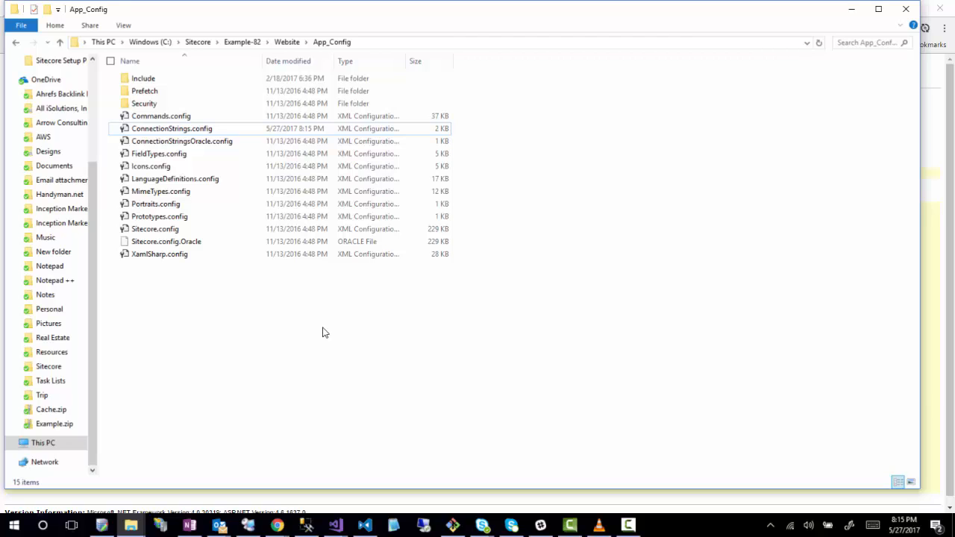
mouse_move(247, 335)
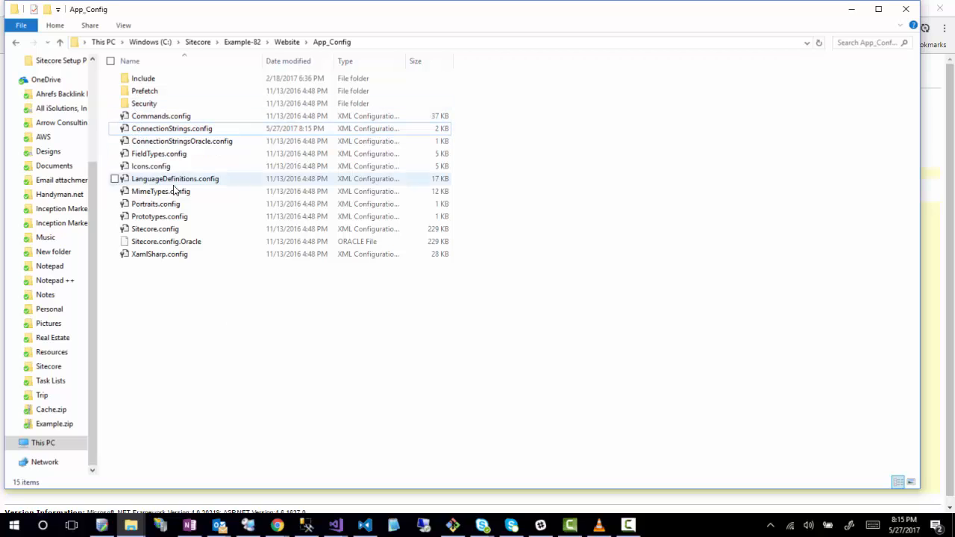
left_click(143, 78)
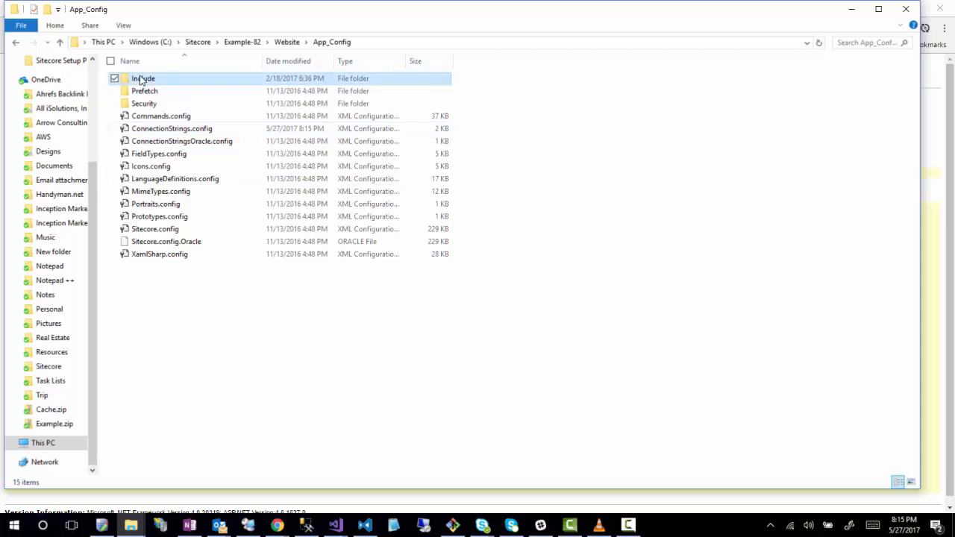
double_click(143, 78)
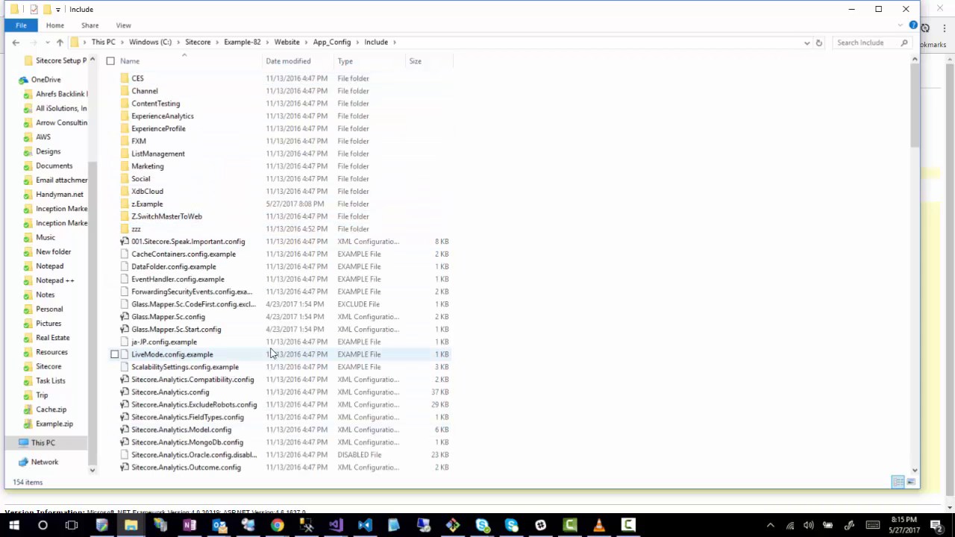
scroll("down", 3)
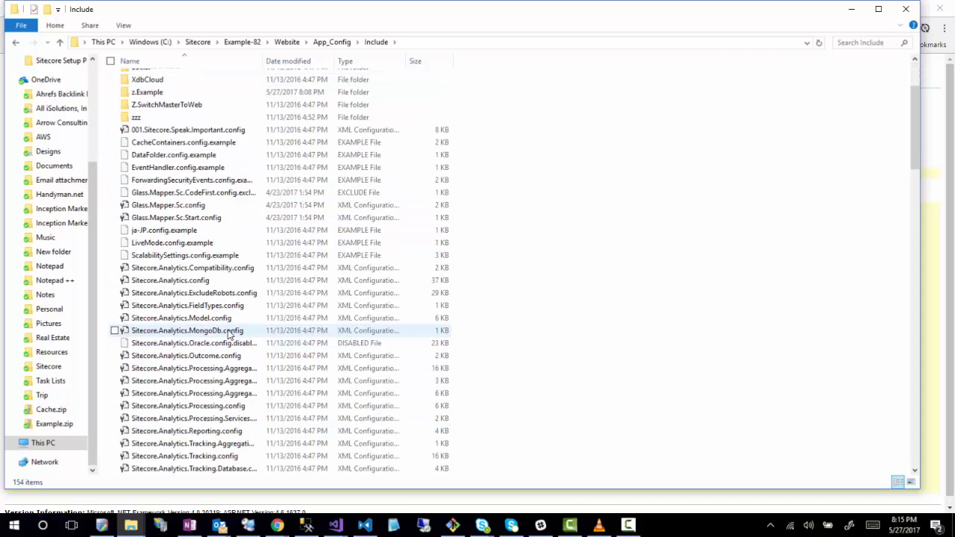
scroll("down", 3)
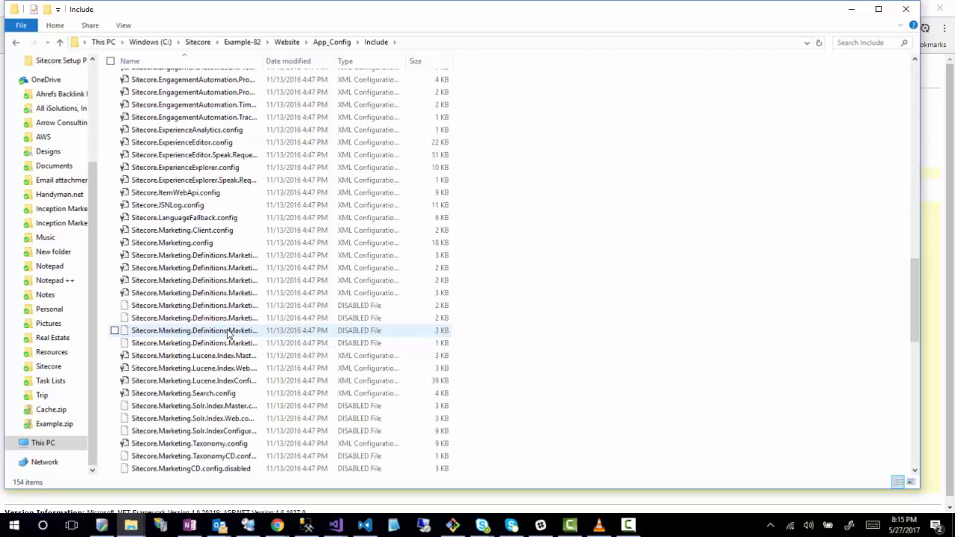
scroll("down", 3)
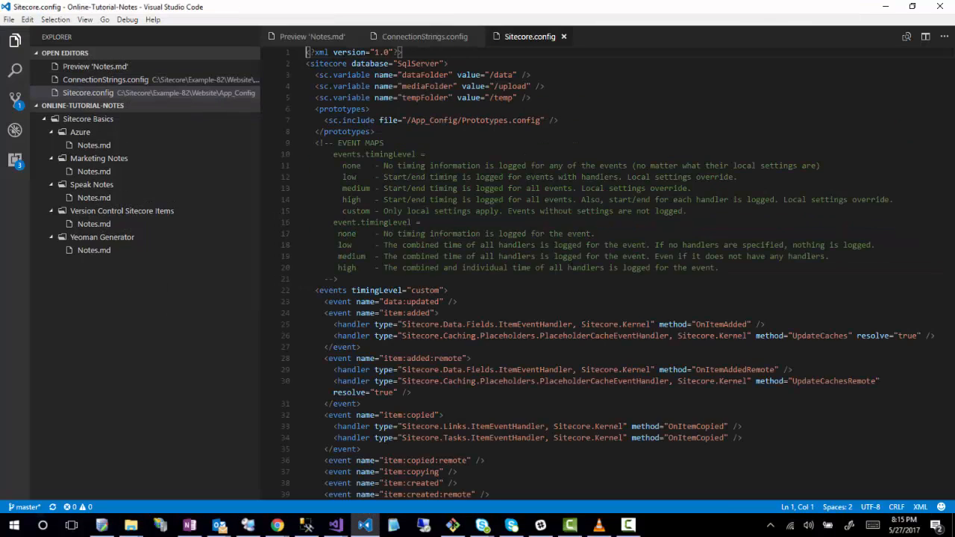
Step: Search Sitecore.config for 'databases' and jump to the <databases> section
scroll("down", 3)
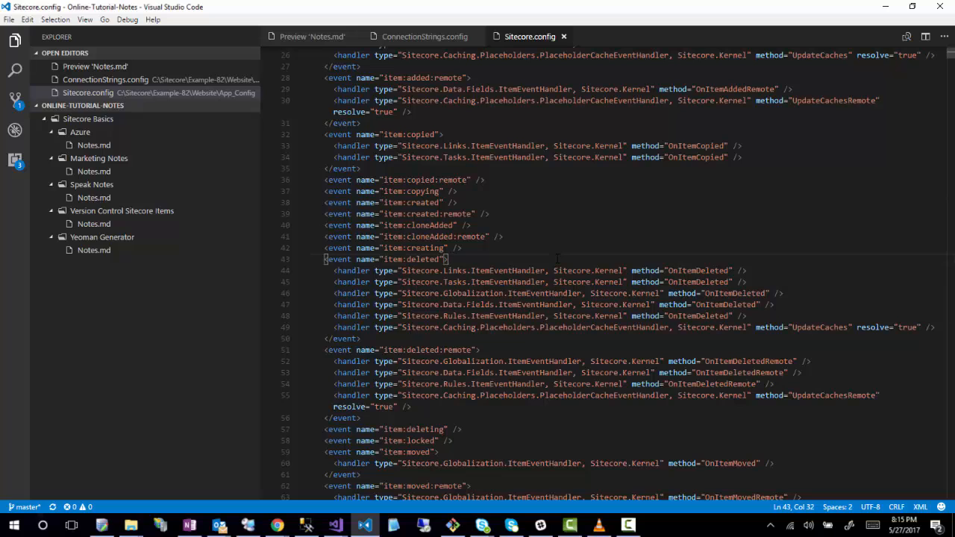
type("databases")
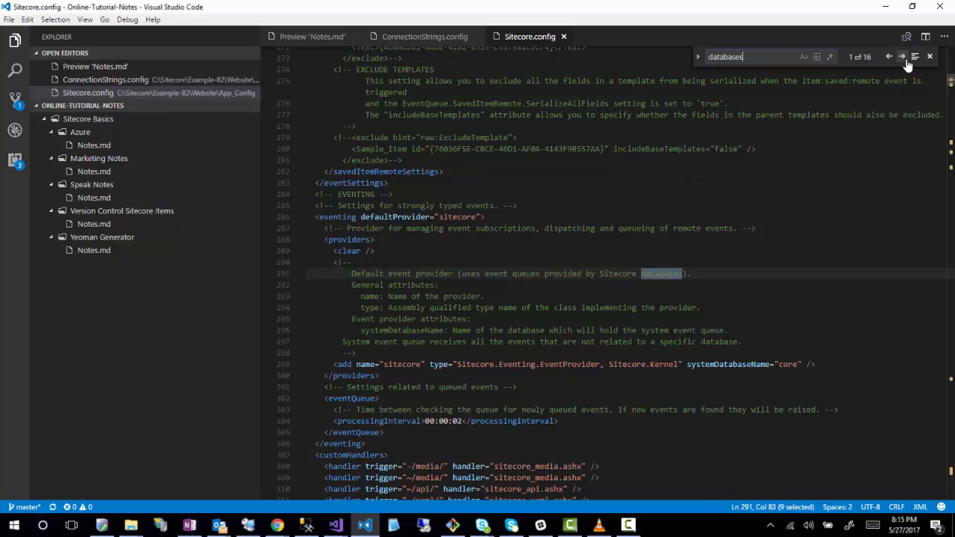
left_click(902, 57)
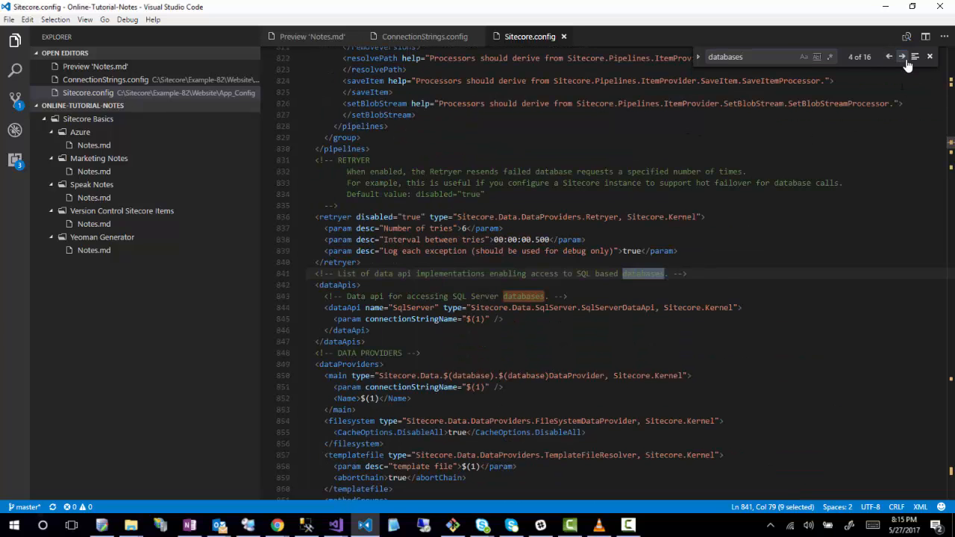
left_click(902, 57)
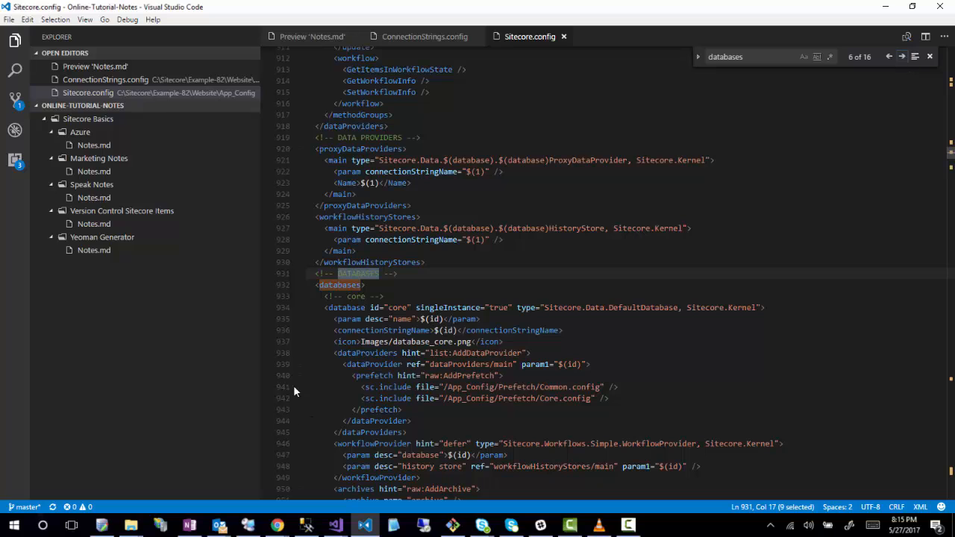
Step: Review the core and master database definitions in that section
scroll("down", 3)
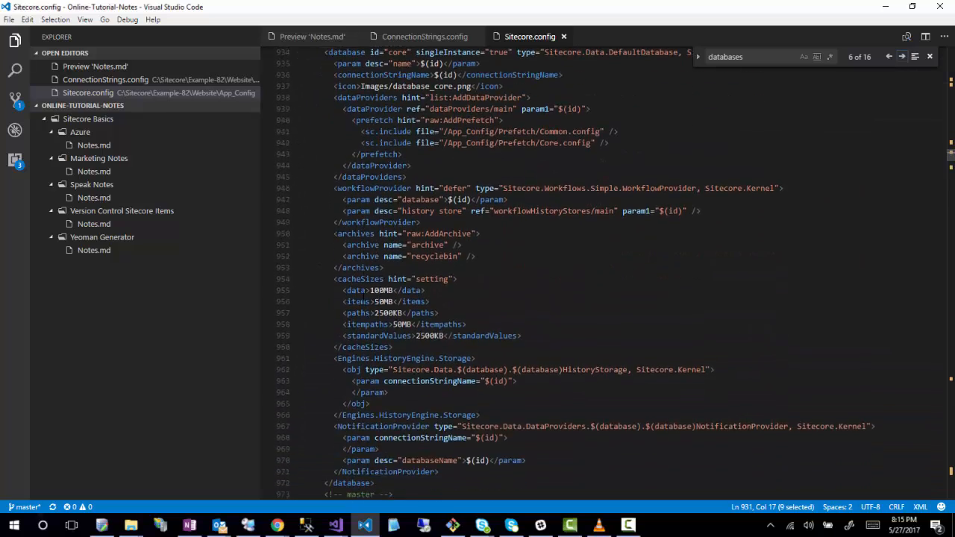
scroll("down", 3)
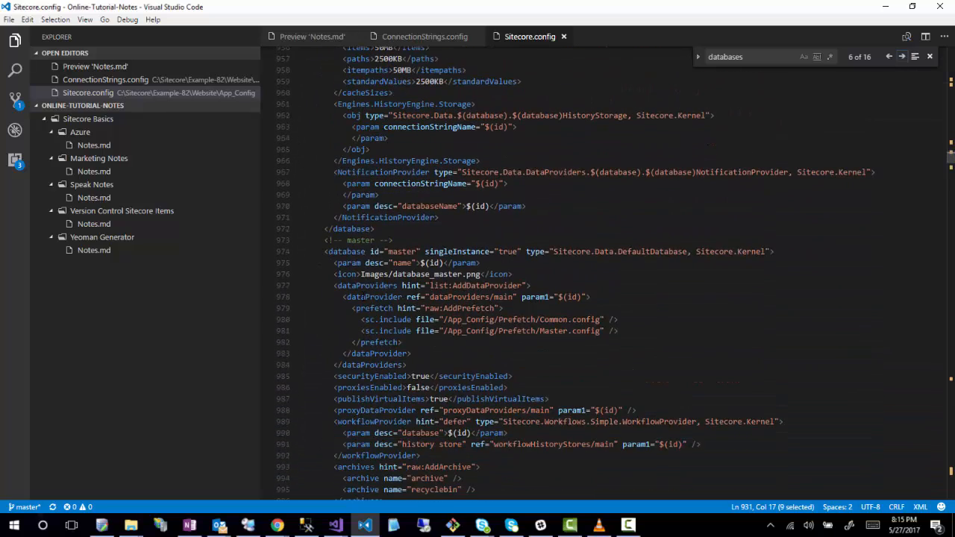
scroll("down", 3)
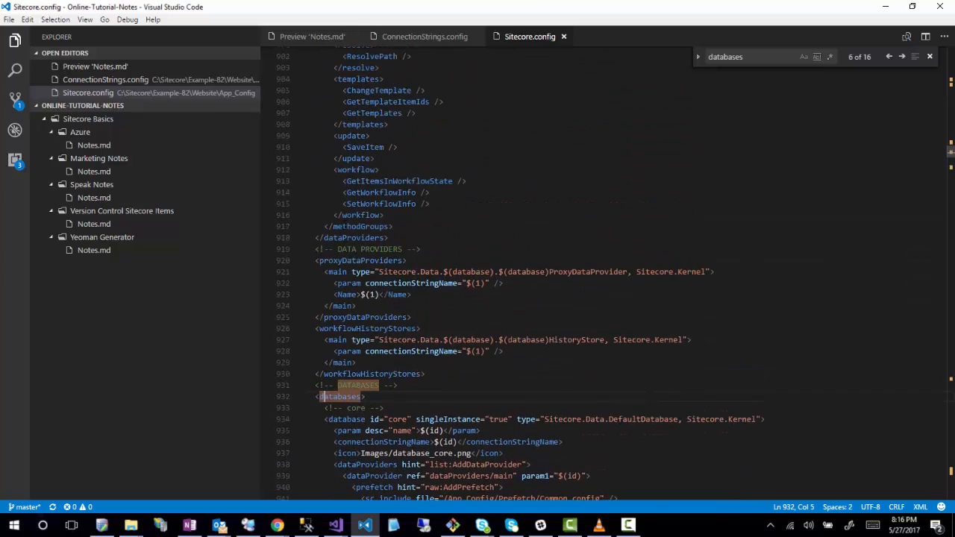
scroll("down", 3)
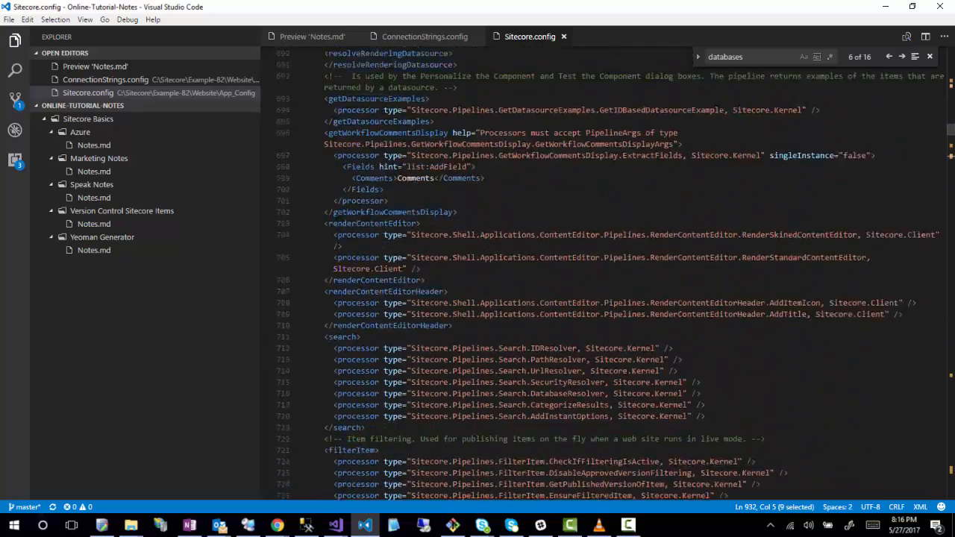
scroll("up", 3)
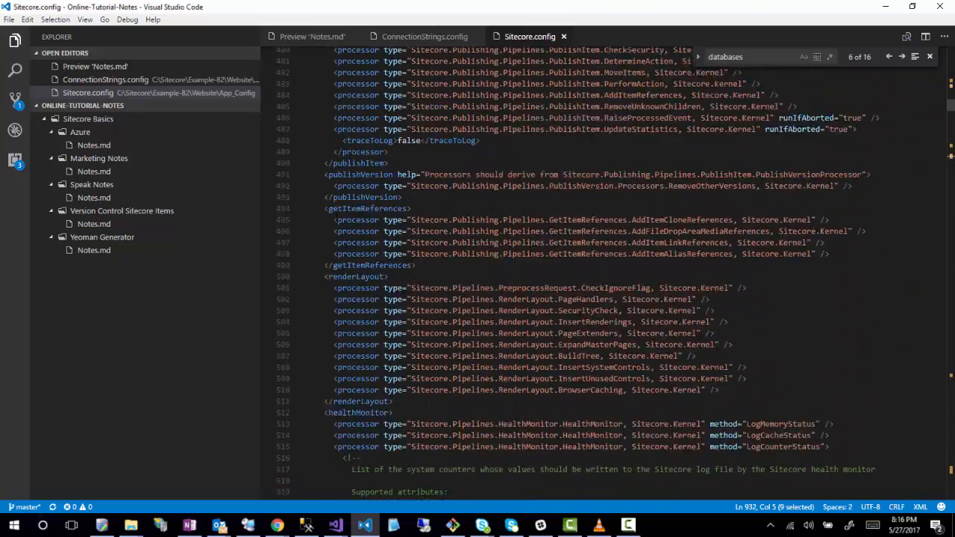
scroll("up", 3)
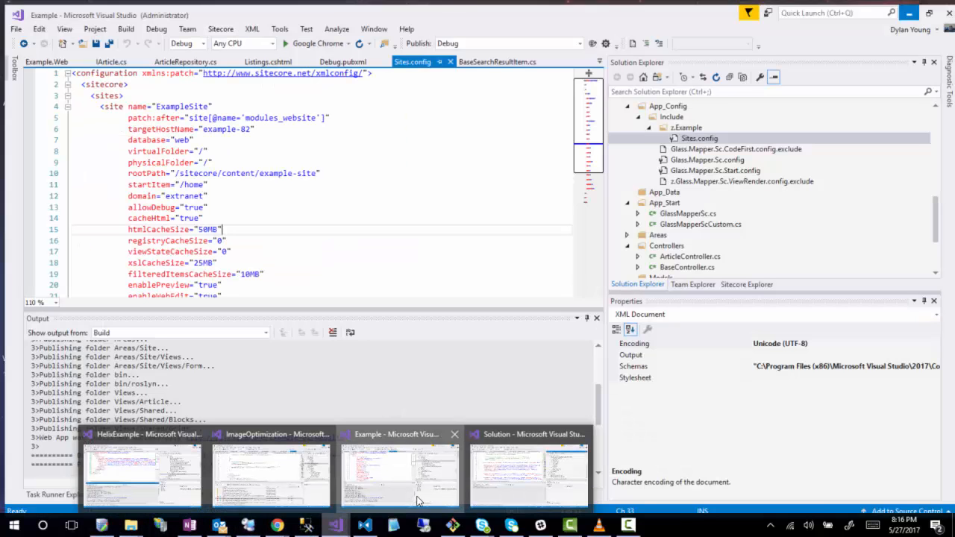
Step: Add a new config file named Environment.config to the z.Example include folder
right_click(684, 129)
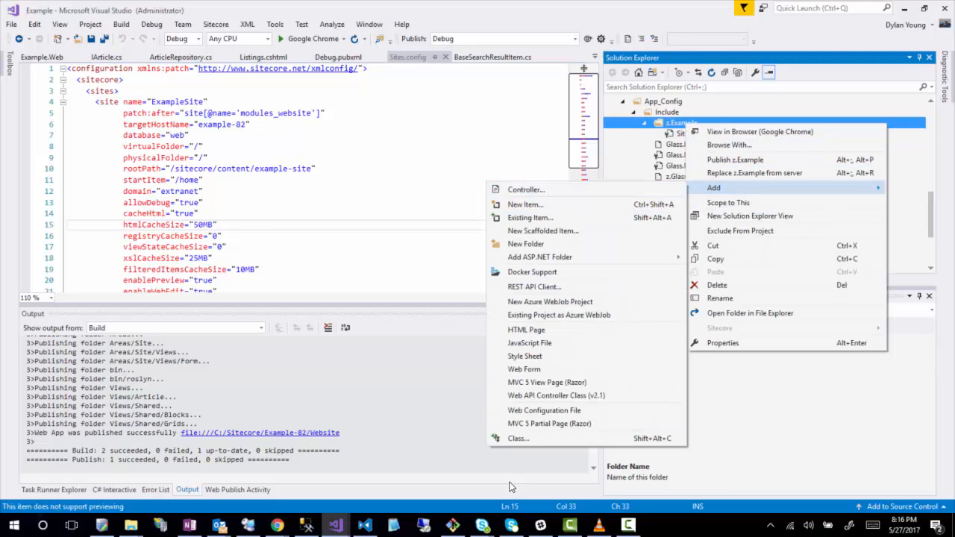
left_click(525, 244)
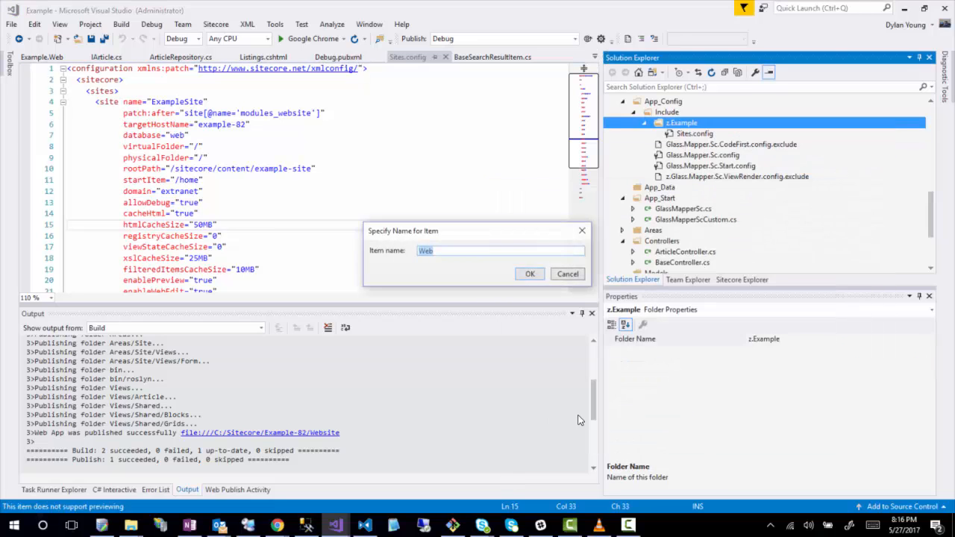
type("En")
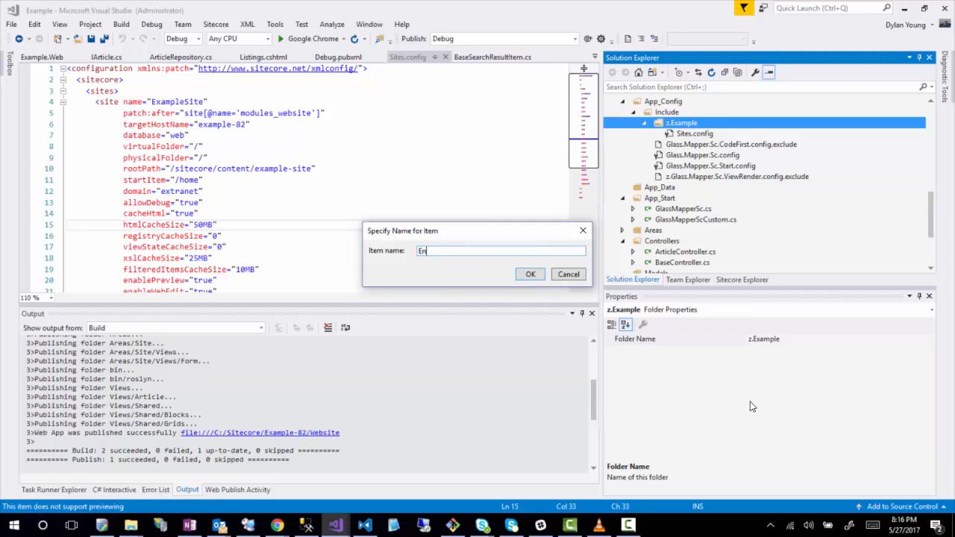
type("Environment.config")
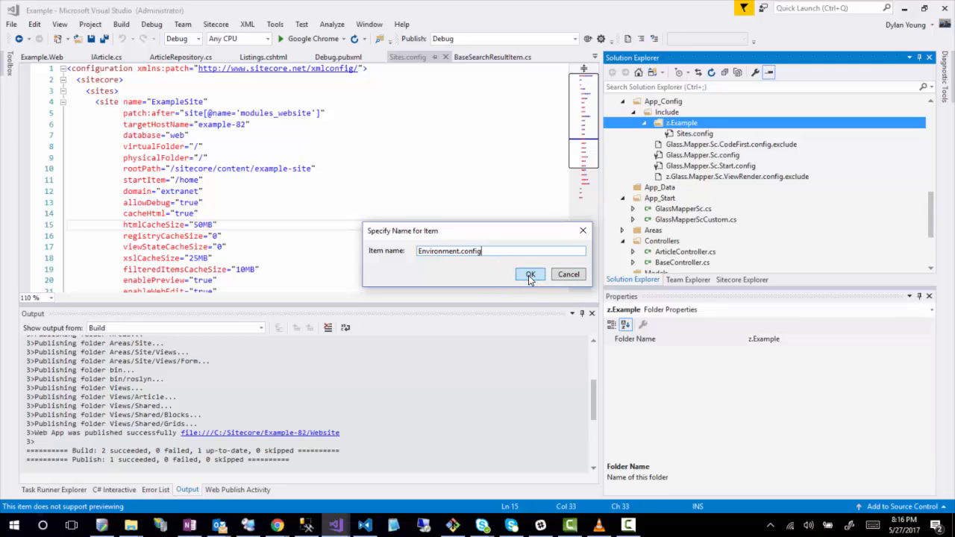
mouse_move(417, 270)
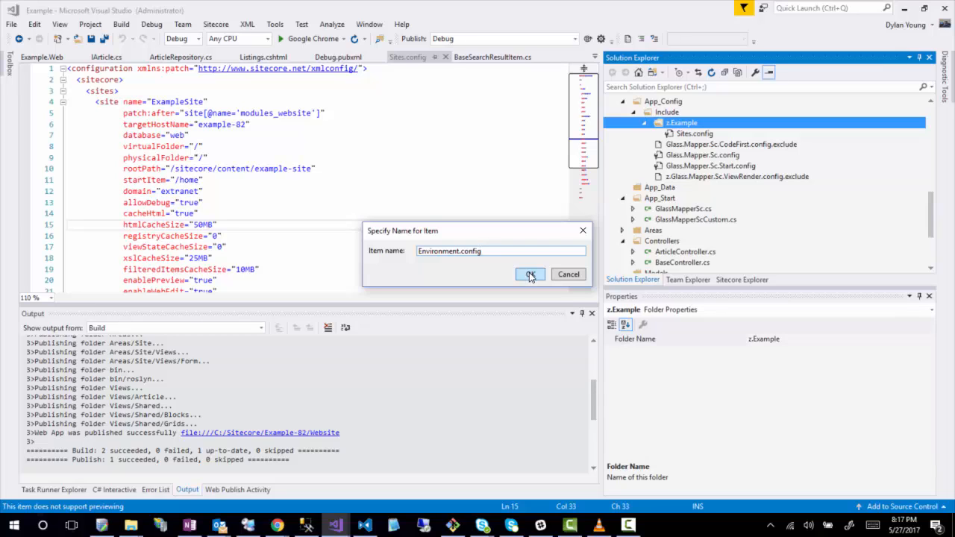
left_click(530, 275)
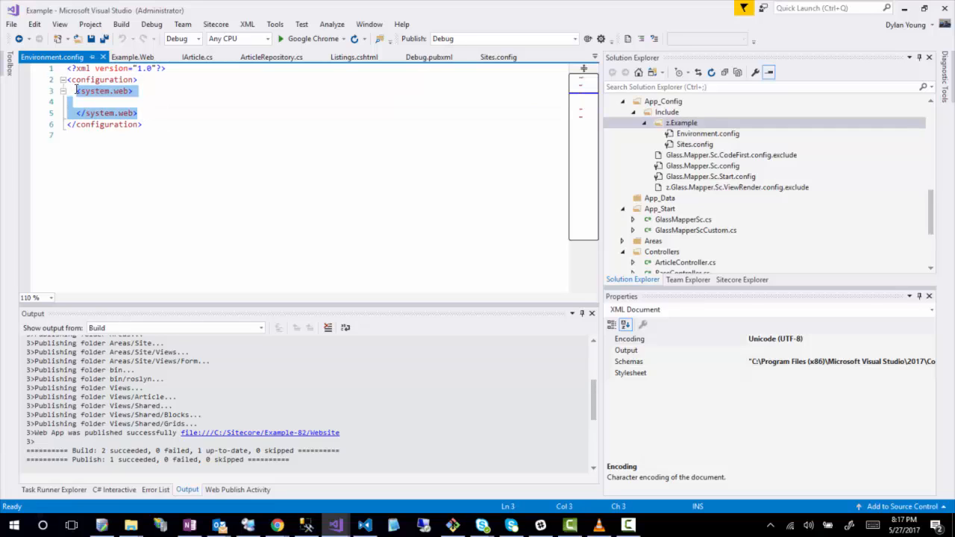
Step: Place the copied database definition inside a <databases> element in Environment.config
type("sited")
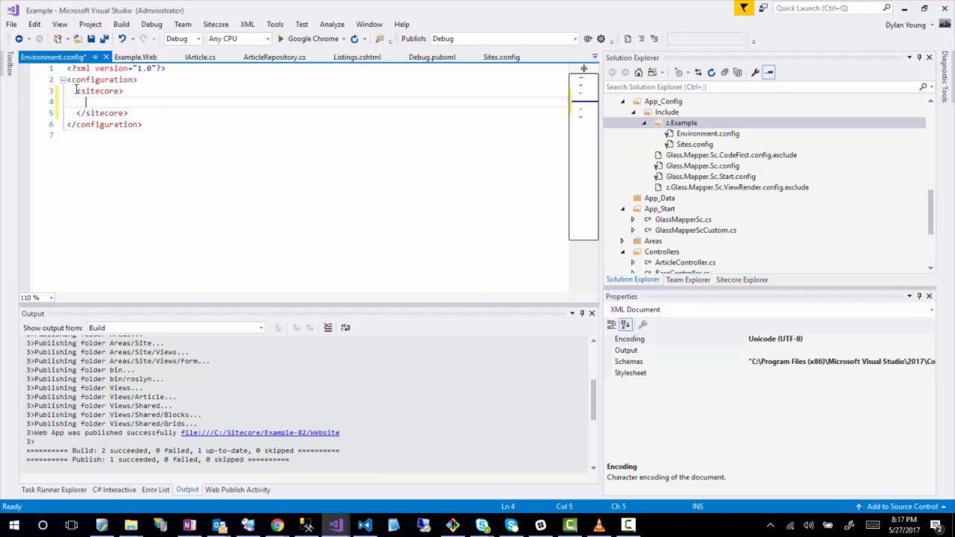
scroll("down", 3)
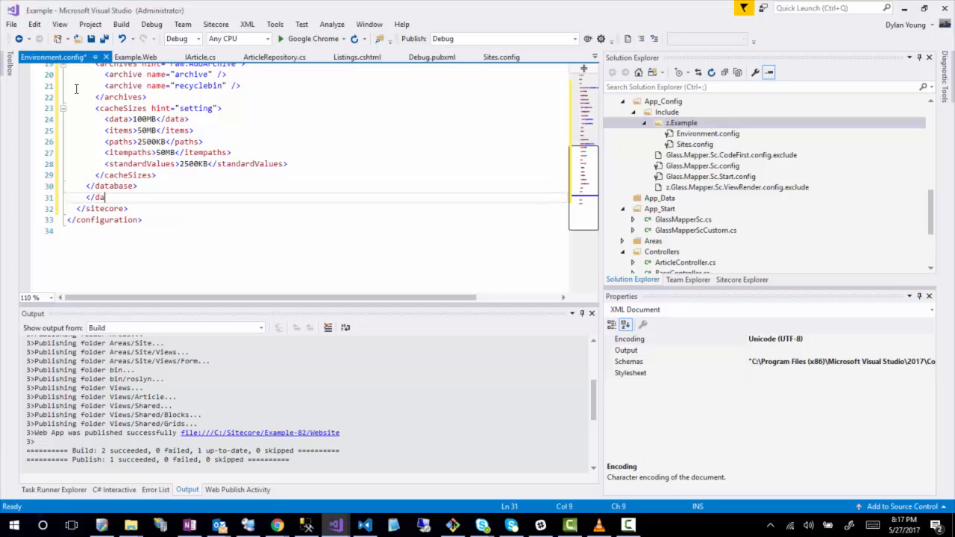
type("tabases>ases>")
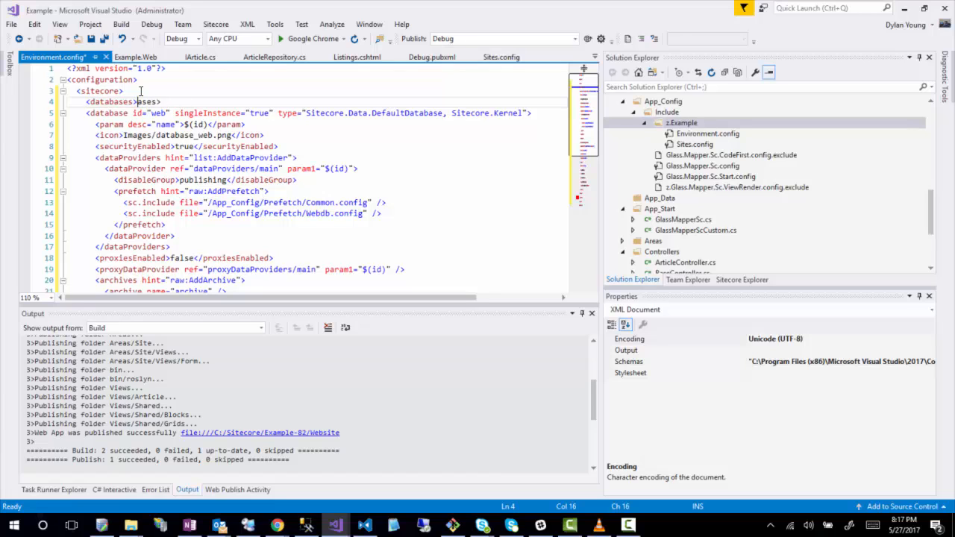
scroll("down", 3)
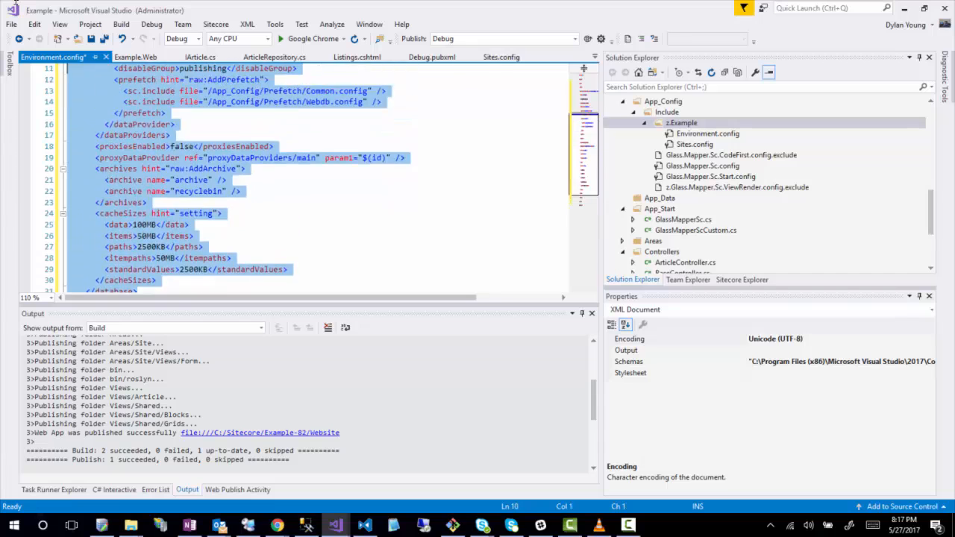
scroll("up", 3)
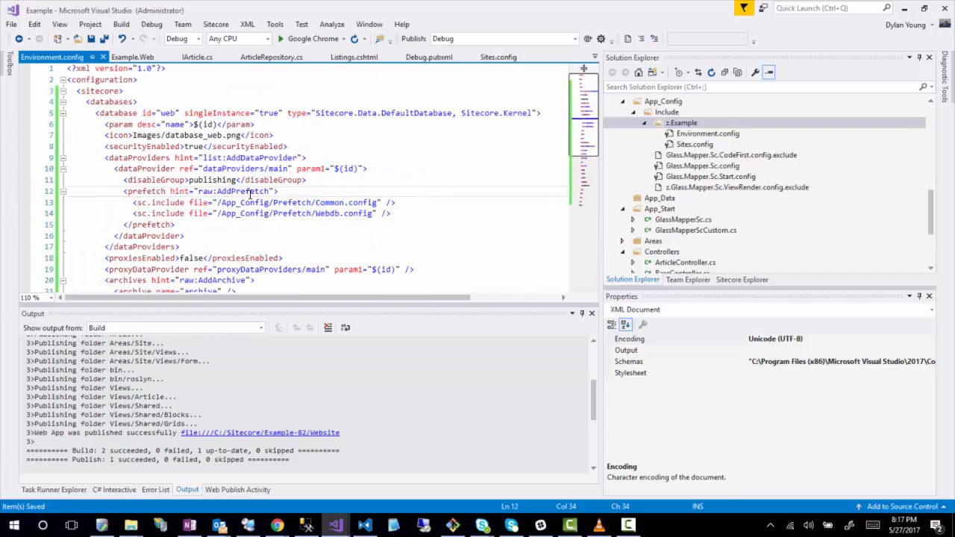
left_click(708, 134)
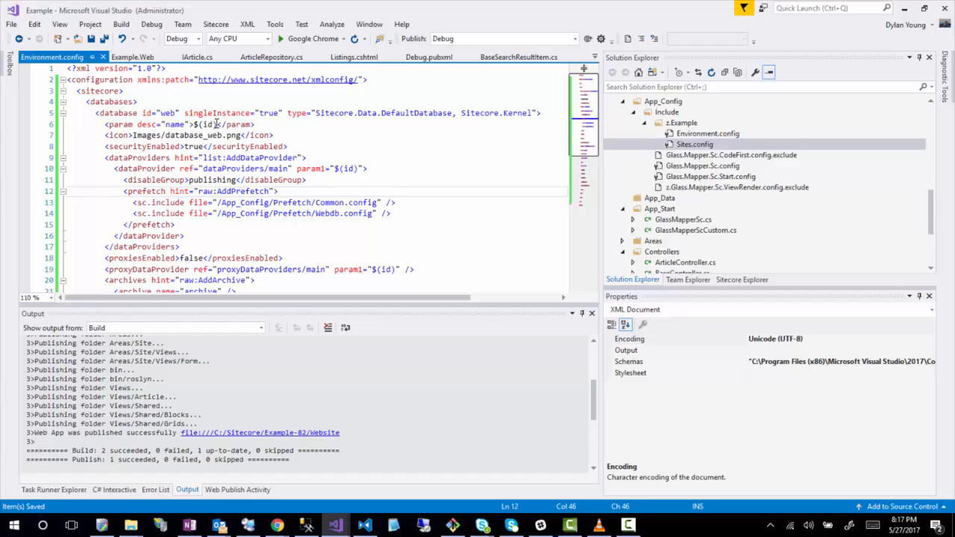
Step: Rename the copied database id from web to production
double_click(167, 113)
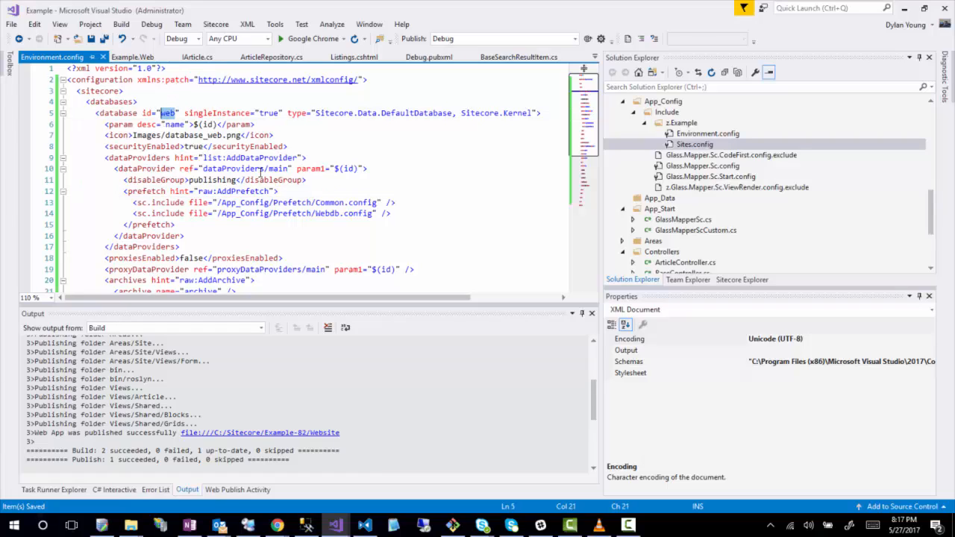
type("pro")
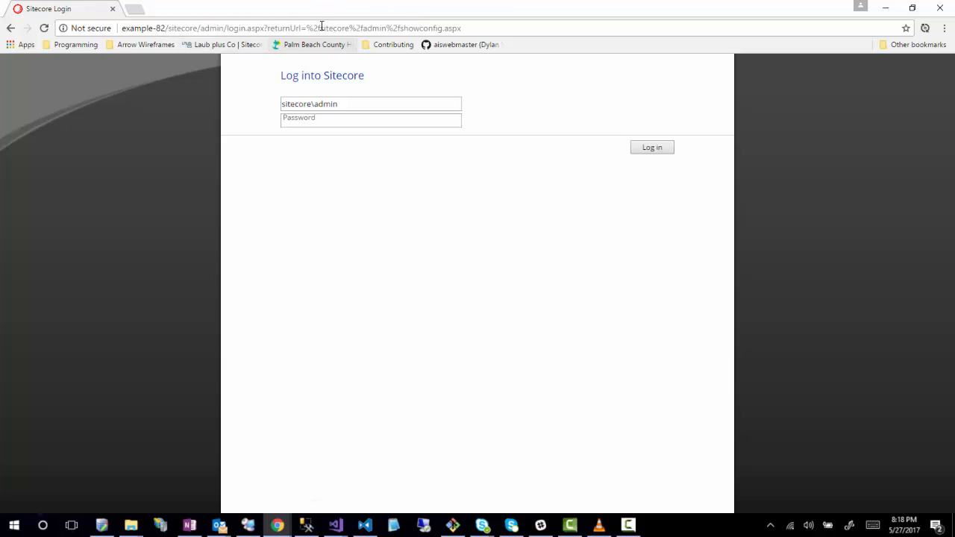
mouse_move(346, 277)
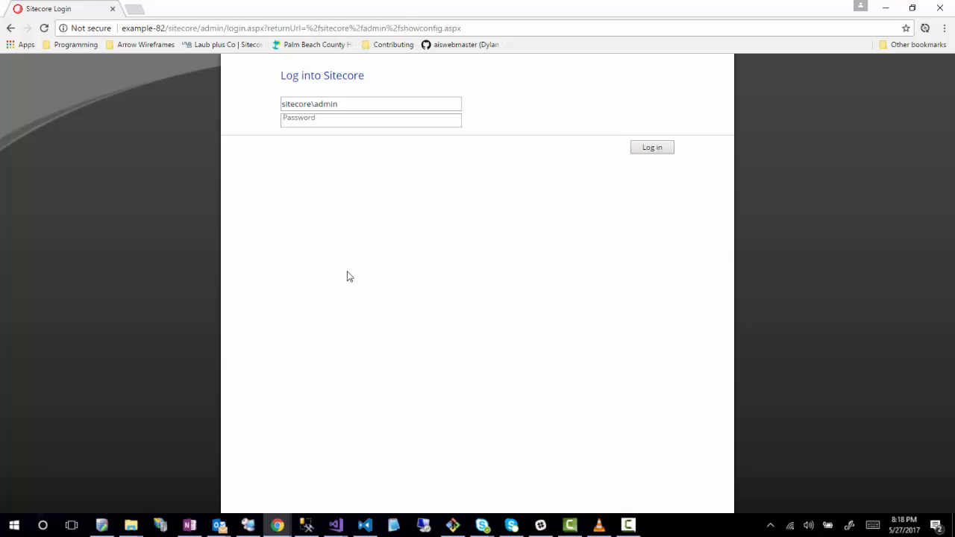
Step: Enter the admin password and log in so showconfig.aspx loads
left_click(370, 119)
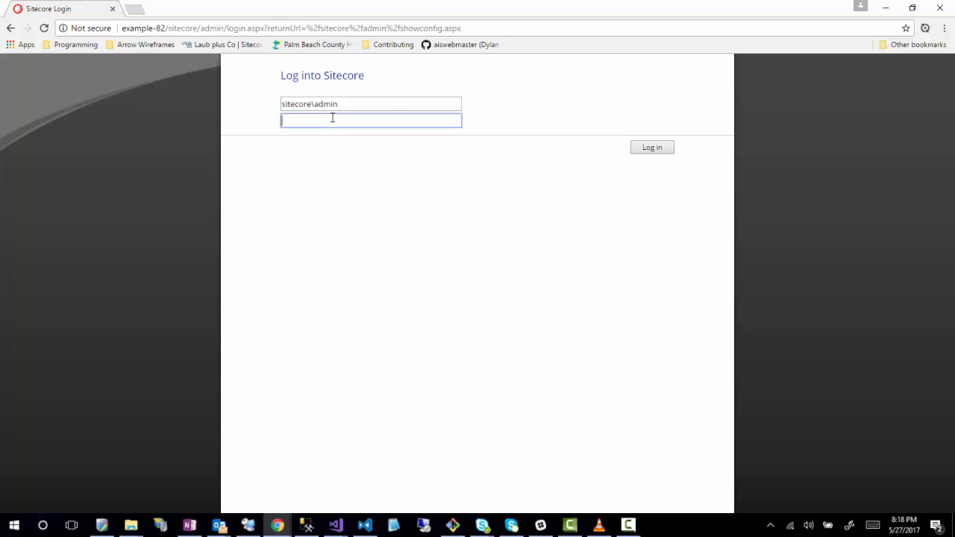
type("•")
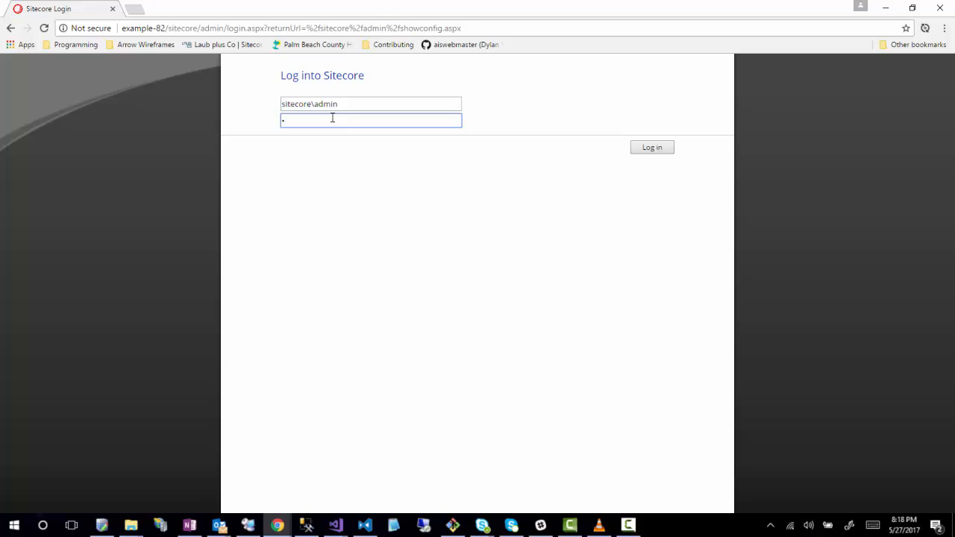
type("a")
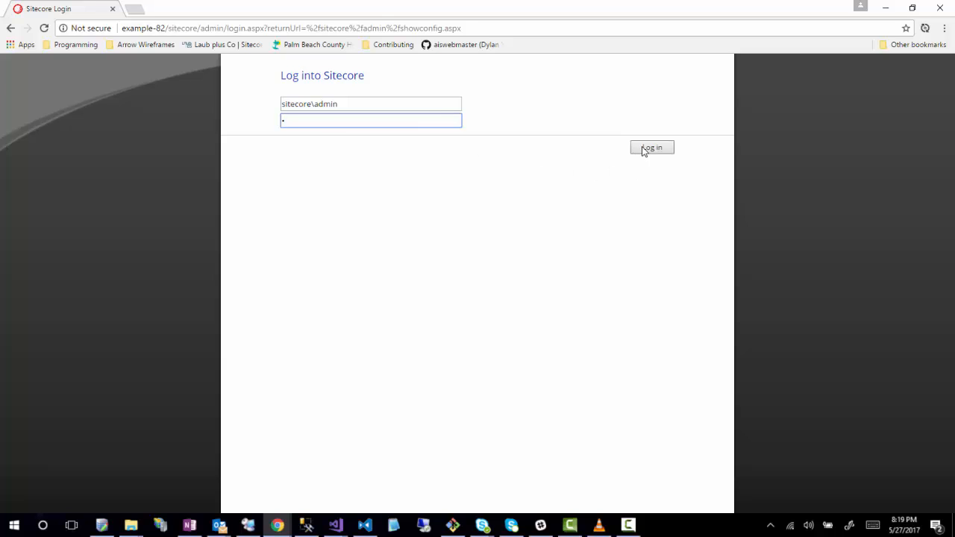
left_click(651, 148)
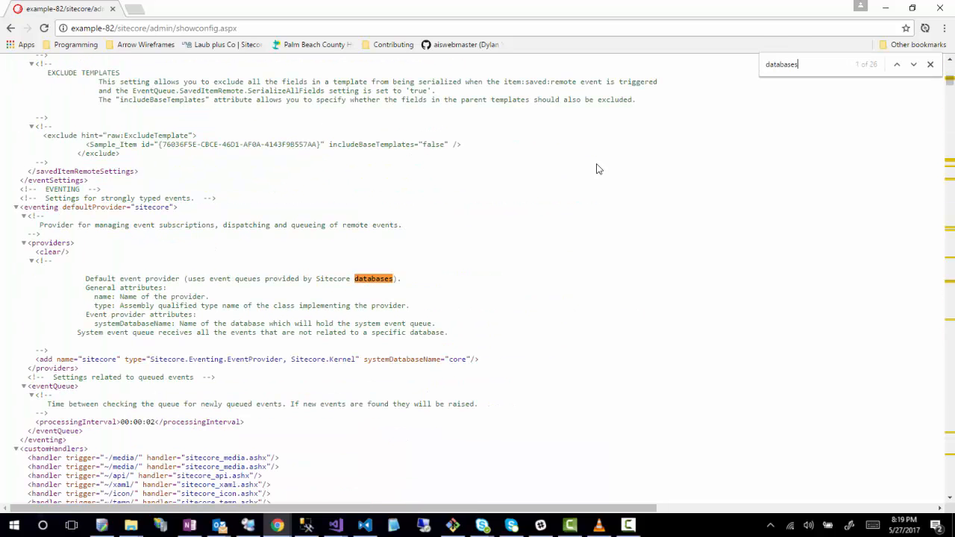
Step: Locate the production database block past the web and filesystem databases and select it
left_click(913, 64)
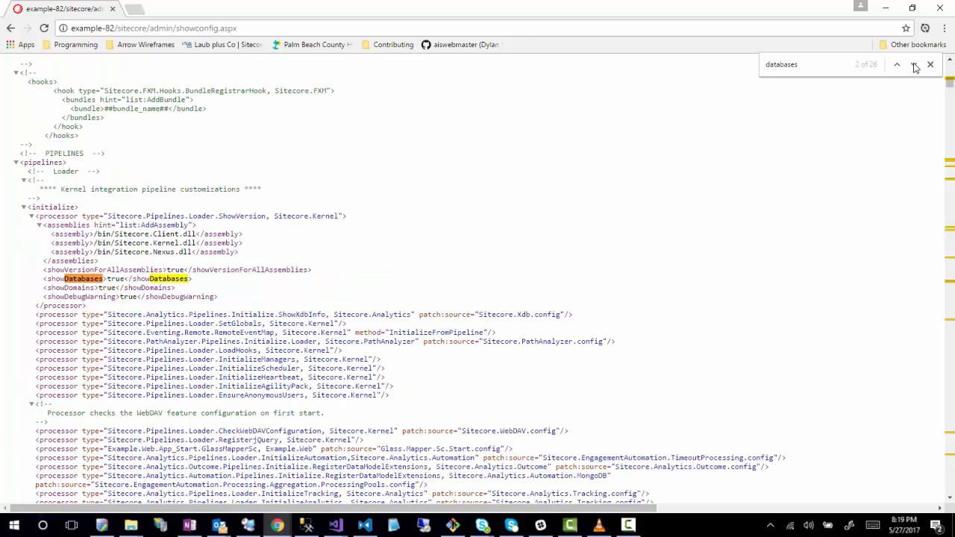
left_click(917, 64)
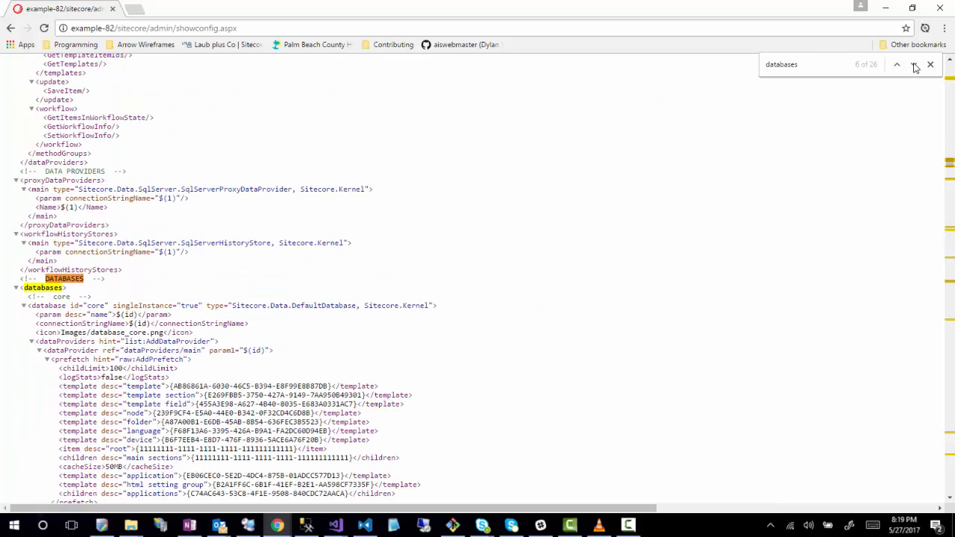
scroll("down", 3)
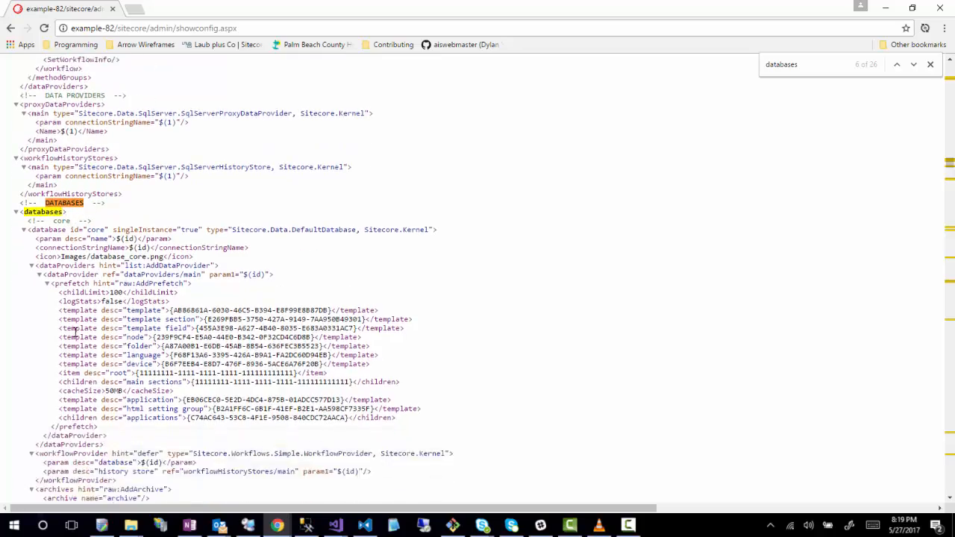
scroll("down", 3)
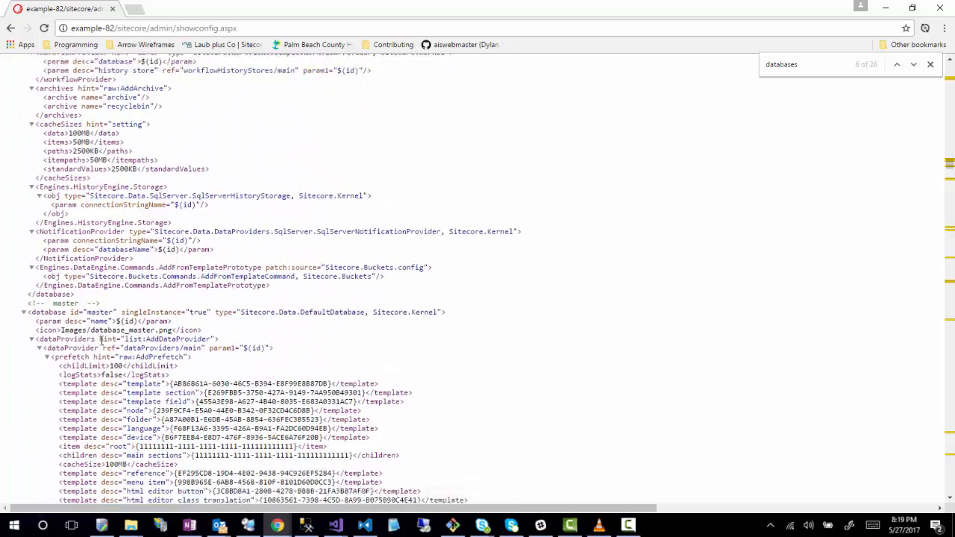
scroll("down", 3)
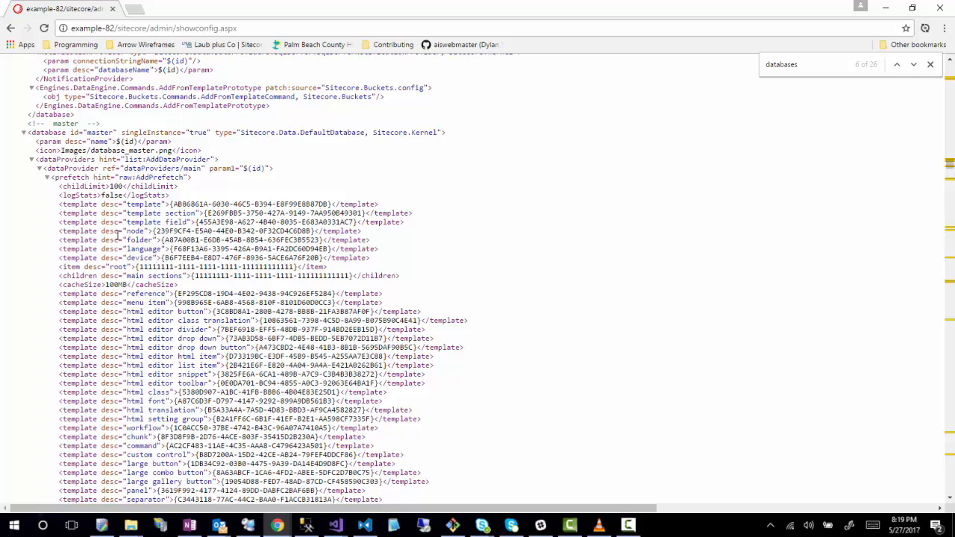
scroll("down", 3)
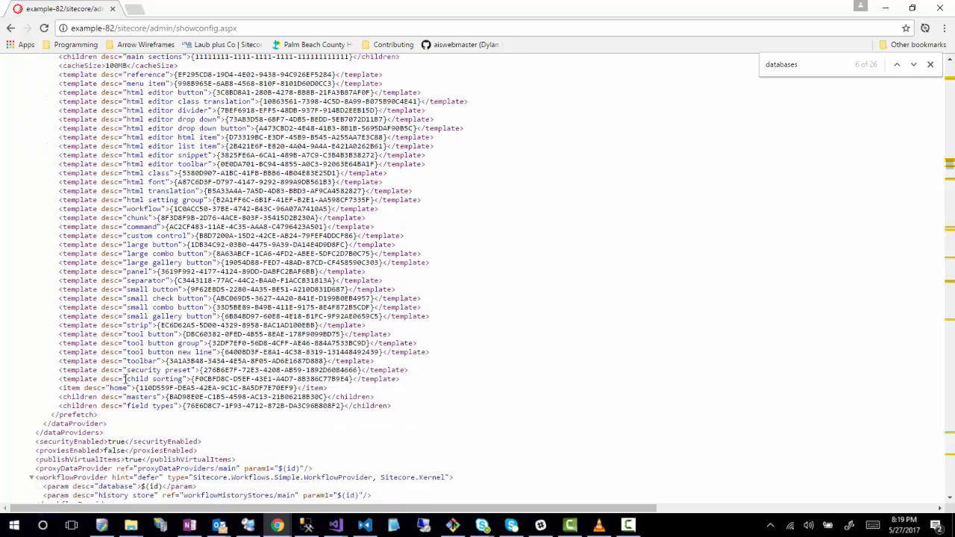
scroll("down", 3)
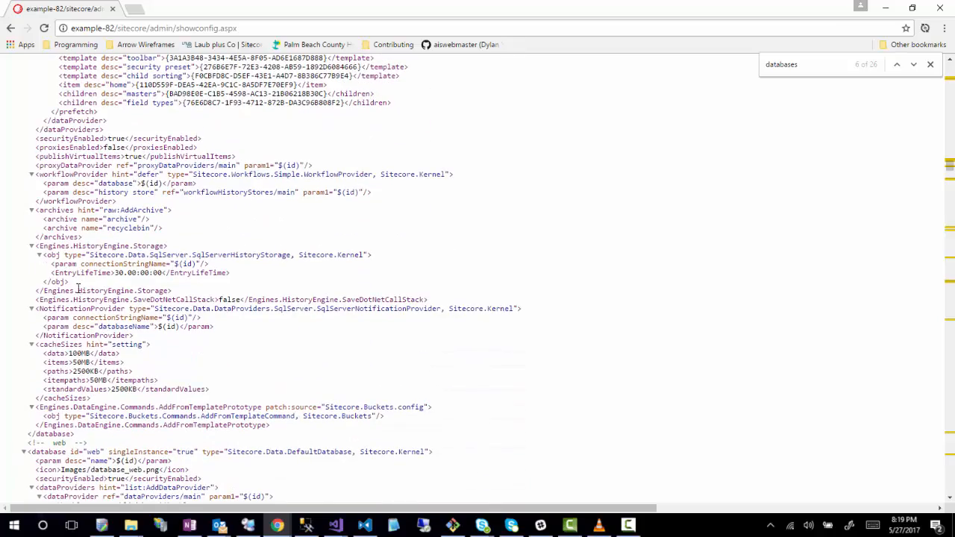
scroll("down", 3)
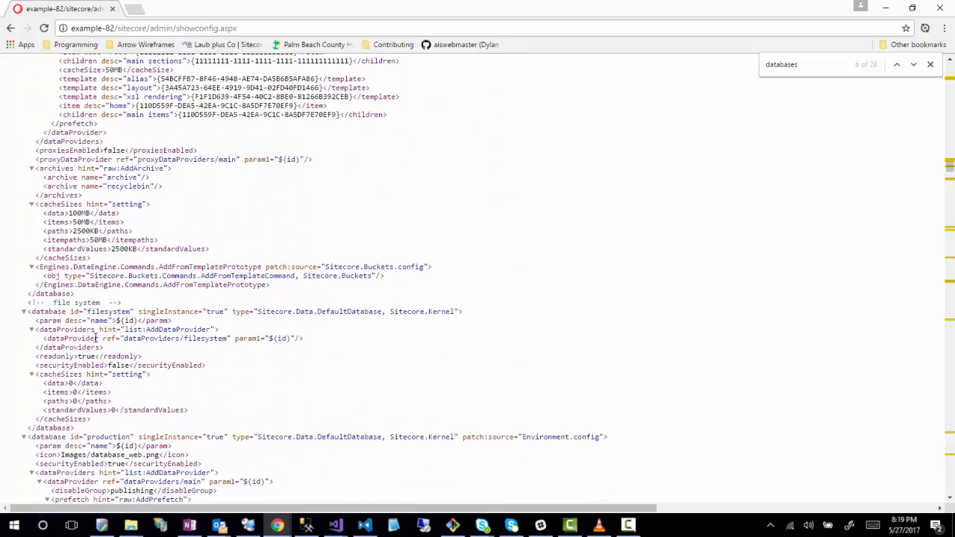
scroll("down", 3)
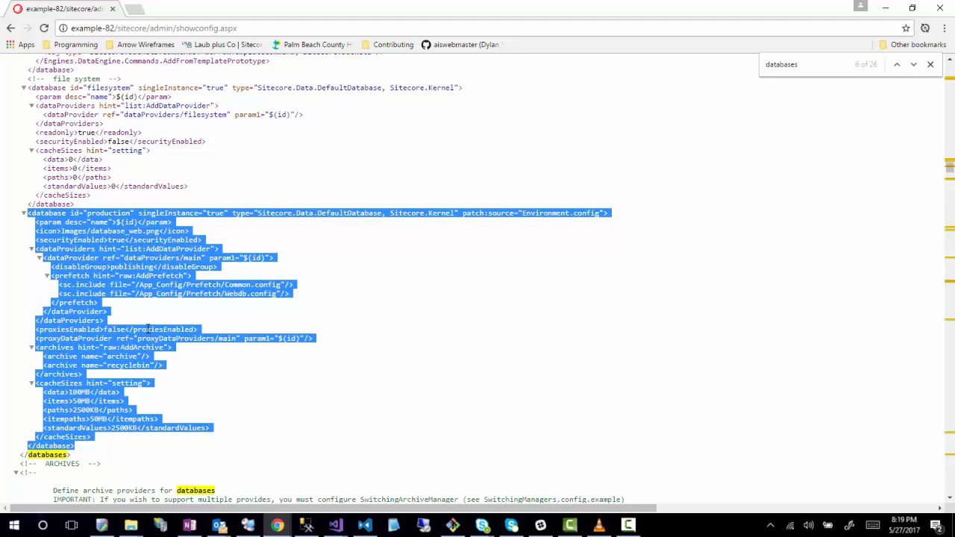
left_click(335, 388)
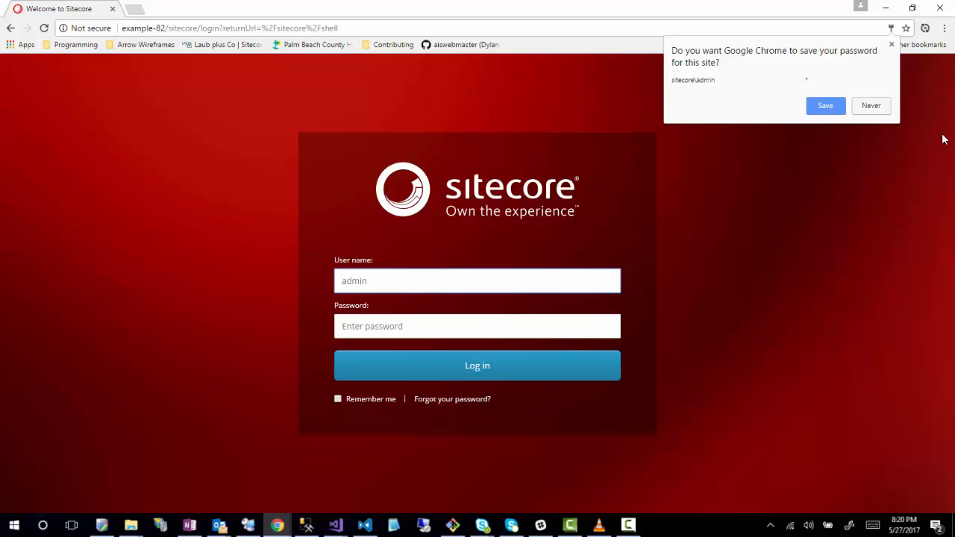
Step: Dismiss Chrome's save-password prompt, tick Remember me and log in to Sitecore
left_click(478, 280)
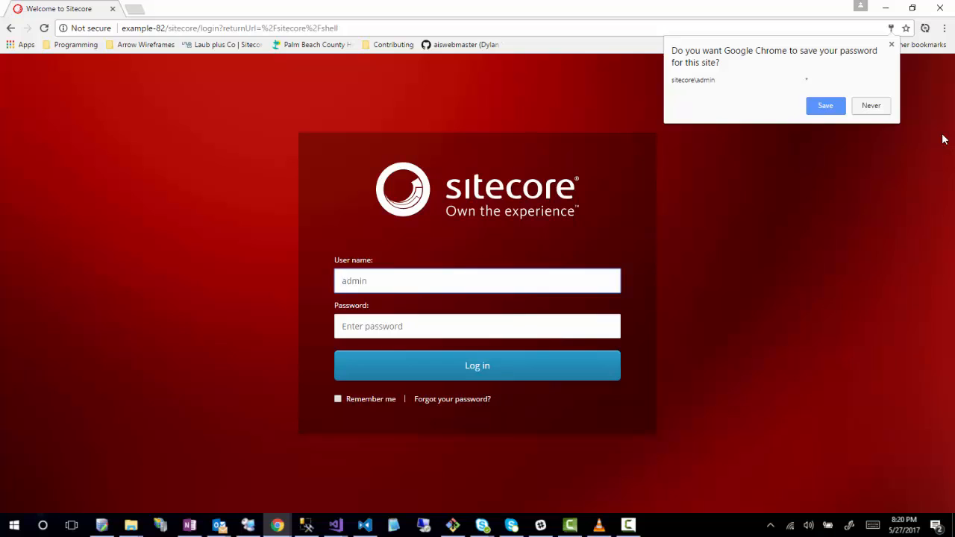
left_click(478, 325)
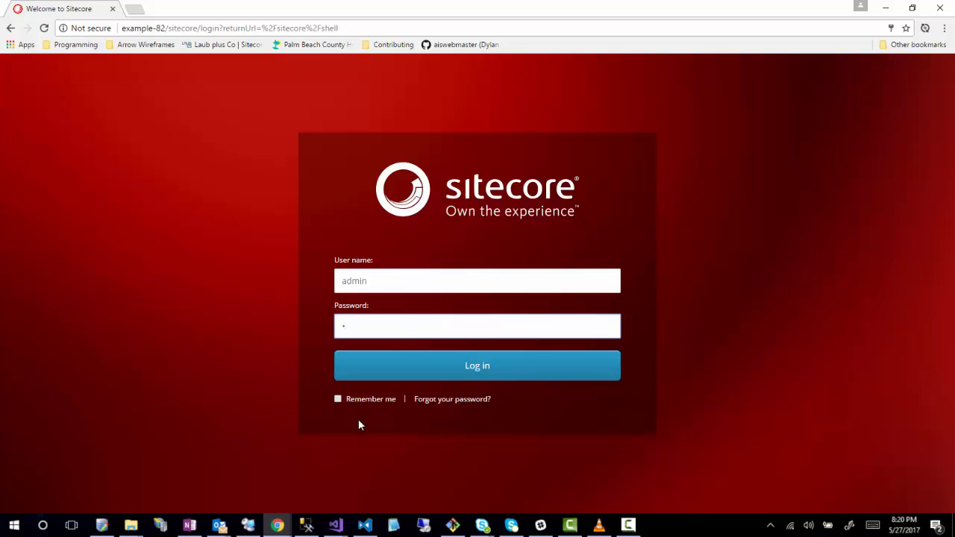
left_click(477, 366)
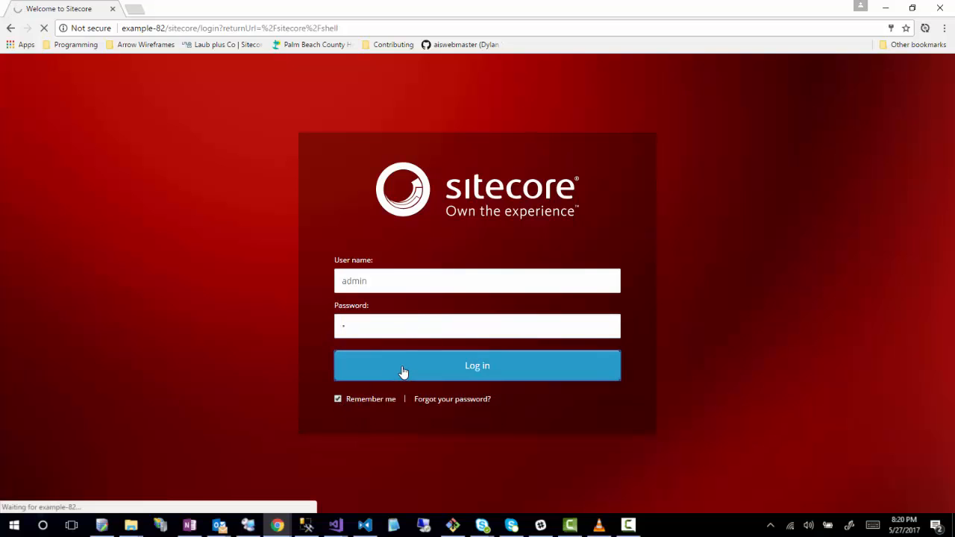
left_click(478, 366)
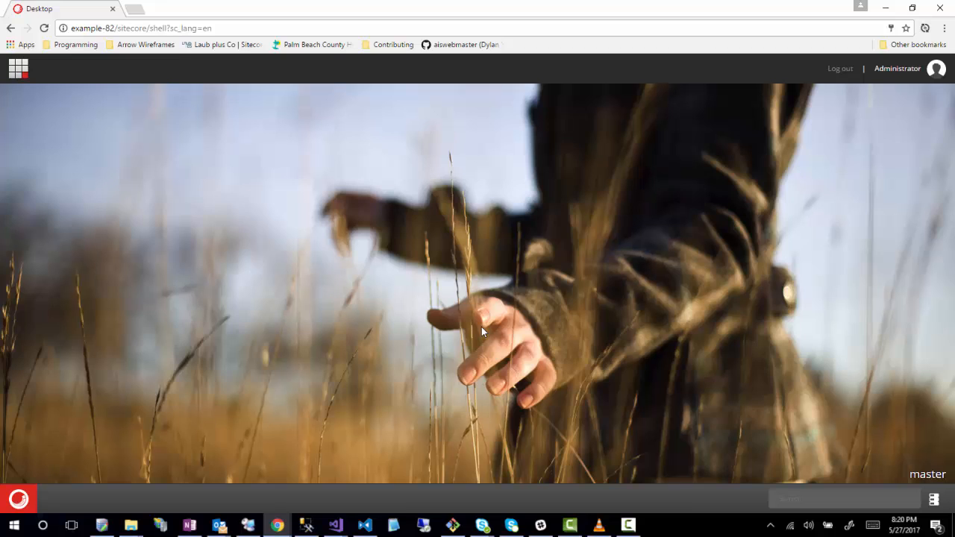
mouse_move(839, 480)
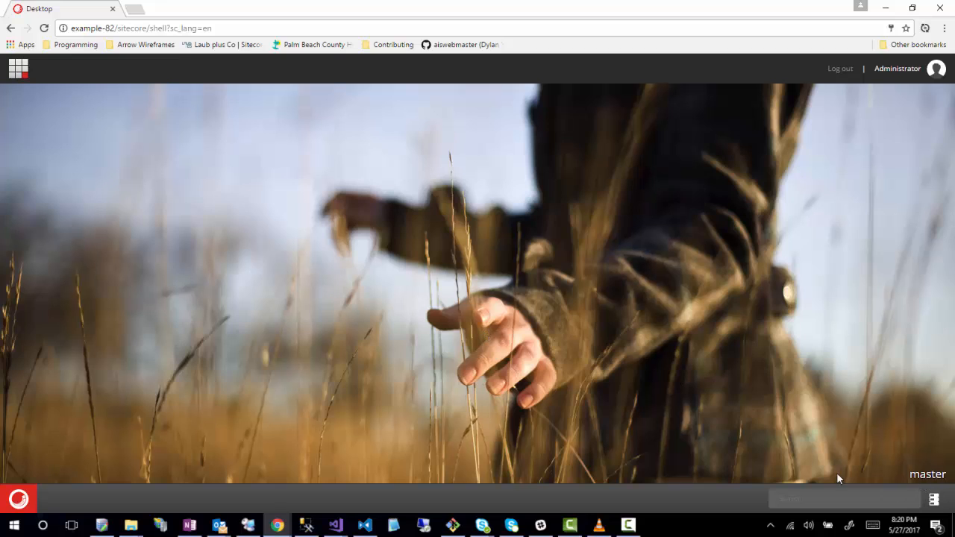
Step: Launch Content Editor and select the Internet item under System > Publishing targets
left_click(18, 68)
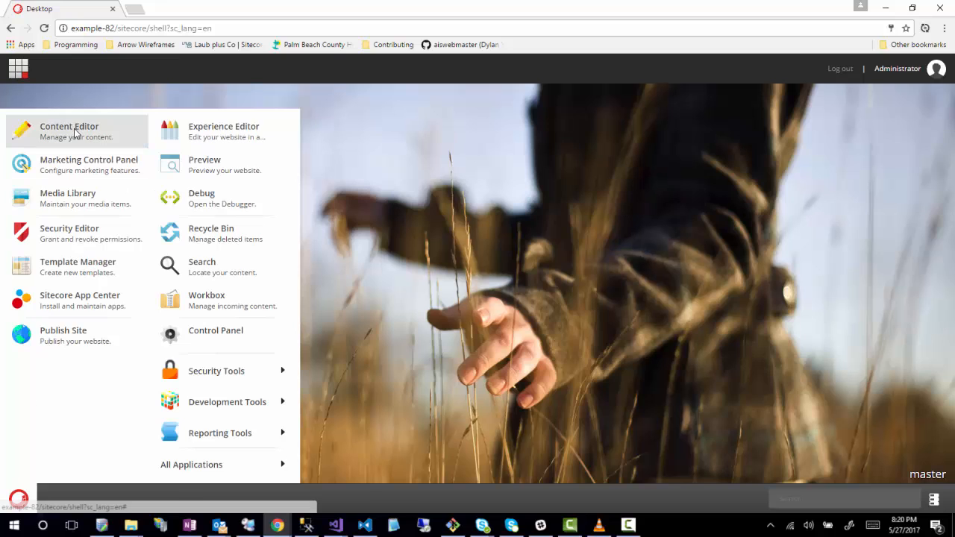
left_click(68, 131)
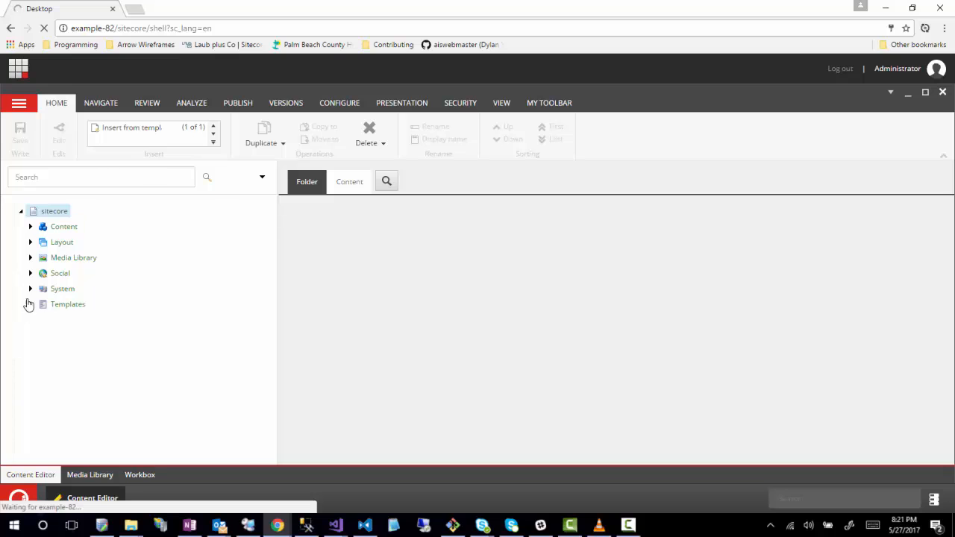
left_click(29, 289)
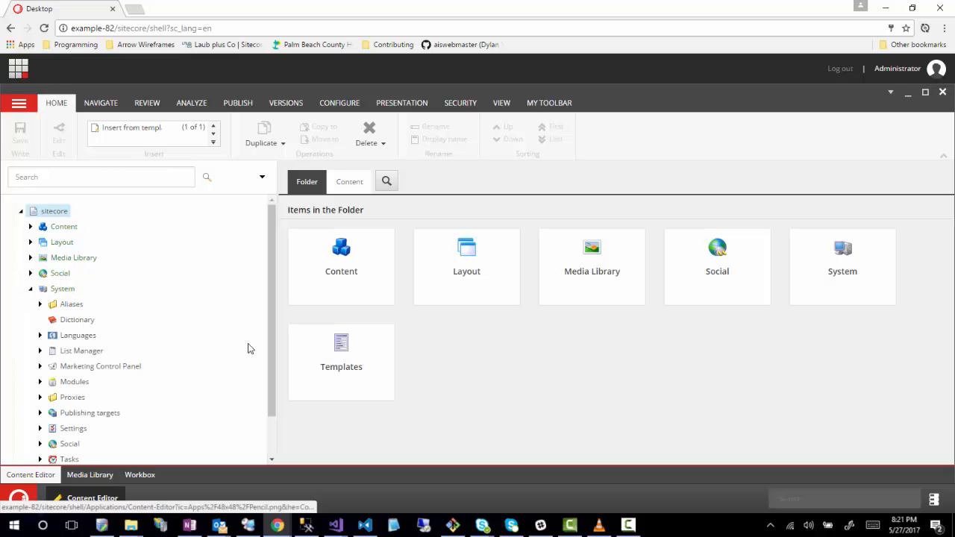
scroll("down", 3)
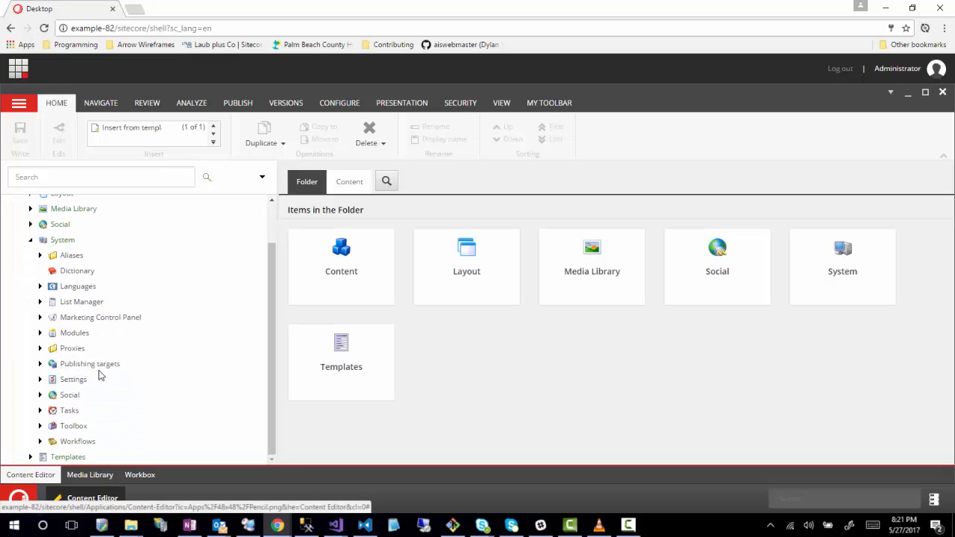
left_click(40, 364)
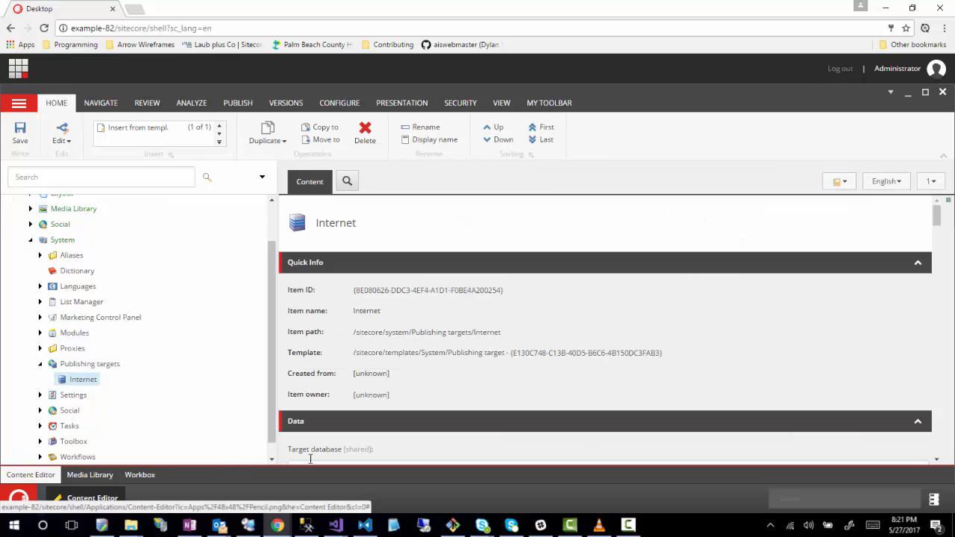
Step: Rename the Internet publishing target to Preview and start inserting a new publishing target item
scroll("down", 3)
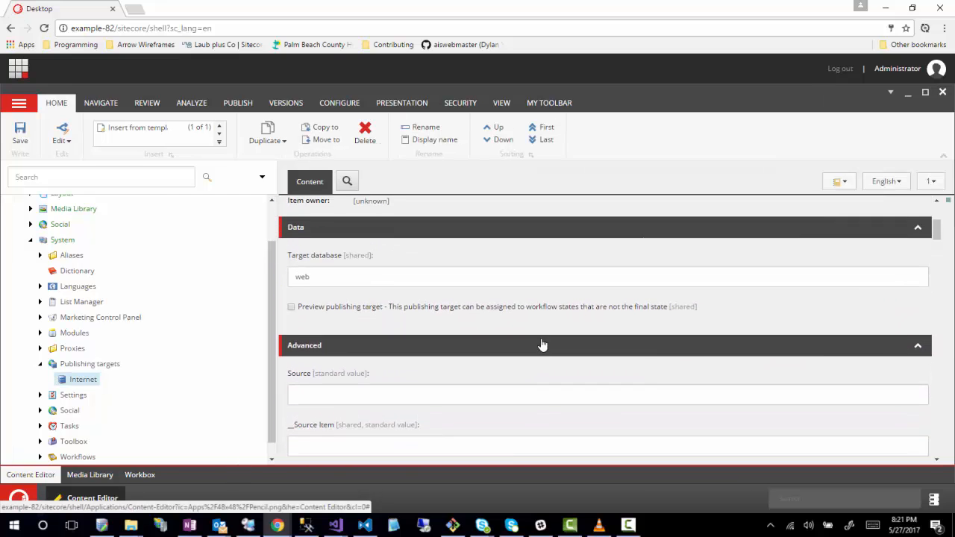
scroll("down", 3)
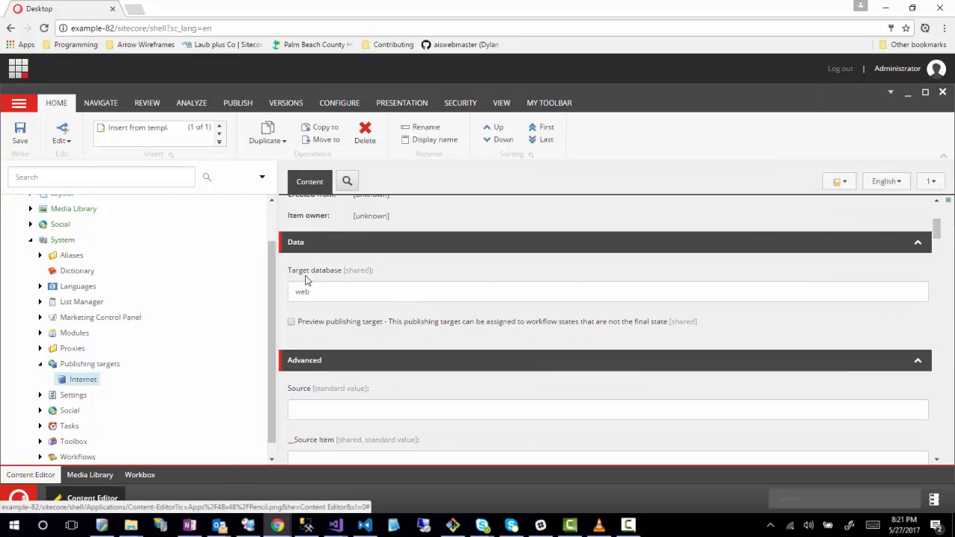
mouse_move(376, 340)
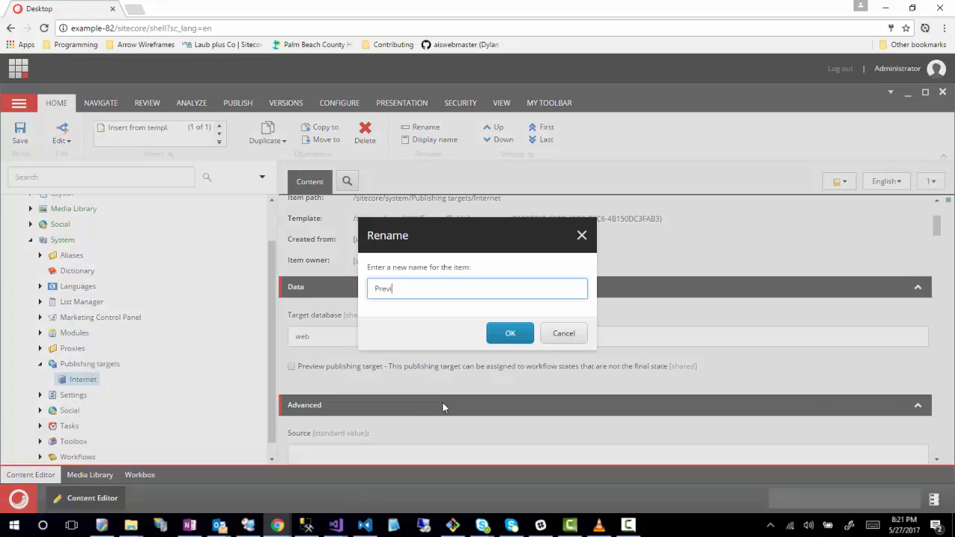
type("ew")
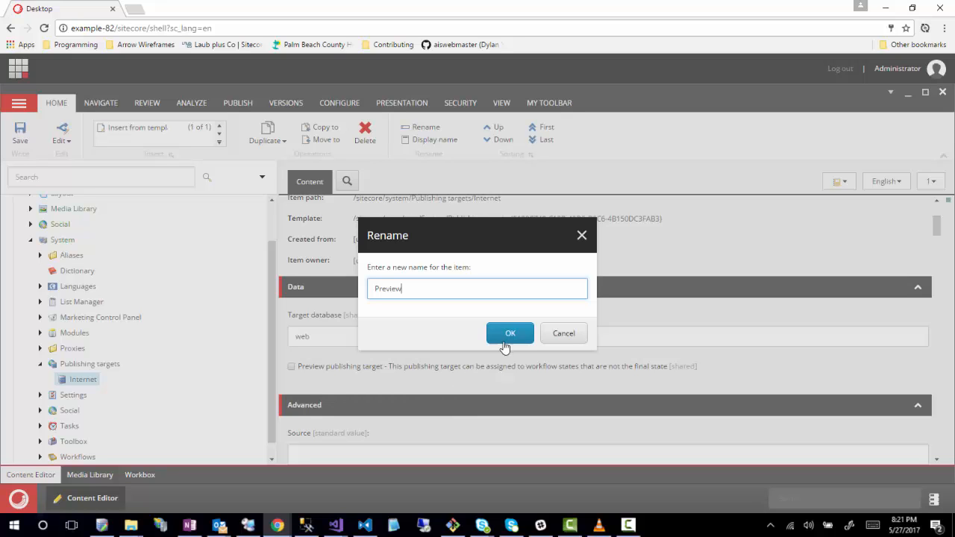
left_click(511, 333)
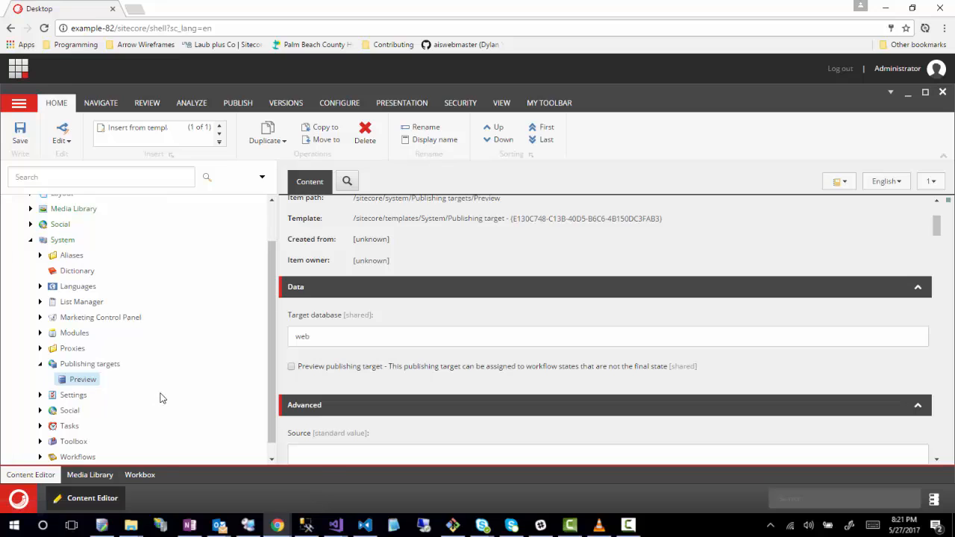
mouse_move(224, 415)
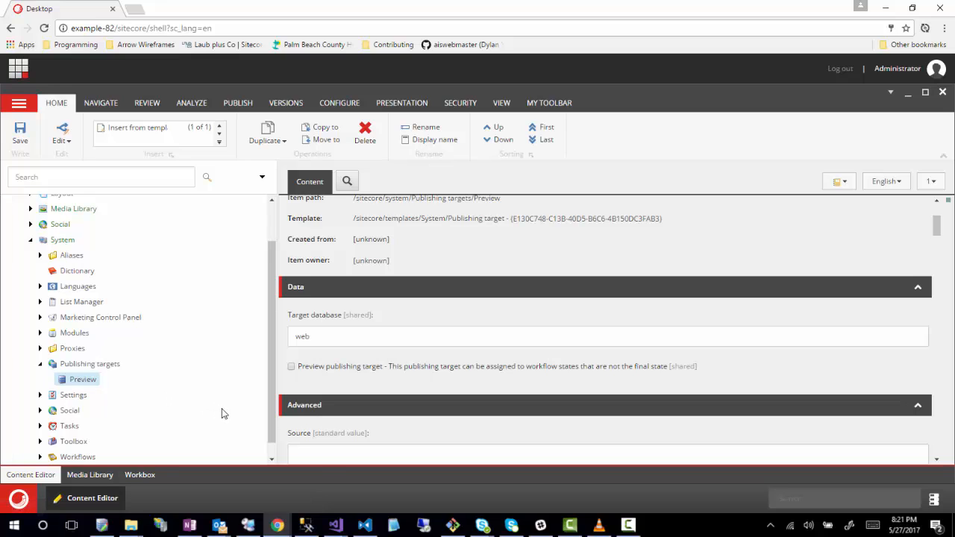
mouse_move(240, 418)
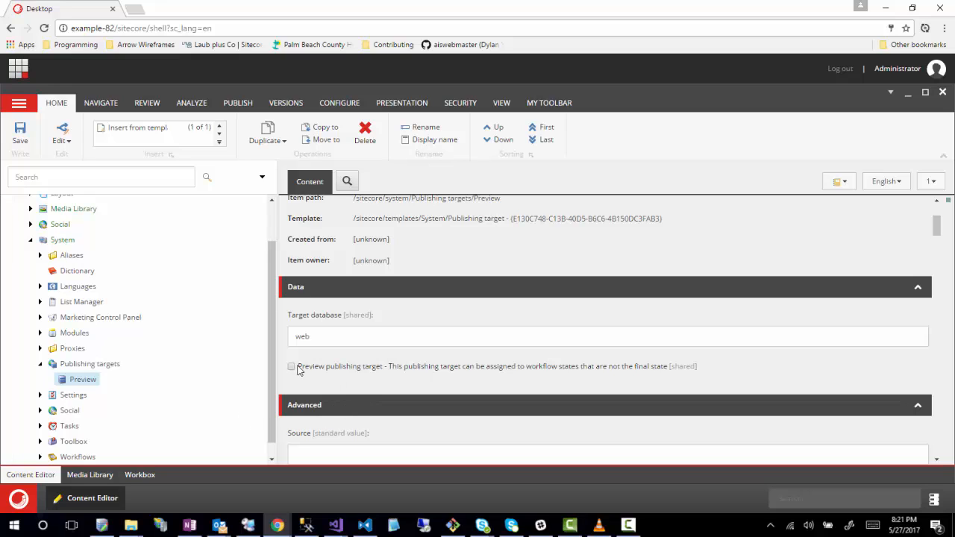
mouse_move(376, 370)
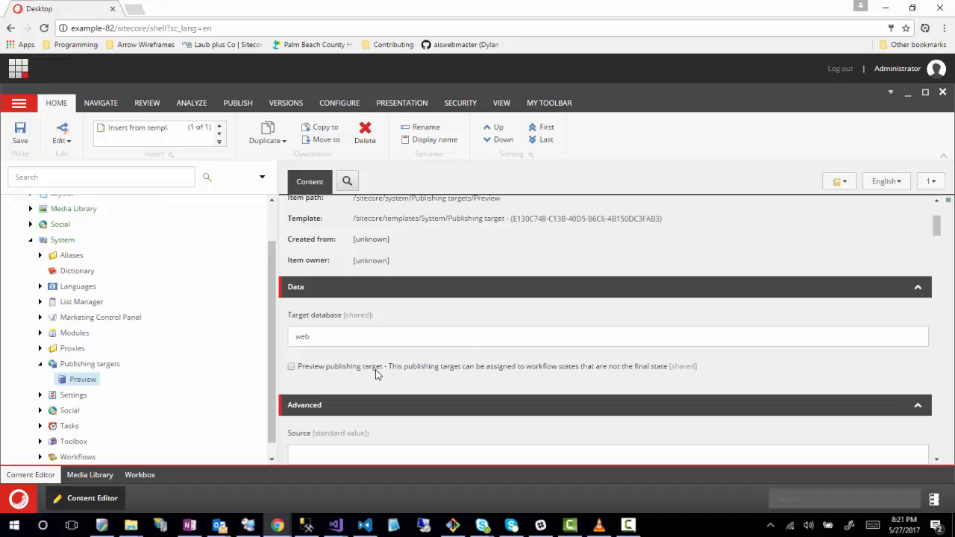
mouse_move(376, 380)
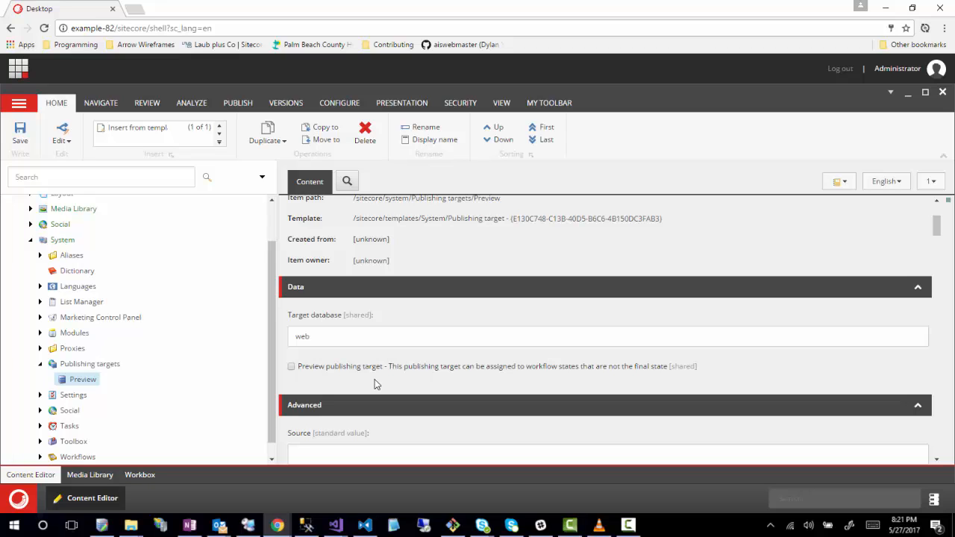
mouse_move(333, 384)
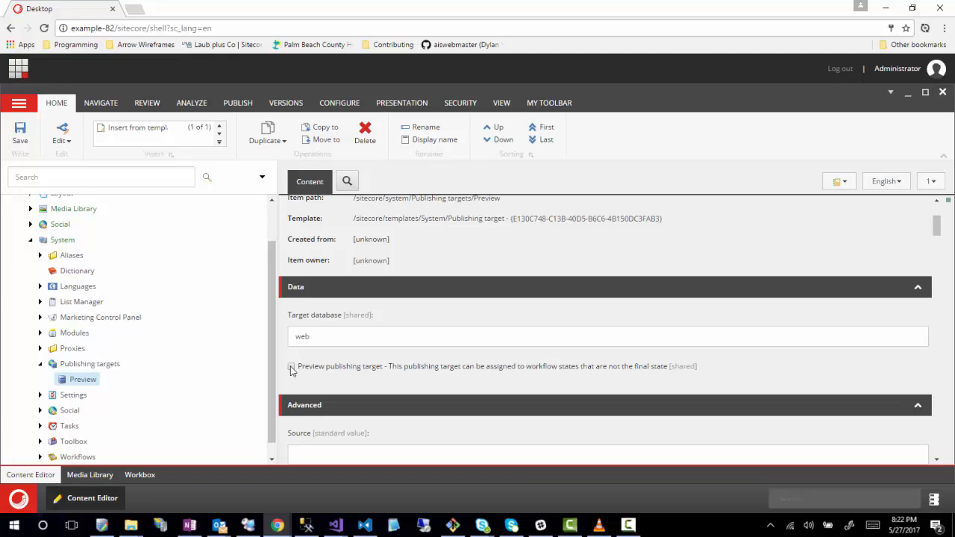
right_click(83, 379)
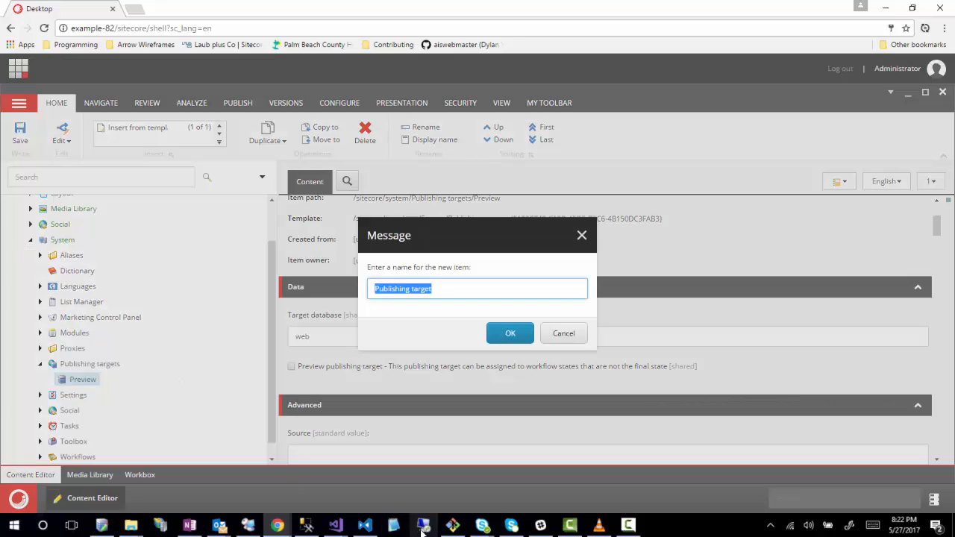
mouse_move(424, 525)
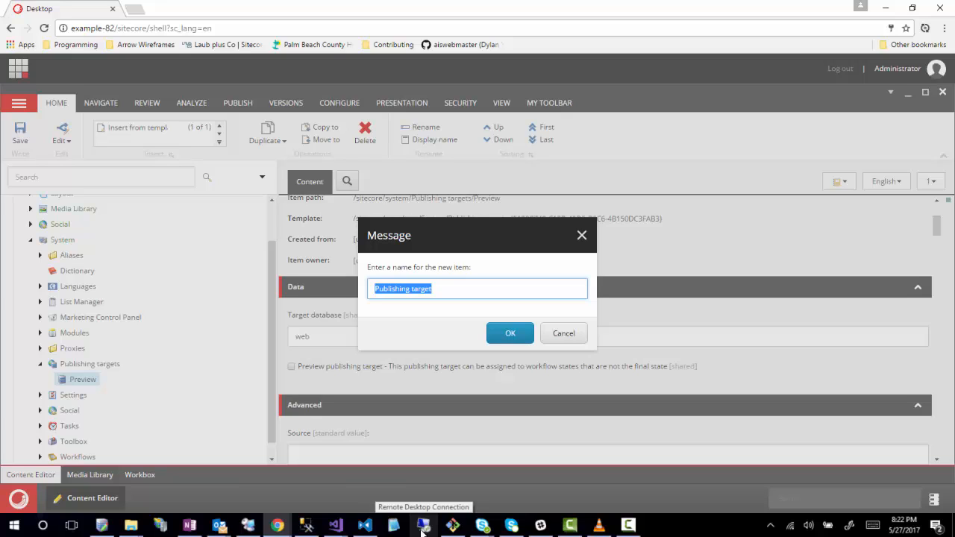
Step: Name the new publishing target Production and set its Target database field to production
type("Production")
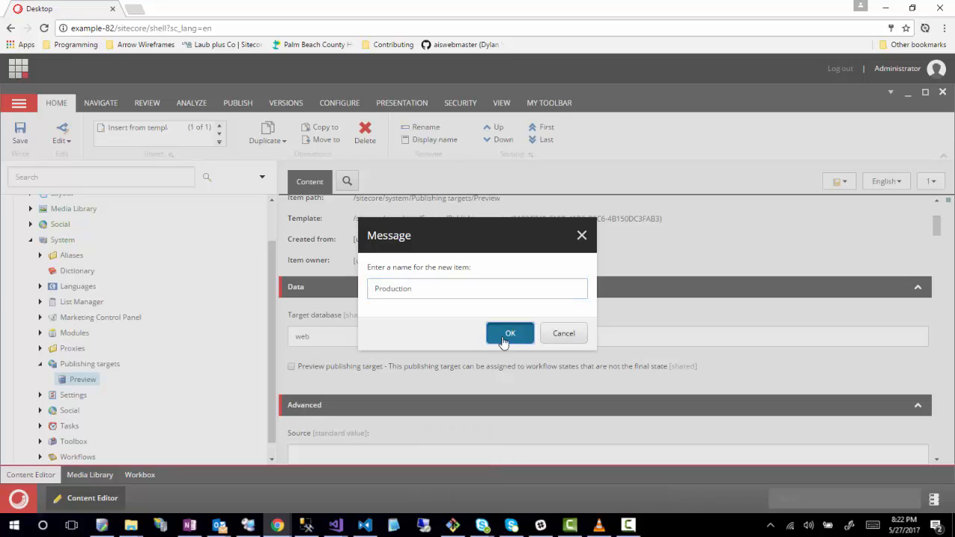
left_click(511, 335)
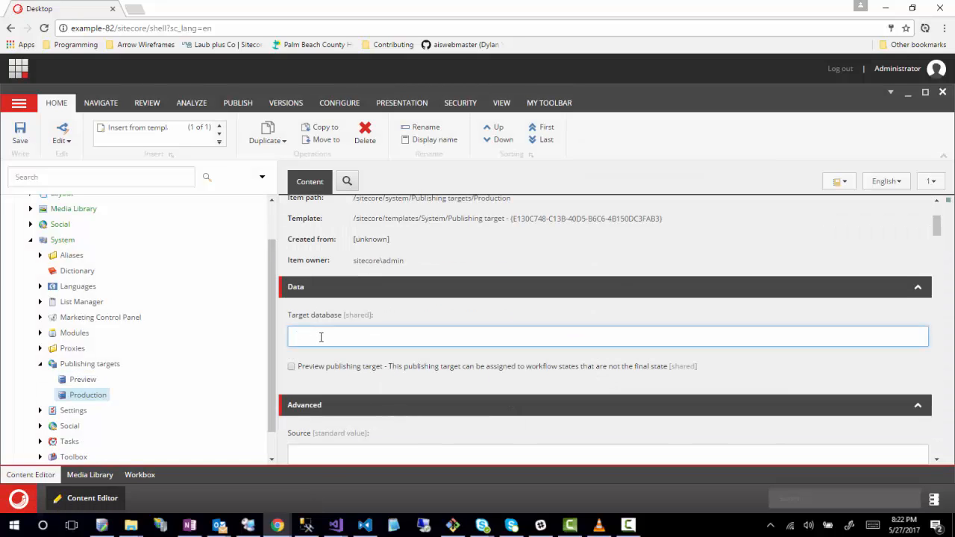
type("production")
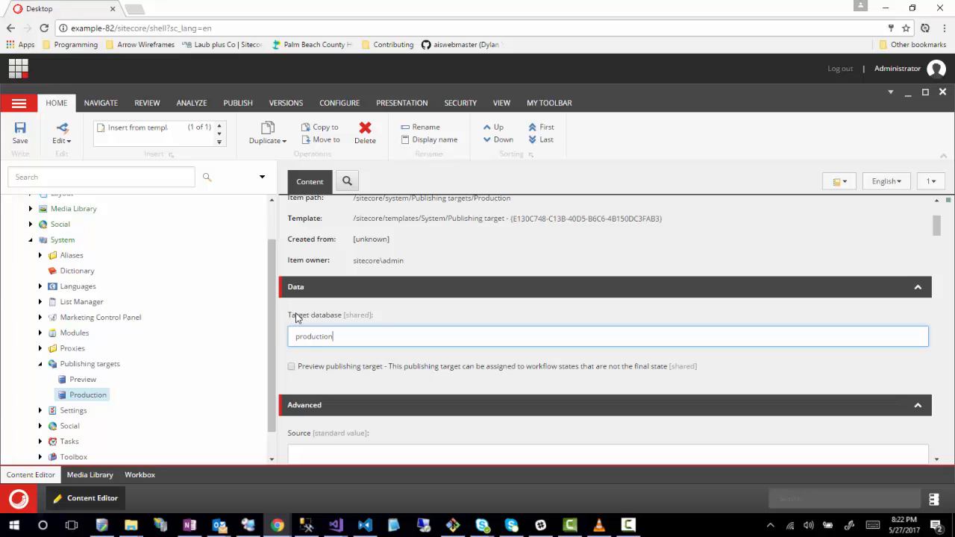
mouse_move(388, 396)
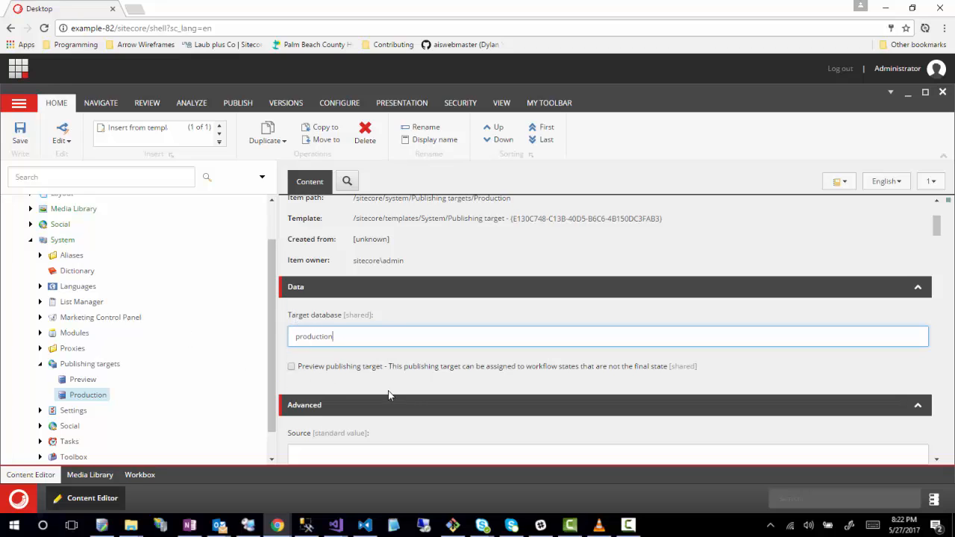
scroll("down", 3)
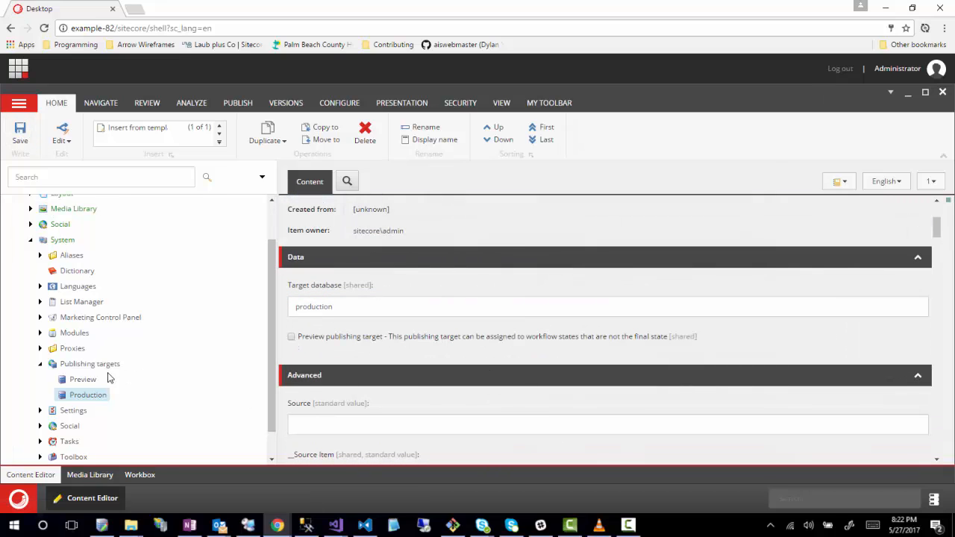
mouse_move(119, 391)
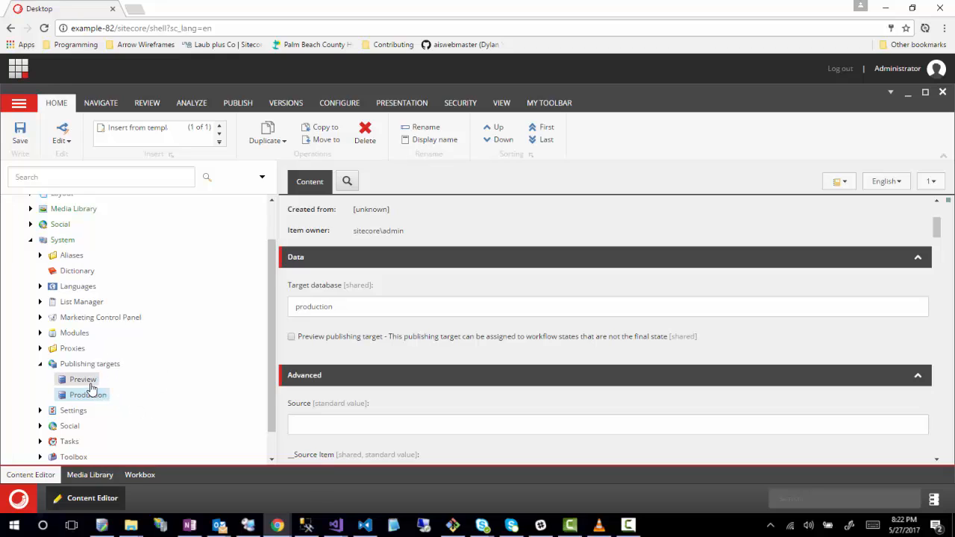
Step: Review the production target database value and collapse the System branch to top-level nodes
left_click(88, 394)
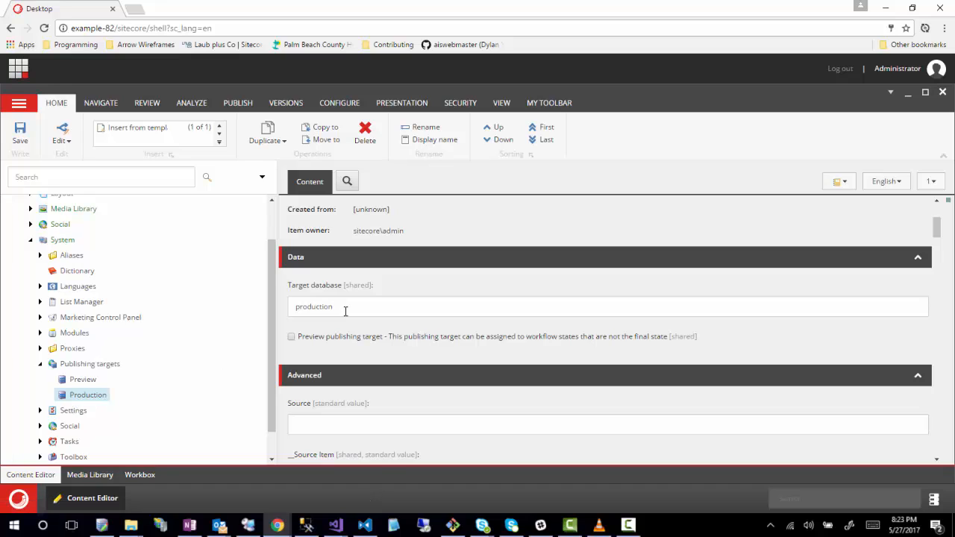
double_click(314, 306)
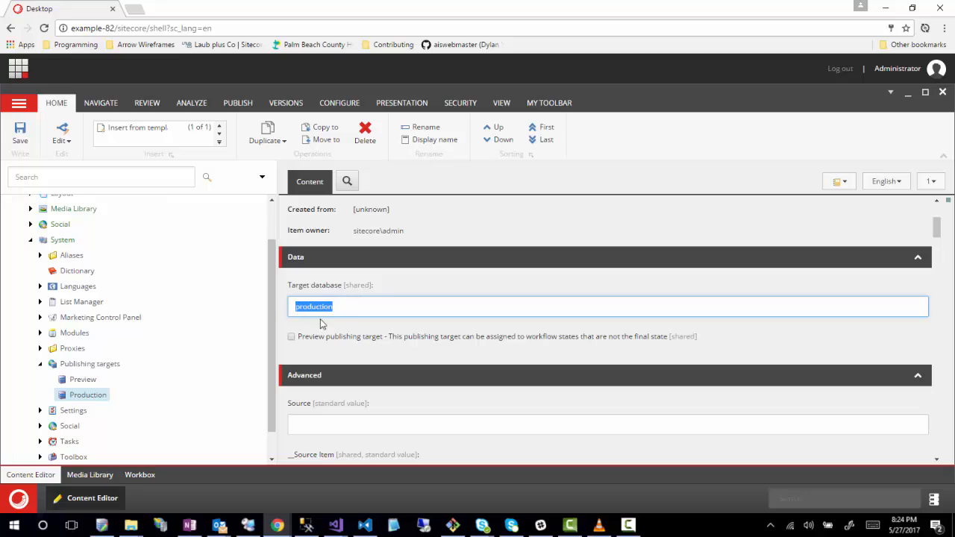
mouse_move(356, 421)
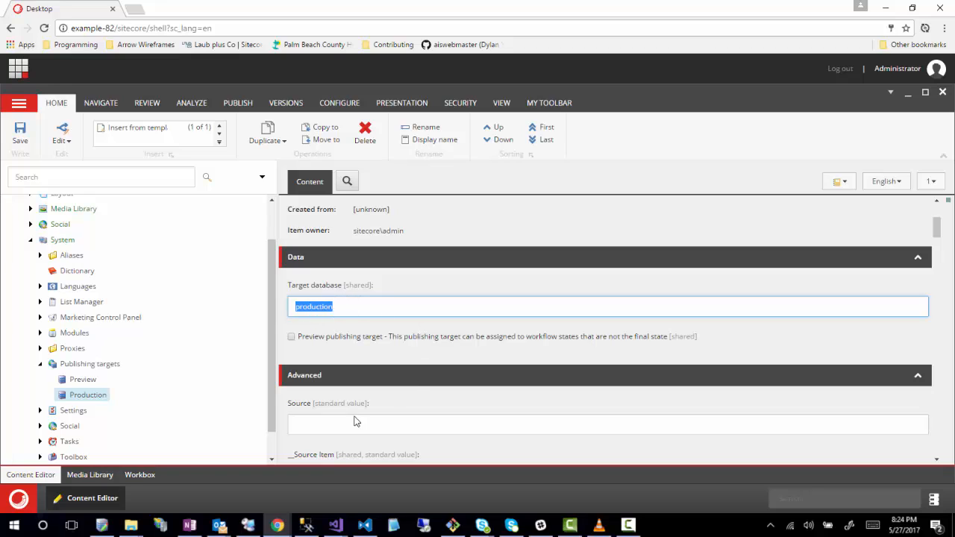
mouse_move(334, 499)
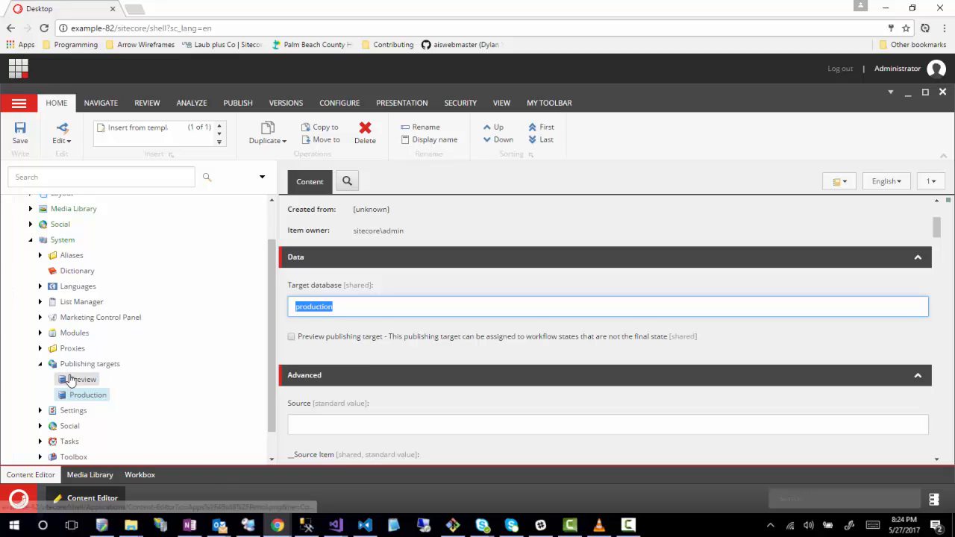
left_click(87, 394)
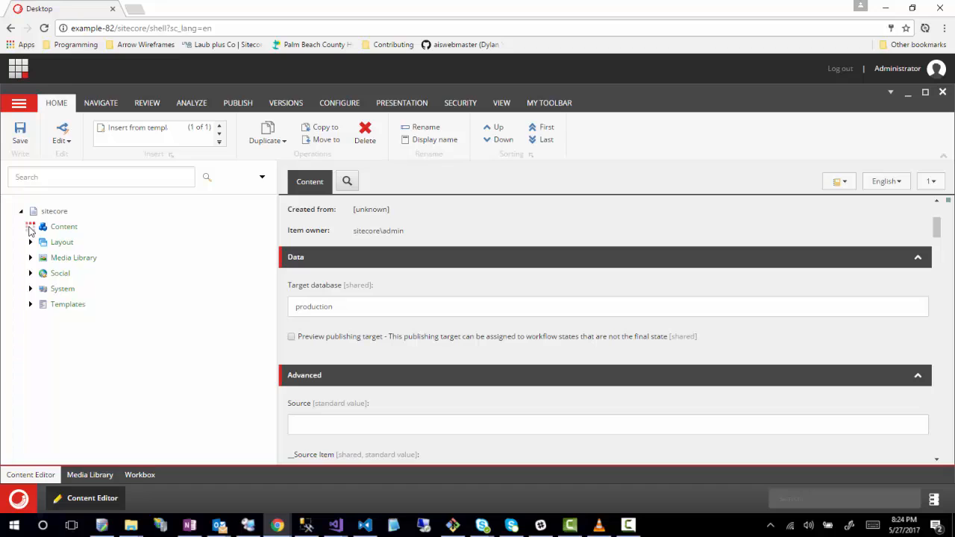
Step: Navigate to the Example.com Home item and bring up the Publish Site dialog
left_click(30, 227)
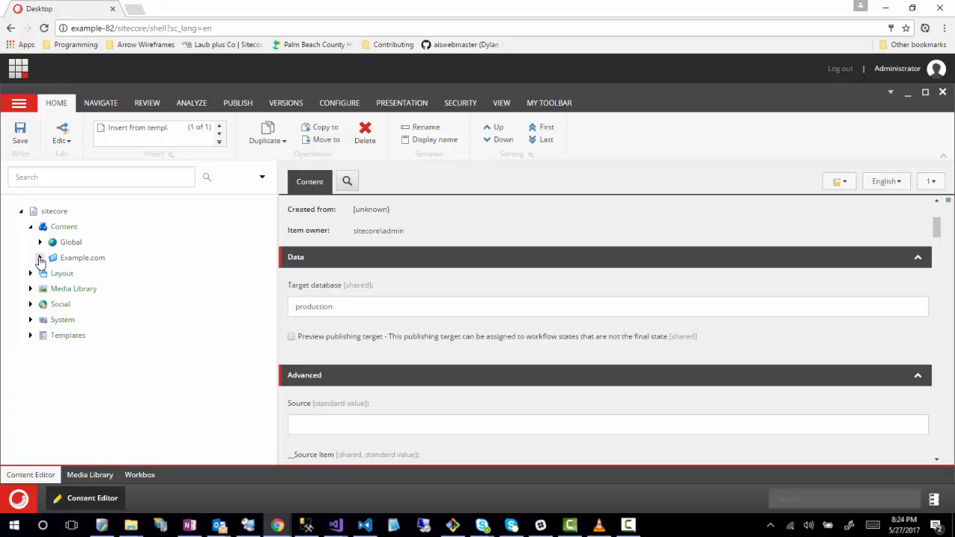
mouse_move(396, 367)
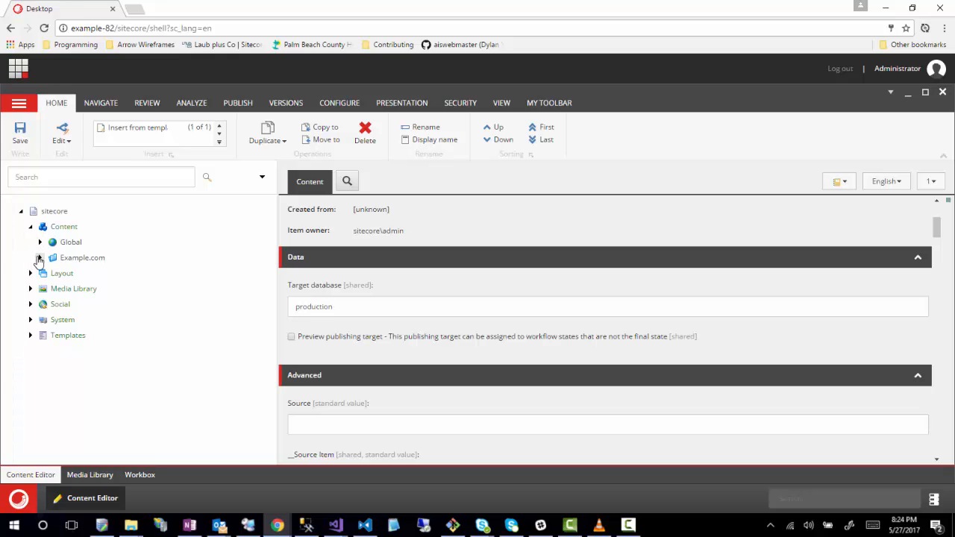
left_click(39, 257)
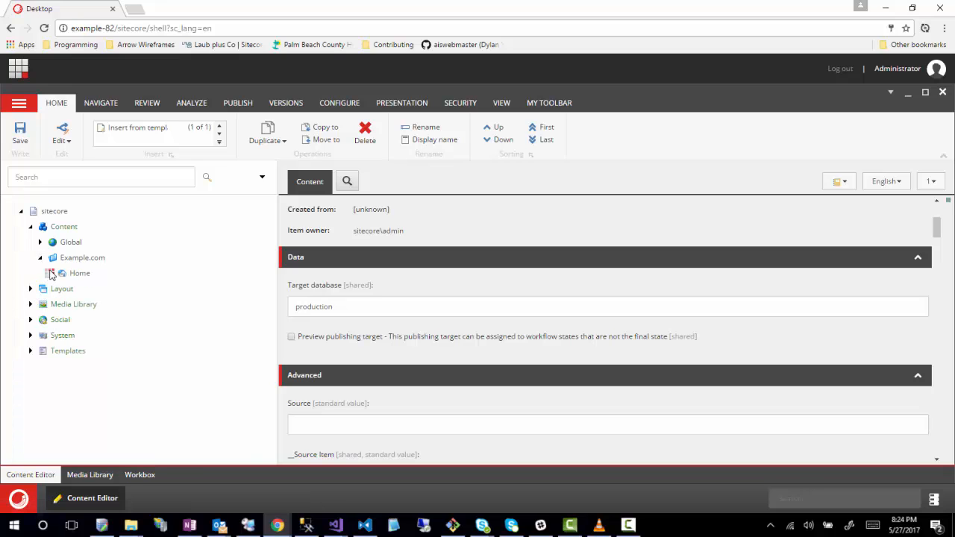
left_click(51, 273)
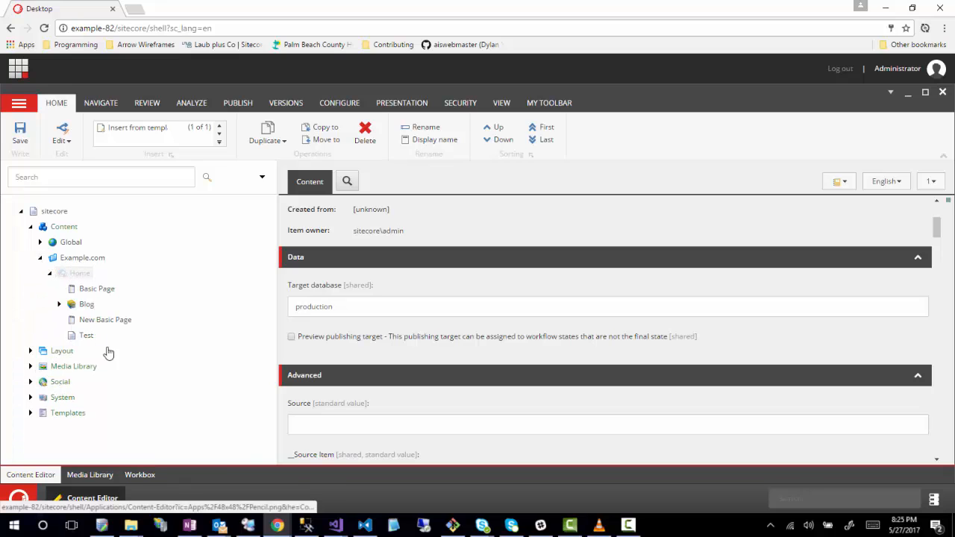
left_click(80, 271)
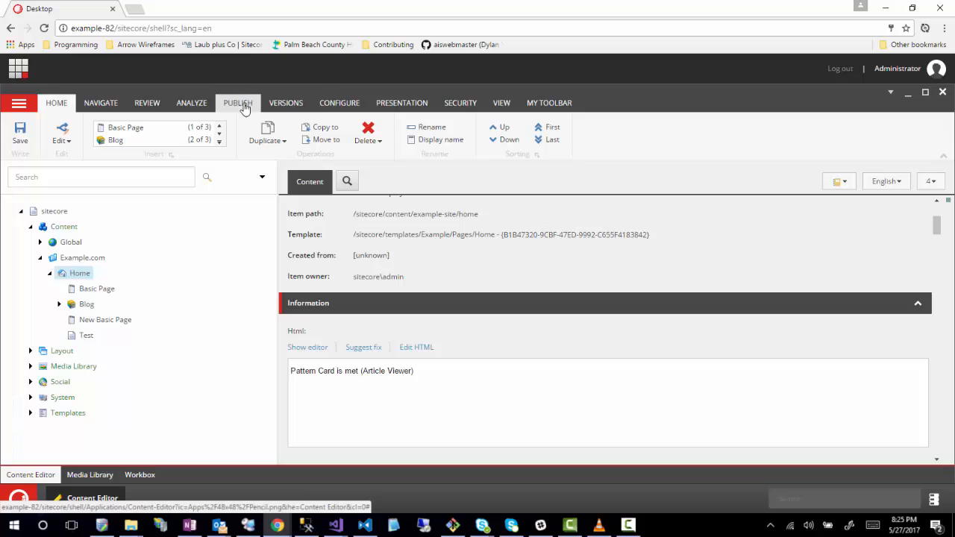
left_click(238, 103)
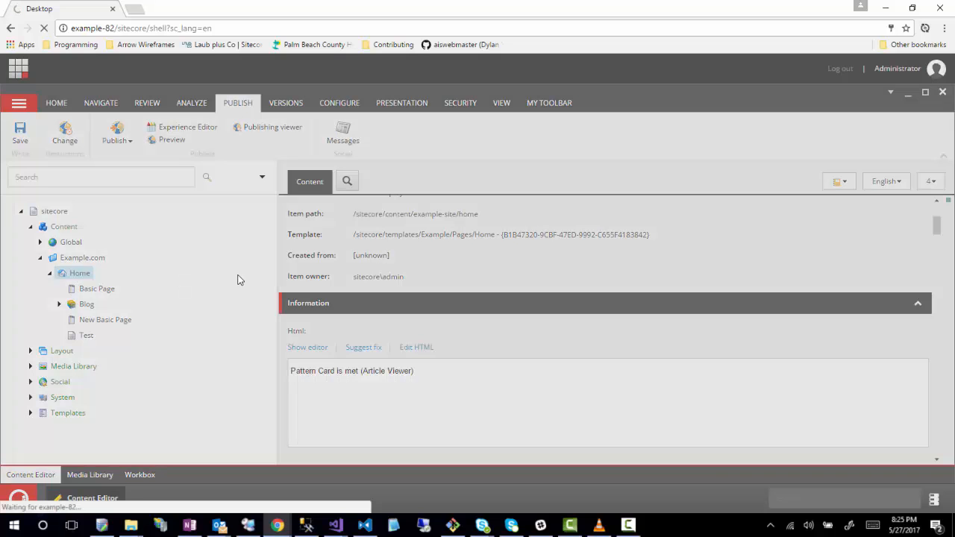
left_click(113, 134)
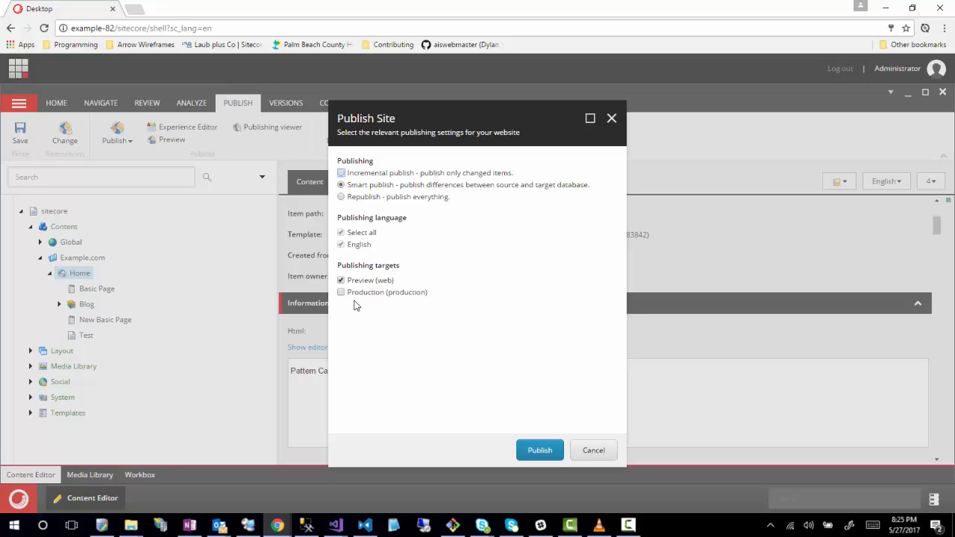
Step: Tick both the Preview (web) and Production targets in the Publish Site dialog
double_click(361, 281)
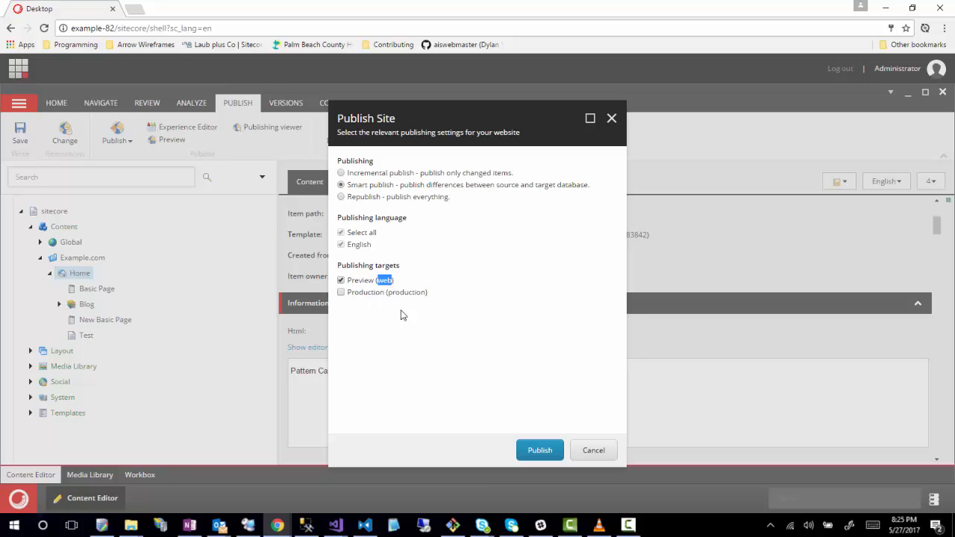
mouse_move(409, 312)
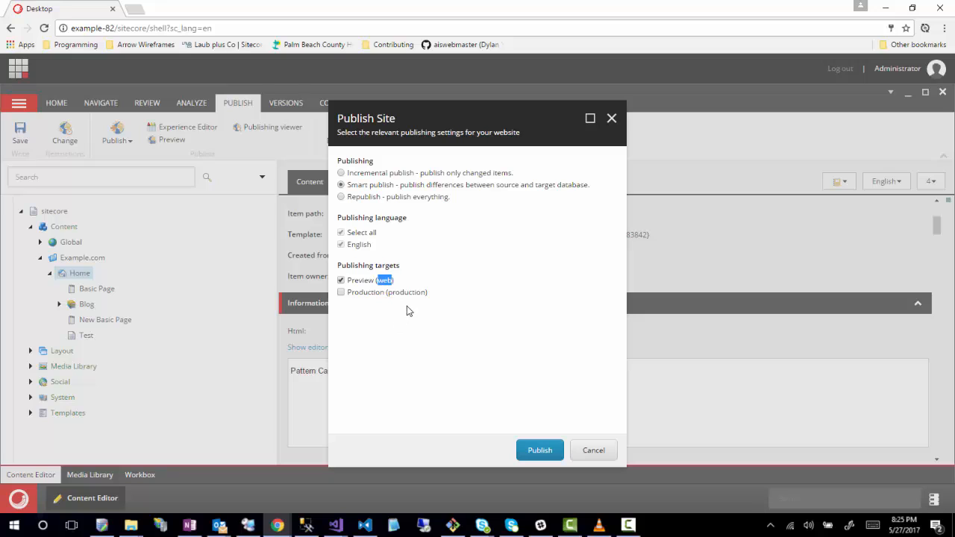
mouse_move(361, 291)
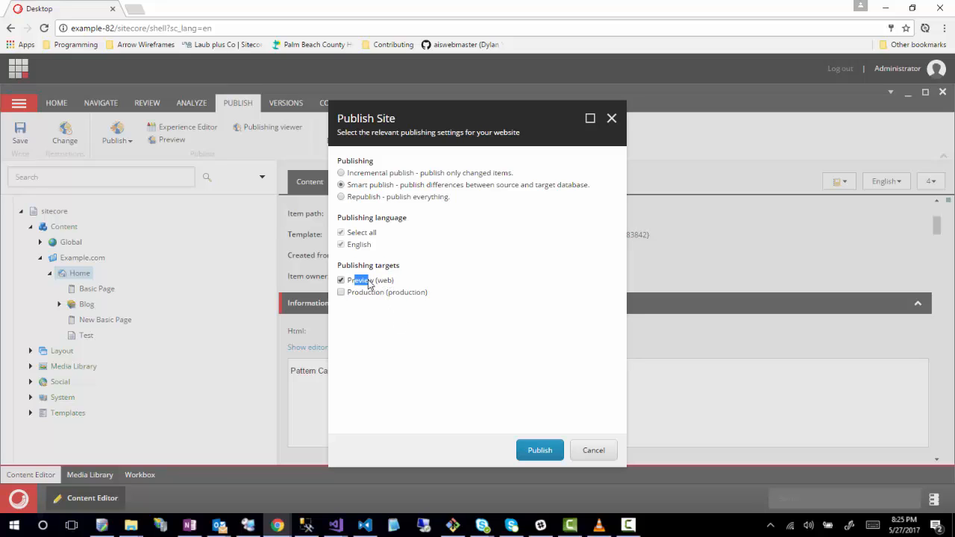
left_click(341, 280)
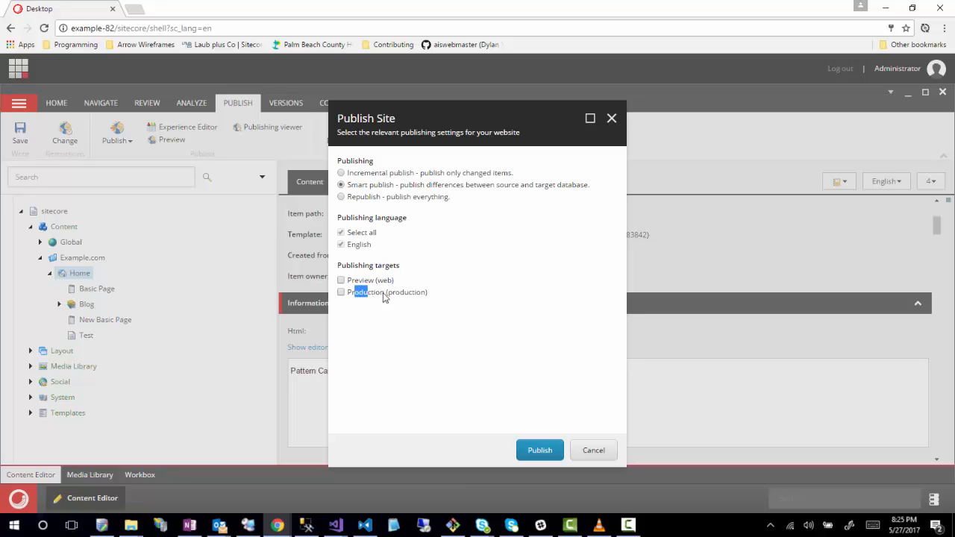
left_click(341, 291)
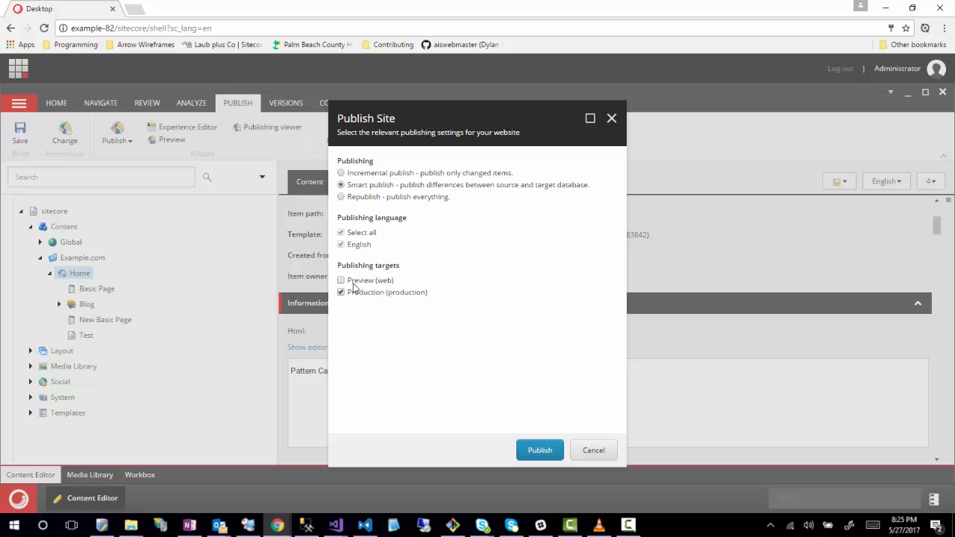
mouse_move(373, 296)
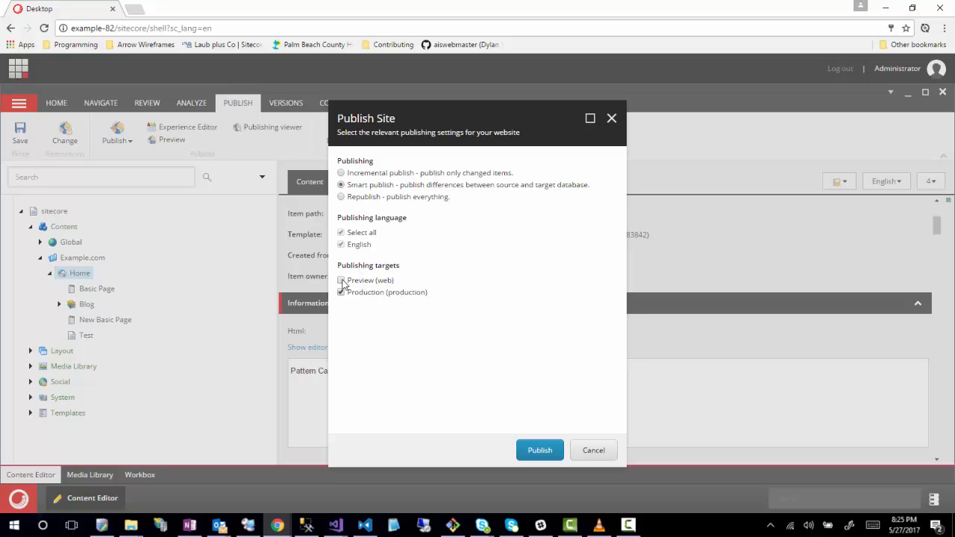
left_click(342, 281)
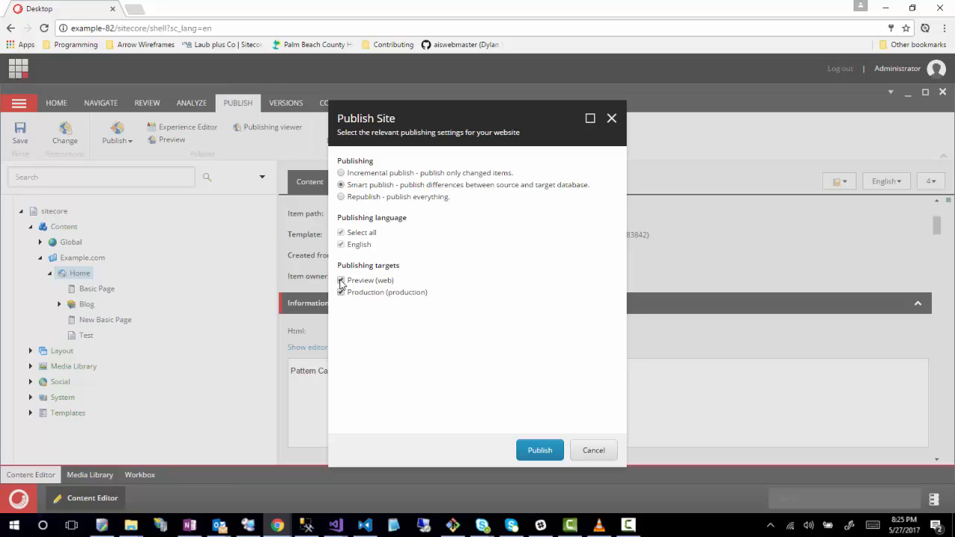
left_click(340, 280)
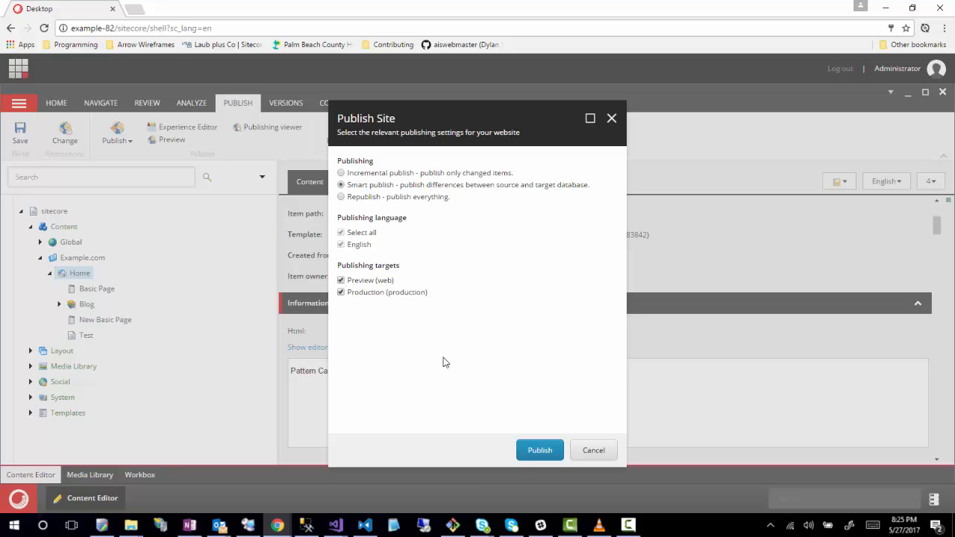
Step: Publish the site and review the report's web and production jobs and item counts
left_click(540, 450)
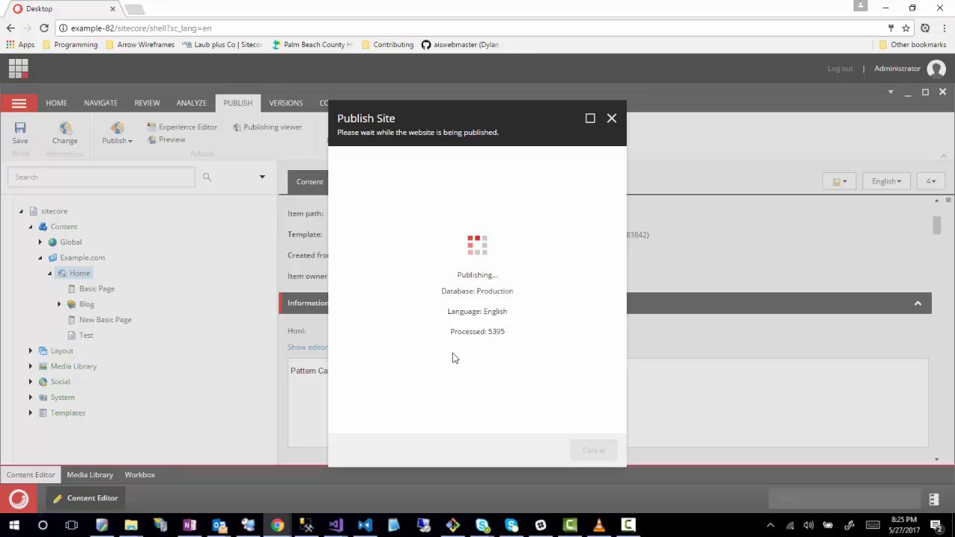
mouse_move(516, 366)
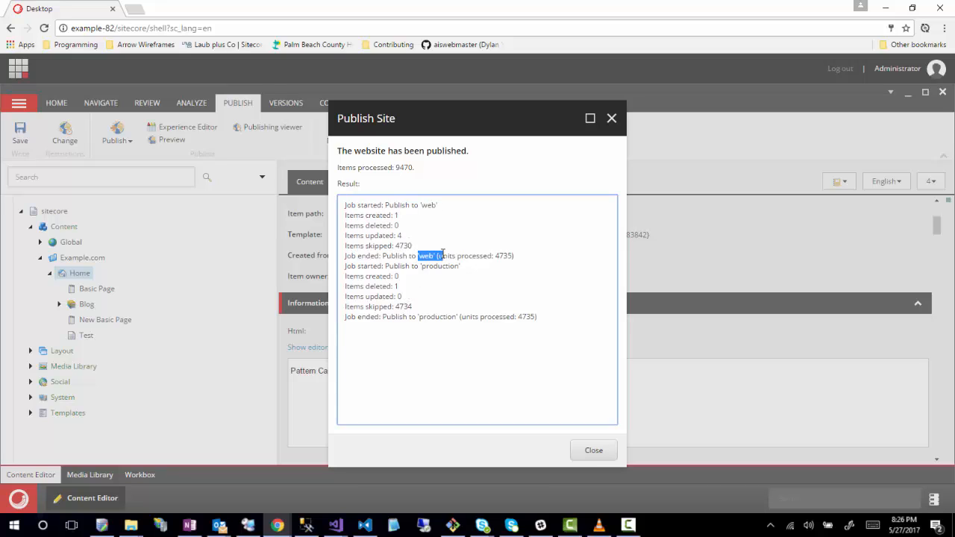
double_click(439, 316)
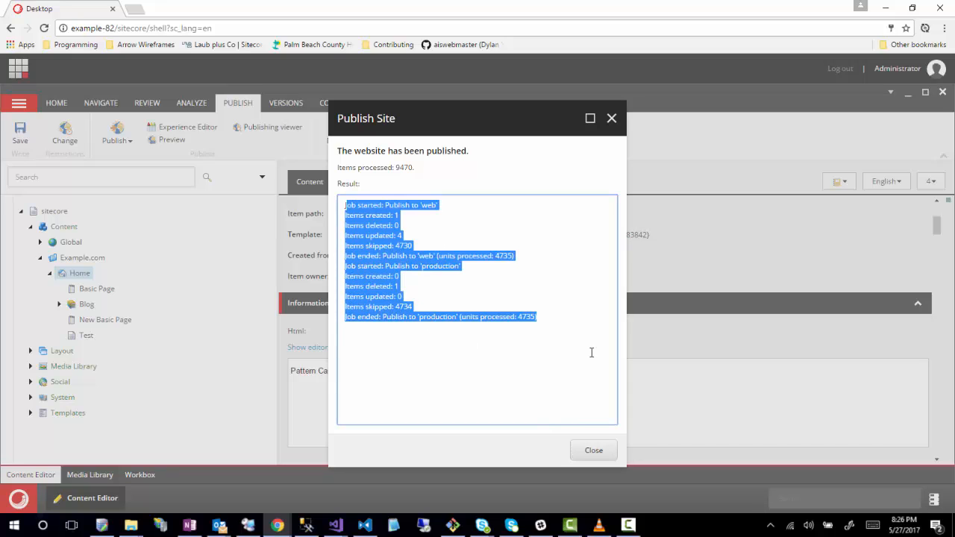
mouse_move(603, 335)
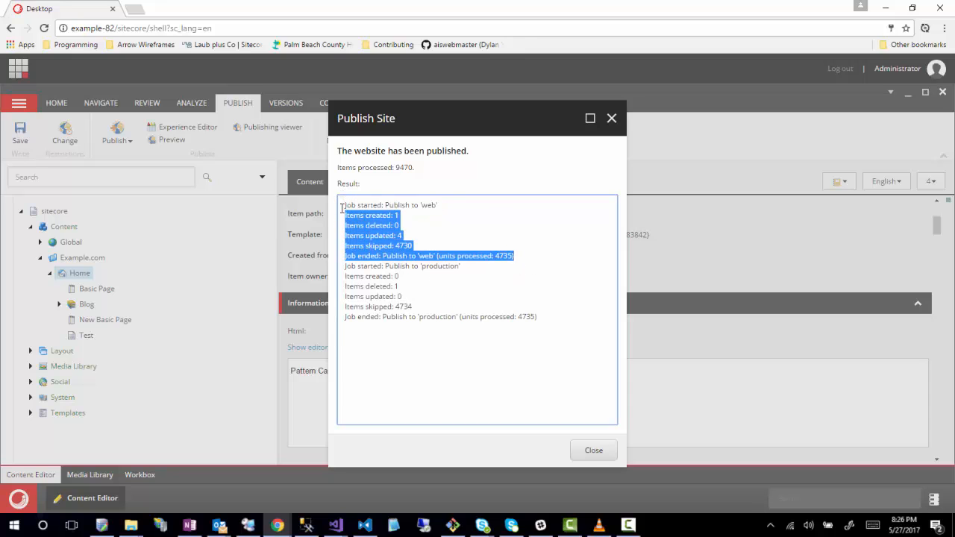
left_click(345, 281)
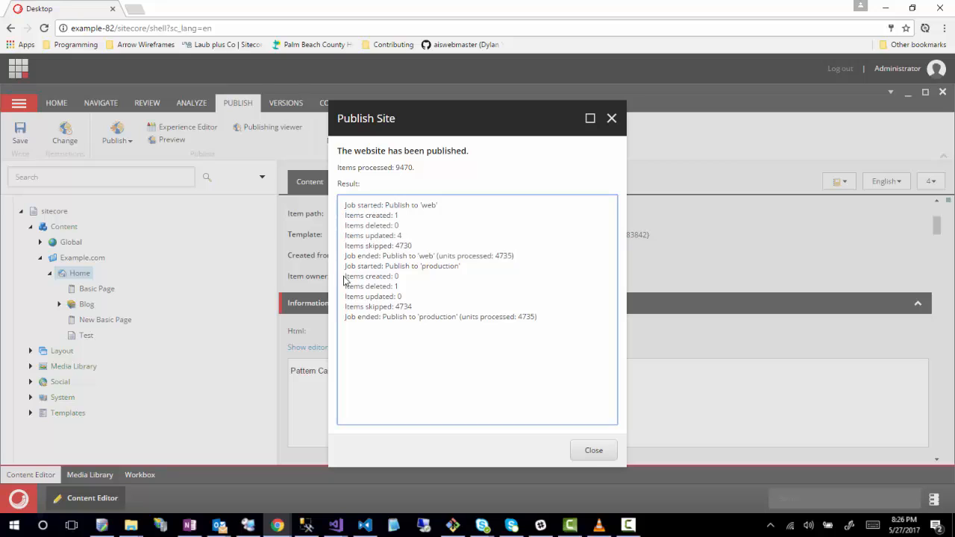
mouse_move(397, 167)
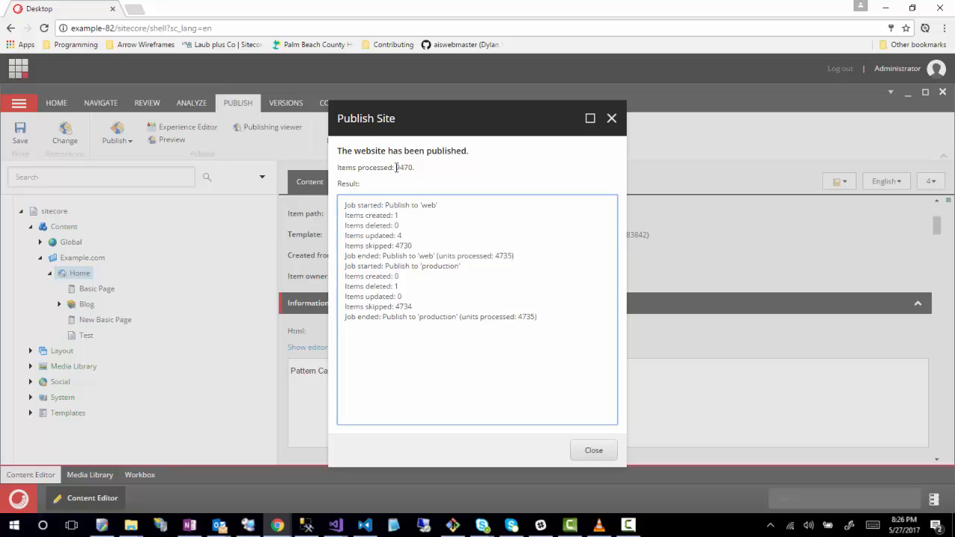
double_click(403, 167)
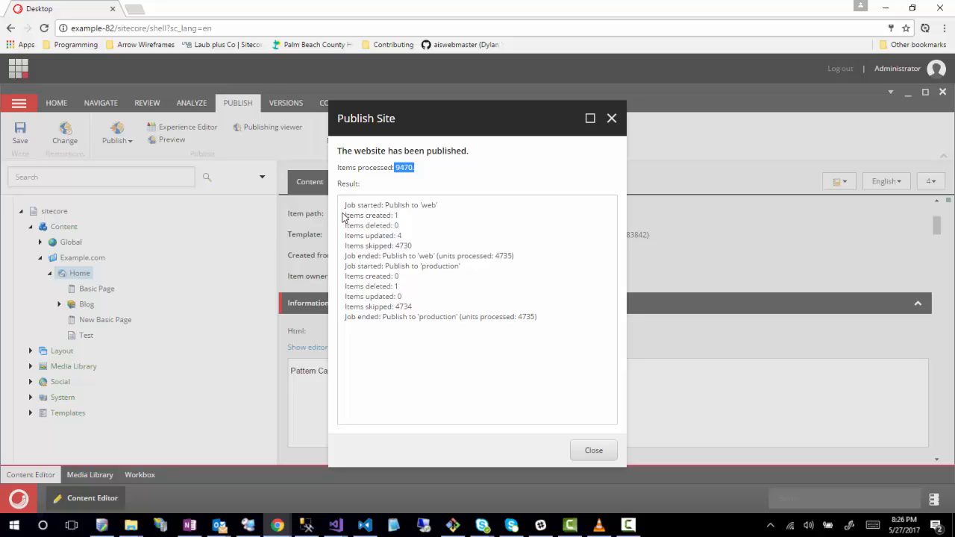
mouse_move(347, 209)
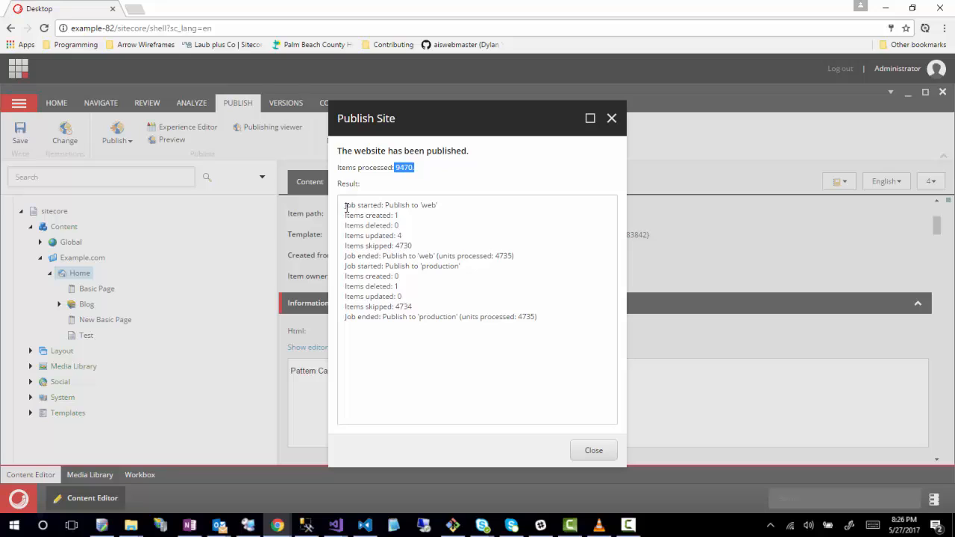
mouse_move(376, 260)
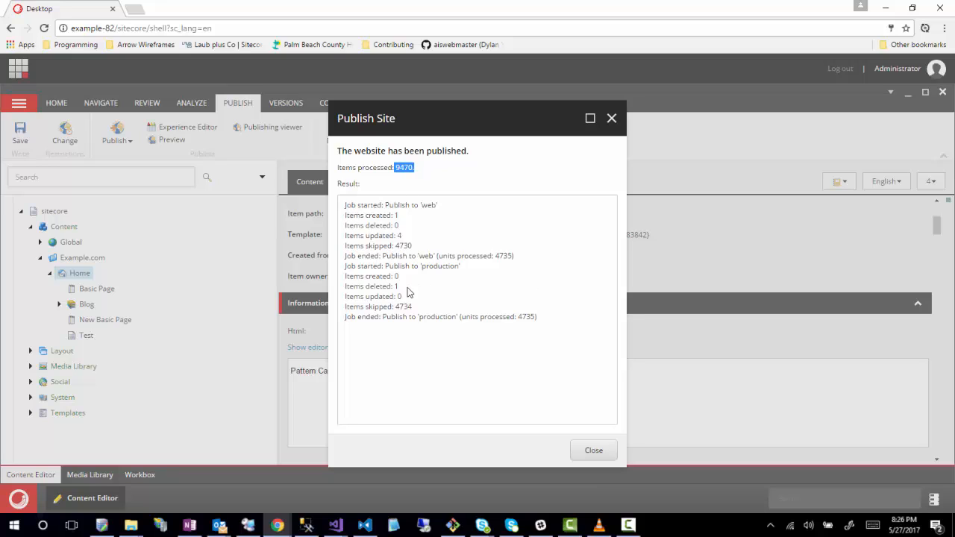
mouse_move(436, 312)
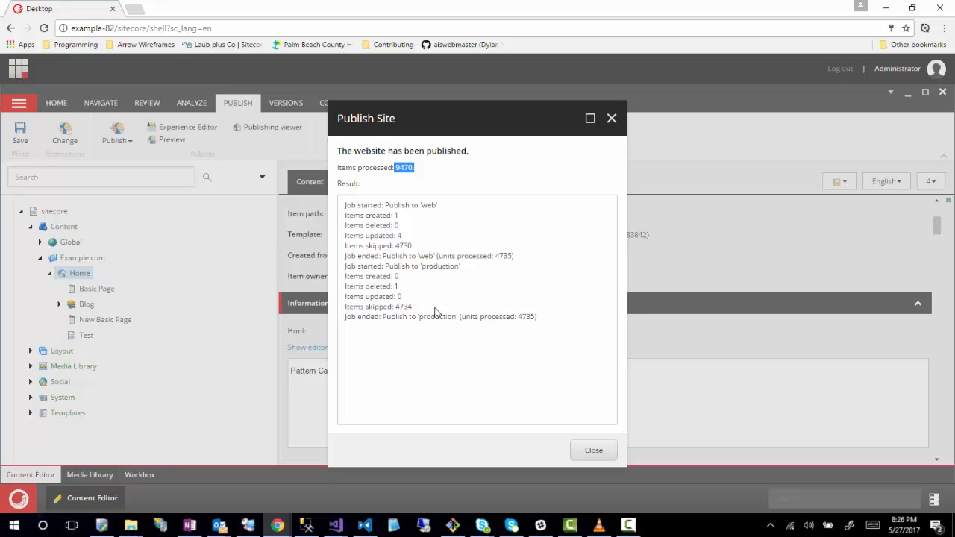
mouse_move(427, 320)
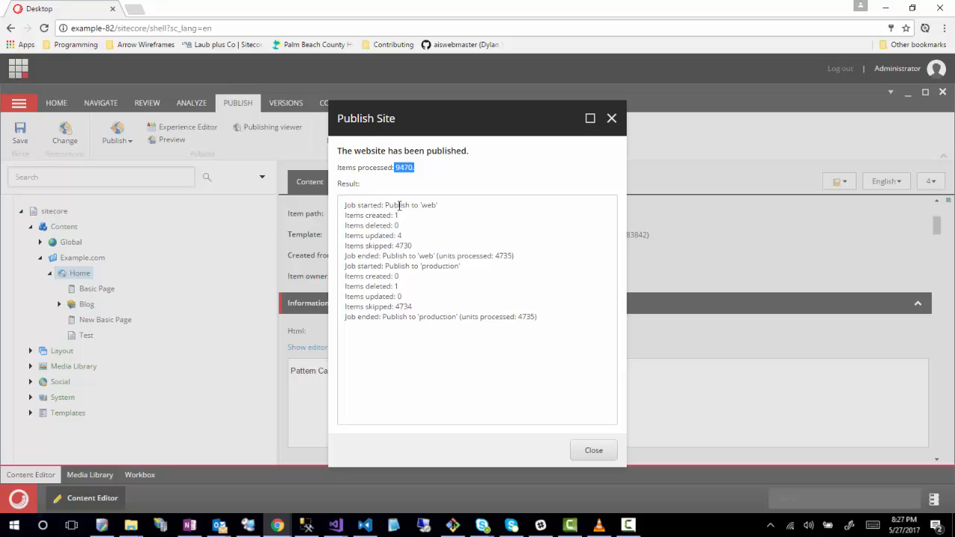
mouse_move(439, 321)
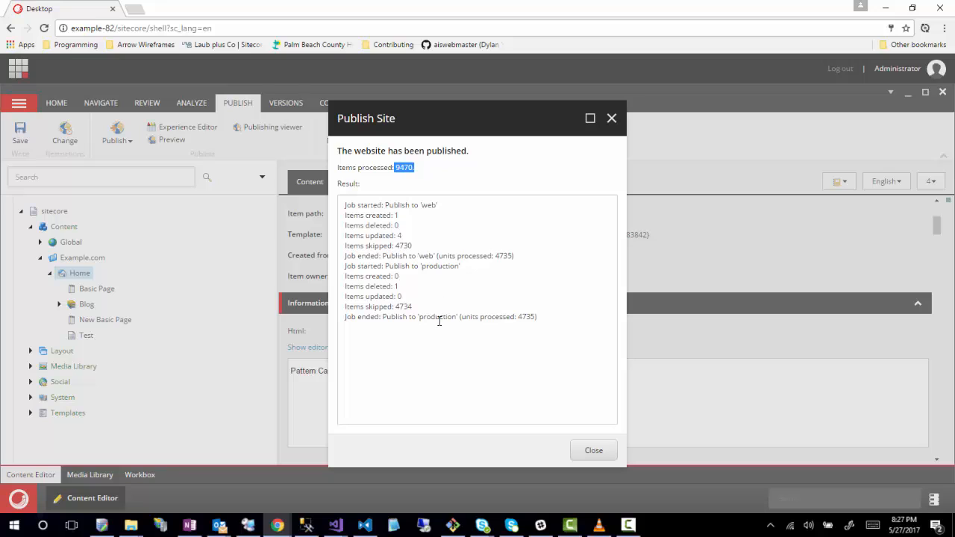
mouse_move(421, 285)
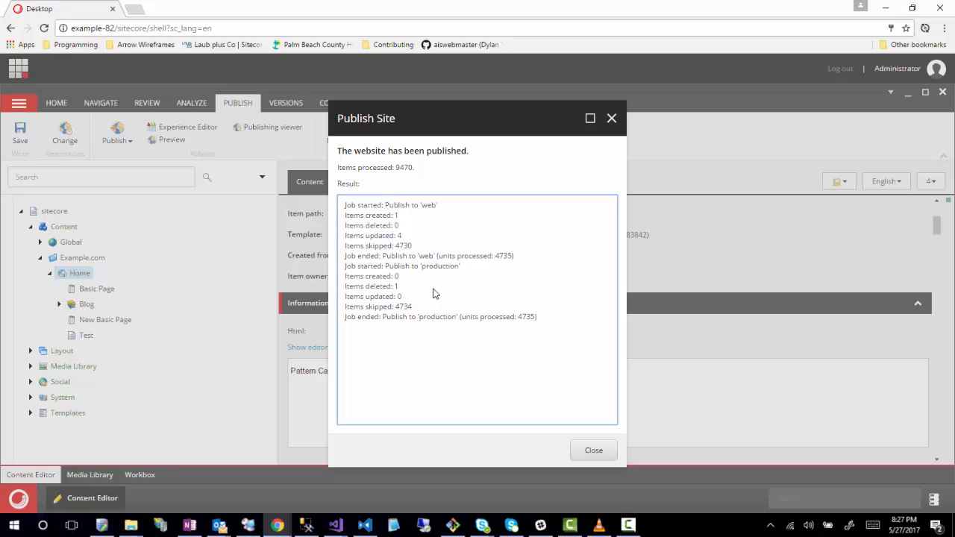
mouse_move(558, 319)
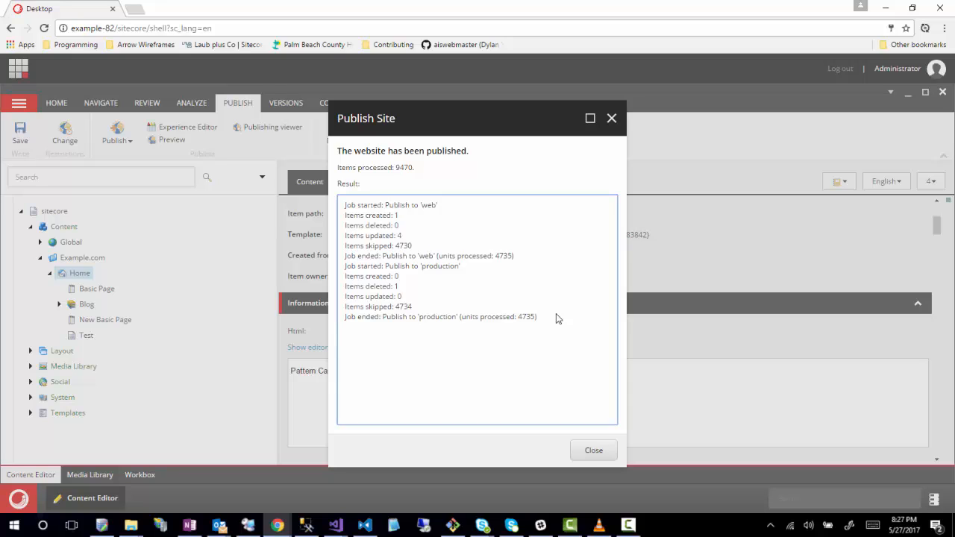
left_click_drag(385, 205, 433, 256)
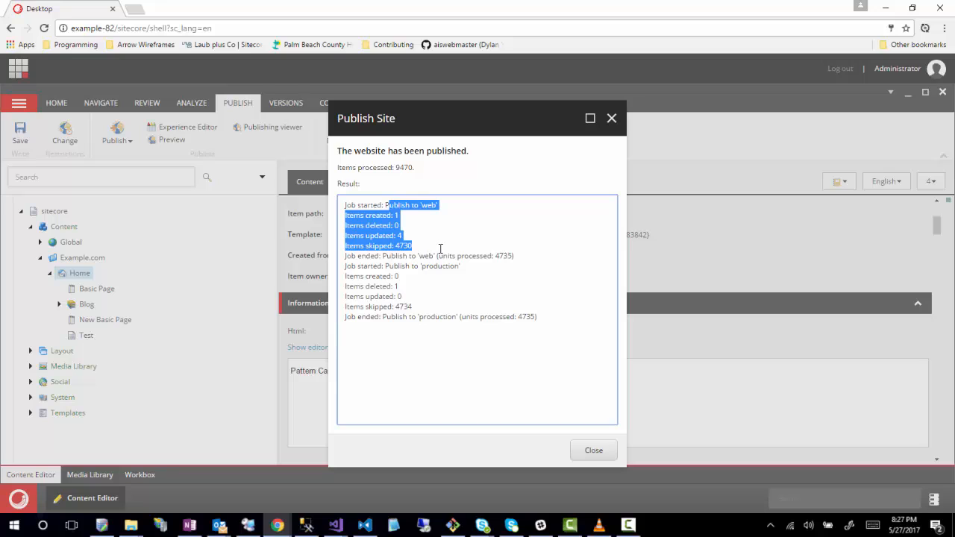
mouse_move(441, 248)
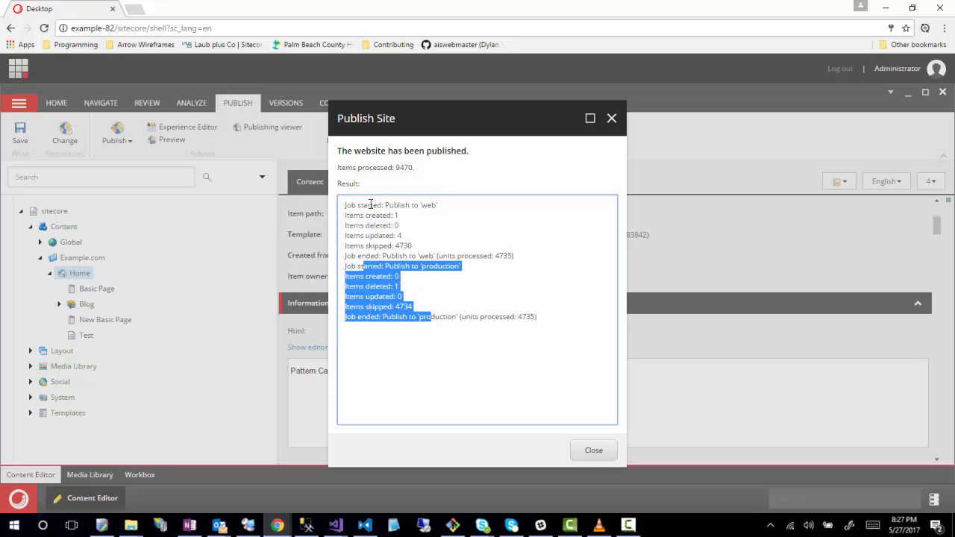
mouse_move(485, 288)
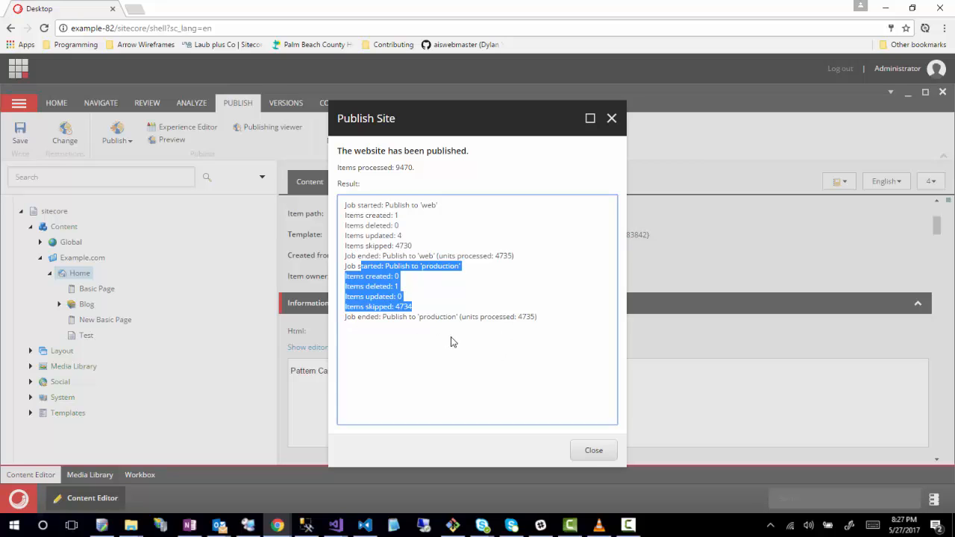
Step: Close the publish report to return to the Home item's content view
left_click(594, 450)
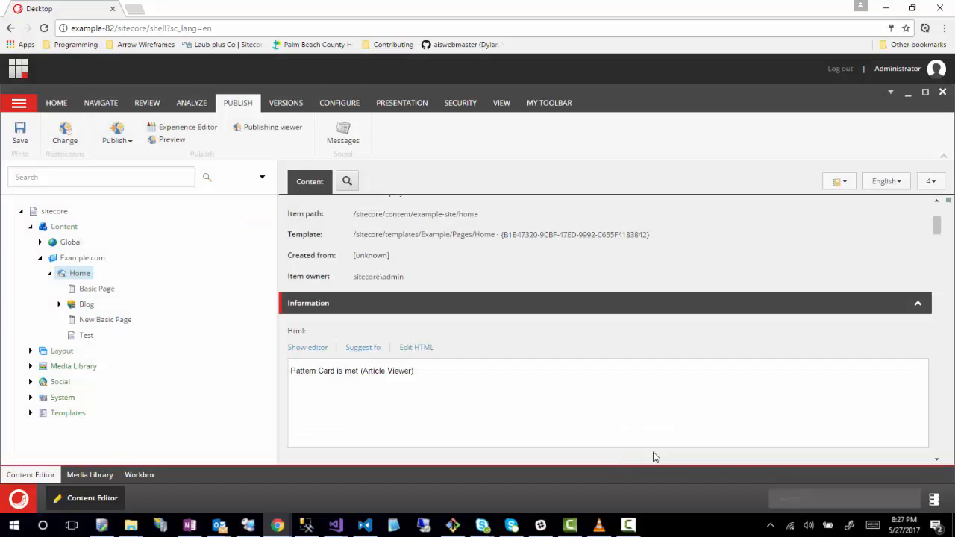
mouse_move(421, 411)
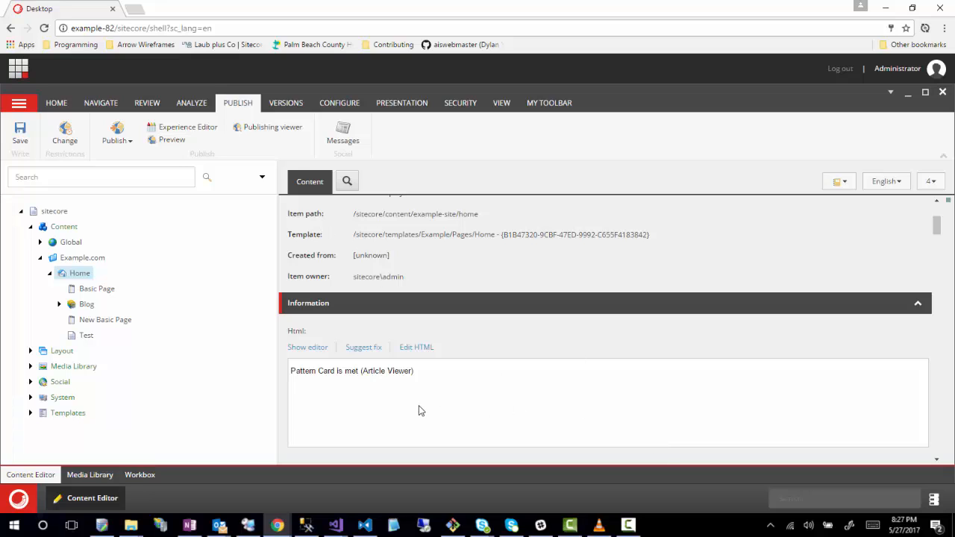
mouse_move(439, 380)
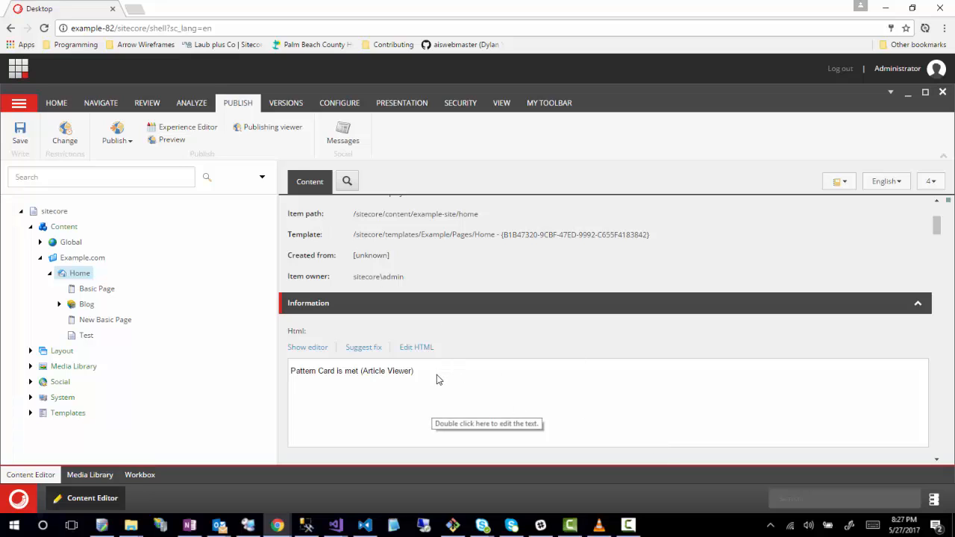
mouse_move(442, 391)
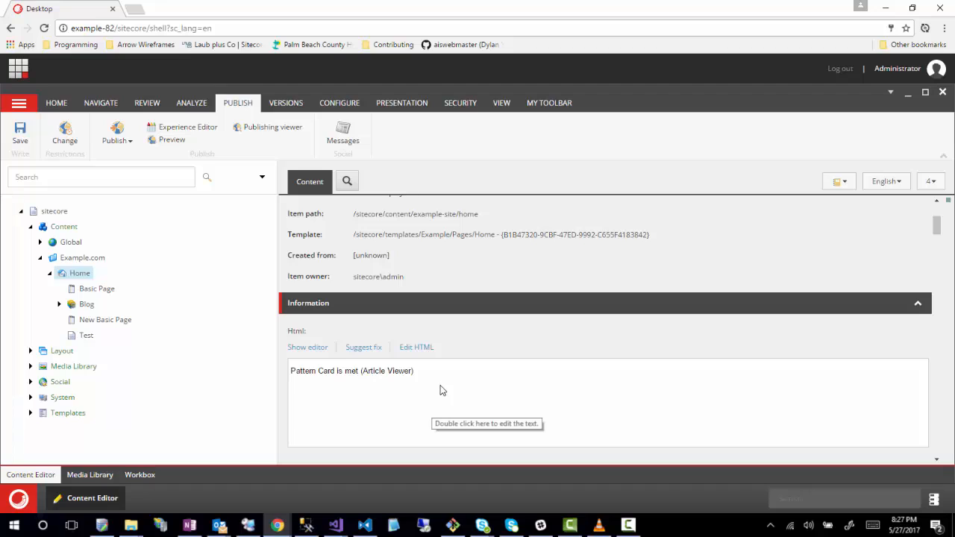